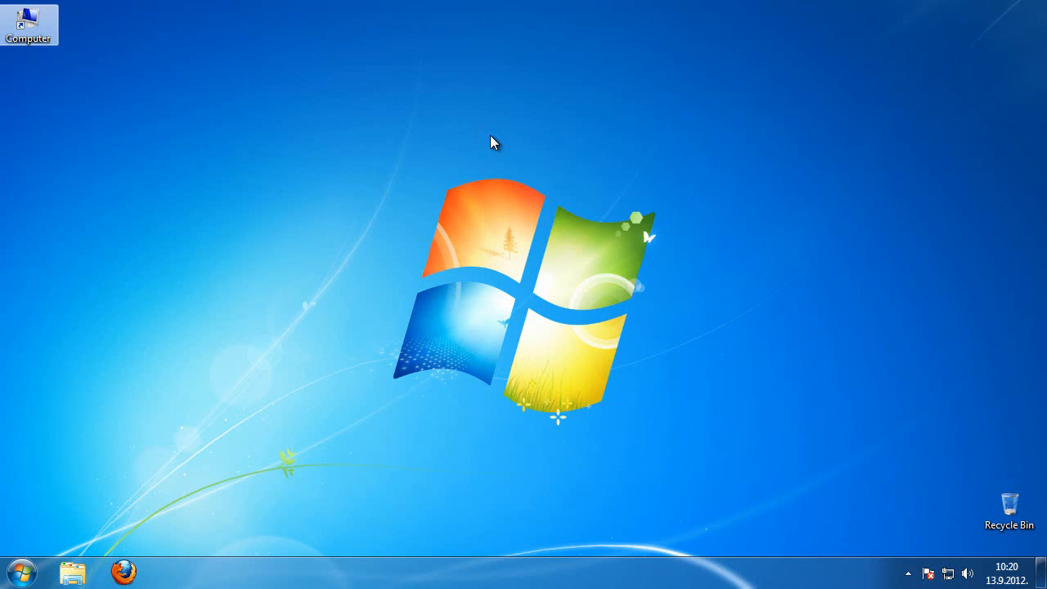
Look inside C:\MyWork, then open the Tutorial CD (Z:) folder with its numbered subfolders.
{"action": "double_click", "coordinate": [27, 16]}
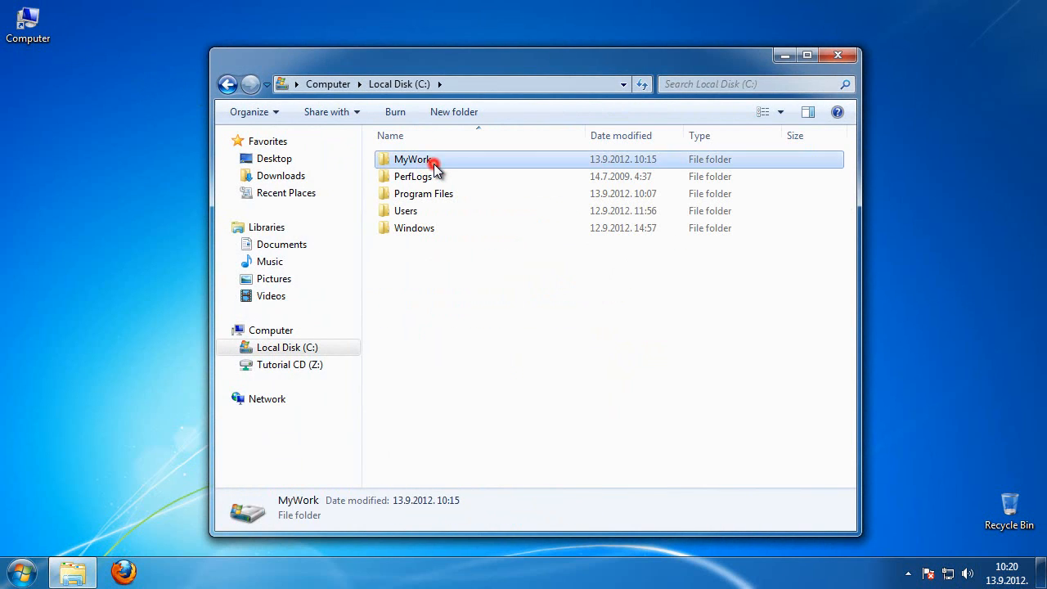
{"action": "double_click", "coordinate": [407, 159]}
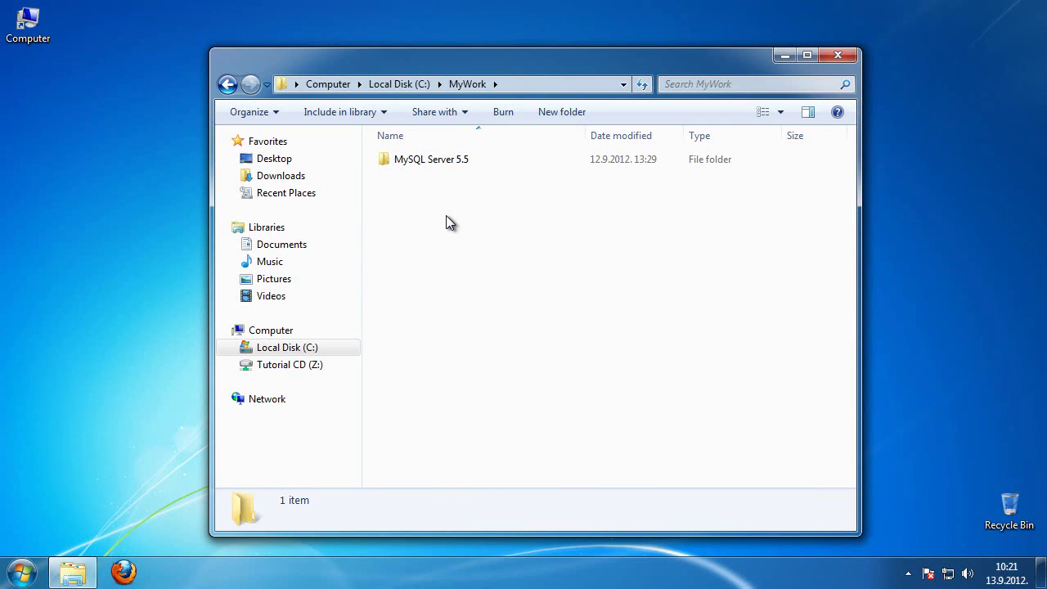
{"action": "mouse_move", "coordinate": [444, 183]}
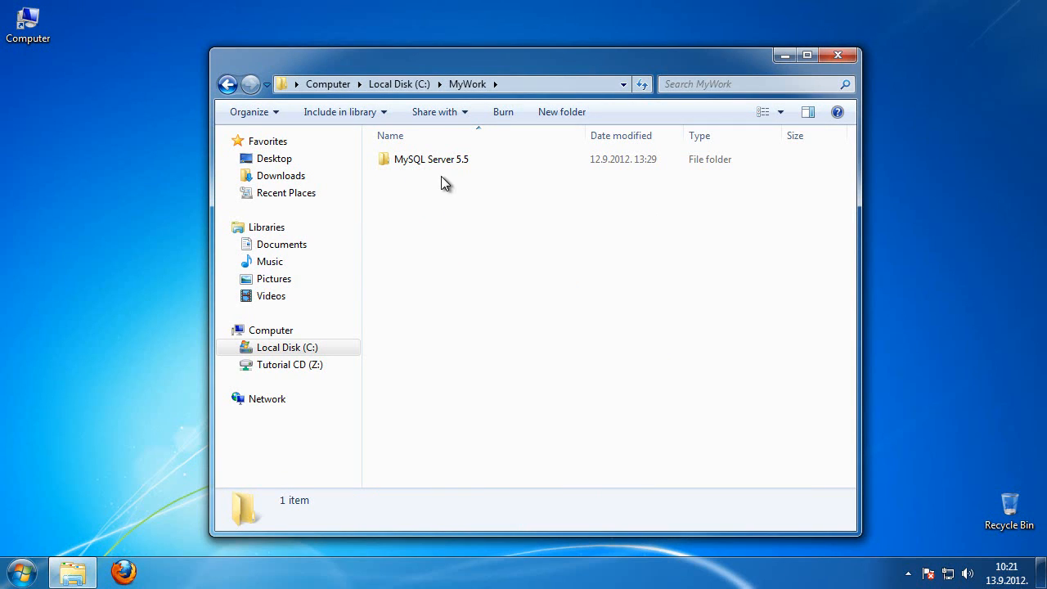
{"action": "mouse_move", "coordinate": [508, 273]}
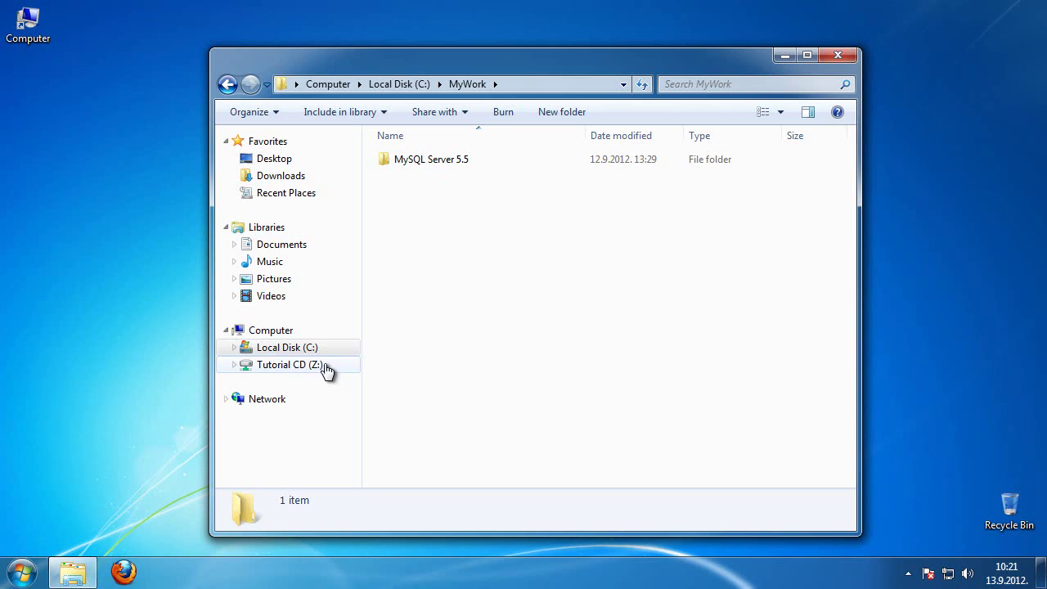
{"action": "left_click", "coordinate": [234, 364]}
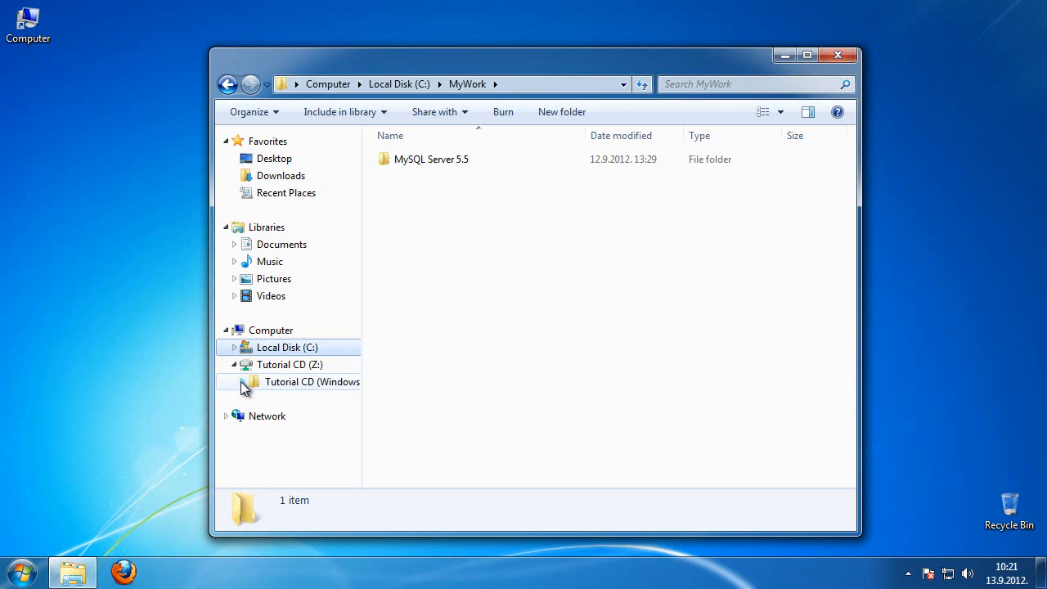
{"action": "left_click", "coordinate": [308, 382]}
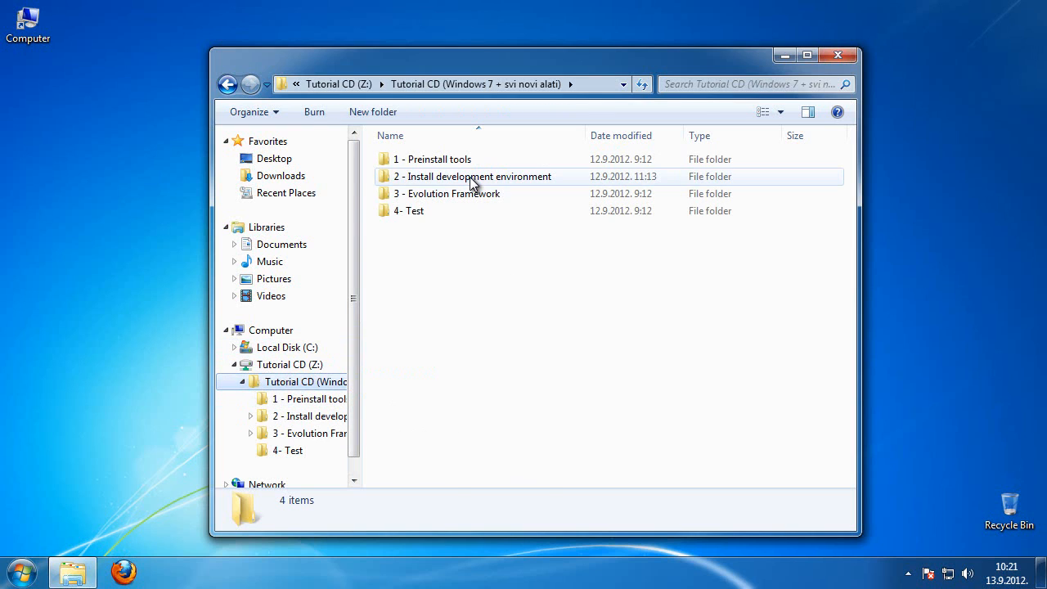
Open '2 - Install development environment' and launch jdk-7u7-windows-i586.exe.
{"action": "double_click", "coordinate": [476, 176]}
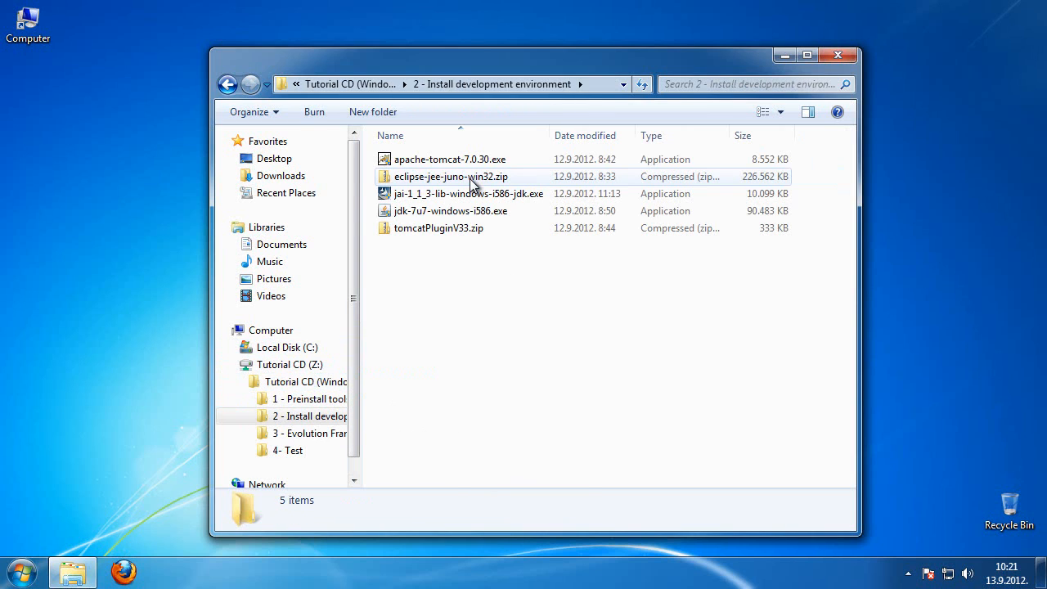
{"action": "left_click", "coordinate": [544, 306]}
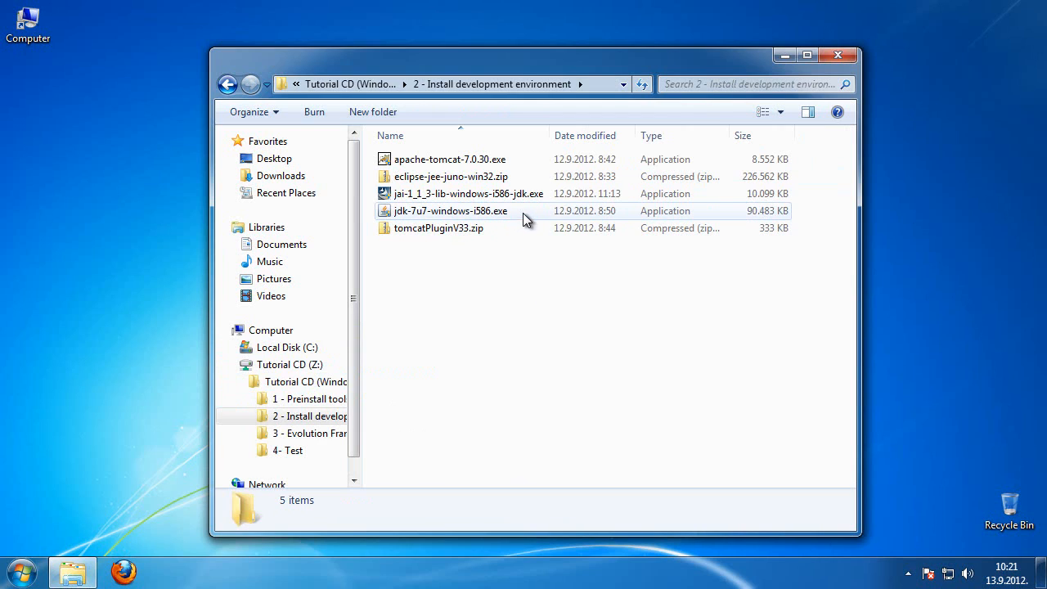
{"action": "left_click", "coordinate": [446, 211]}
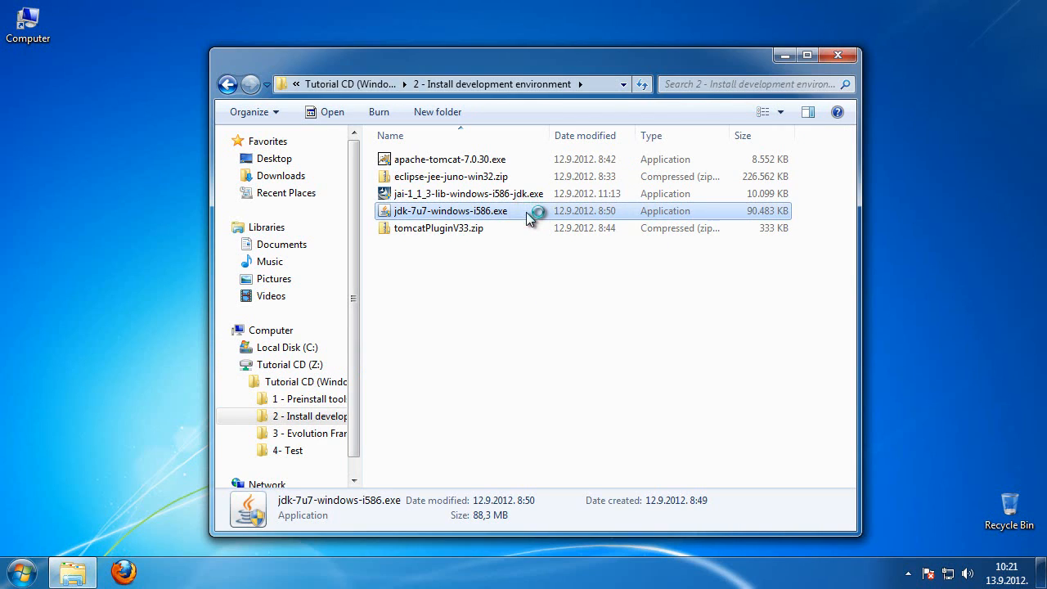
{"action": "double_click", "coordinate": [444, 210]}
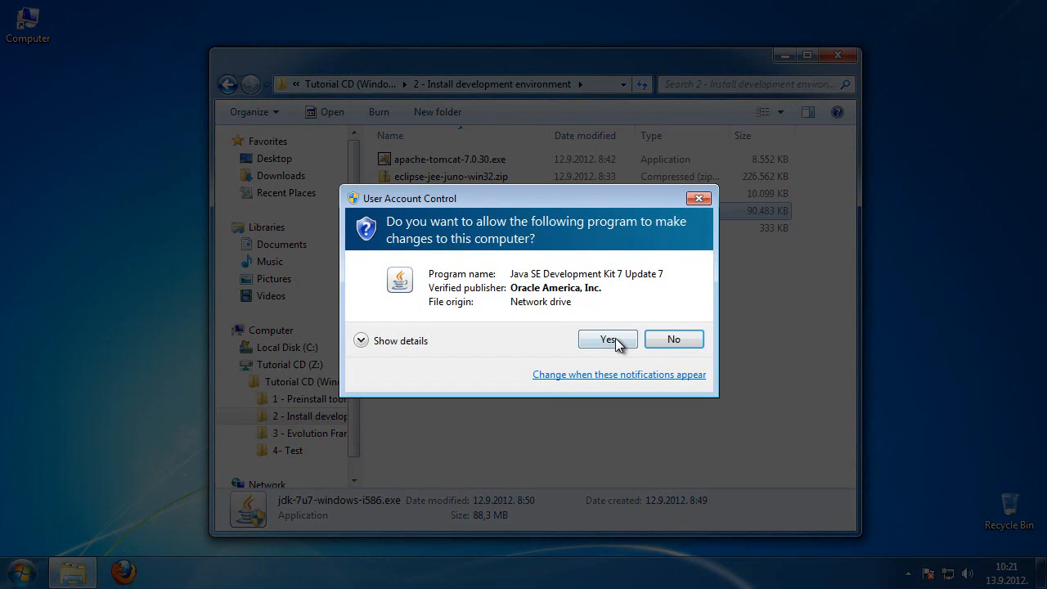
Install JDK 7 Update 7 into C:\MyWork\jdk1.7.0_07 and close the finished installer.
{"action": "left_click", "coordinate": [608, 338]}
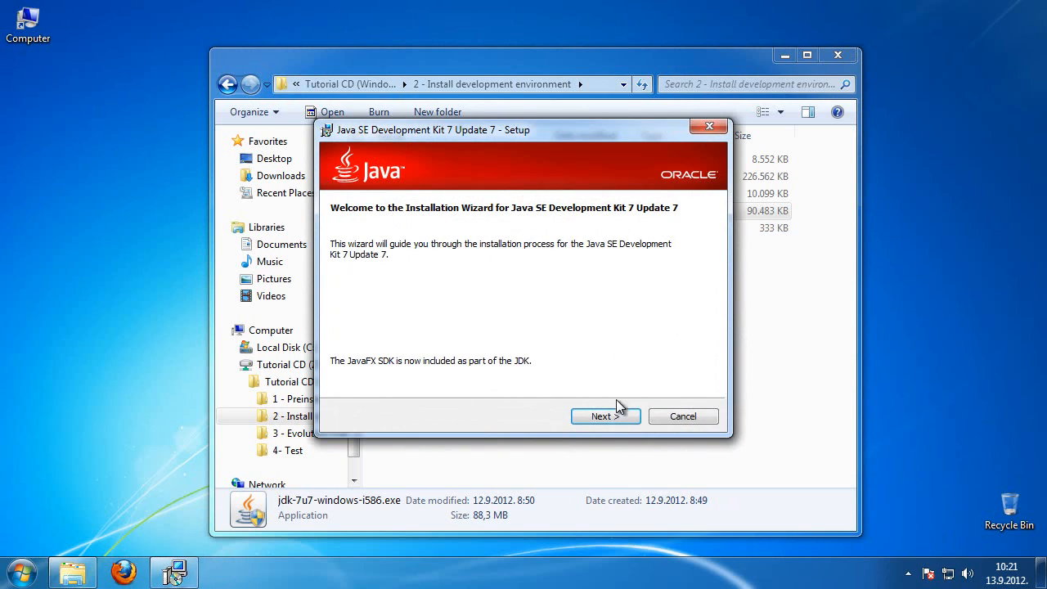
{"action": "left_click", "coordinate": [605, 417]}
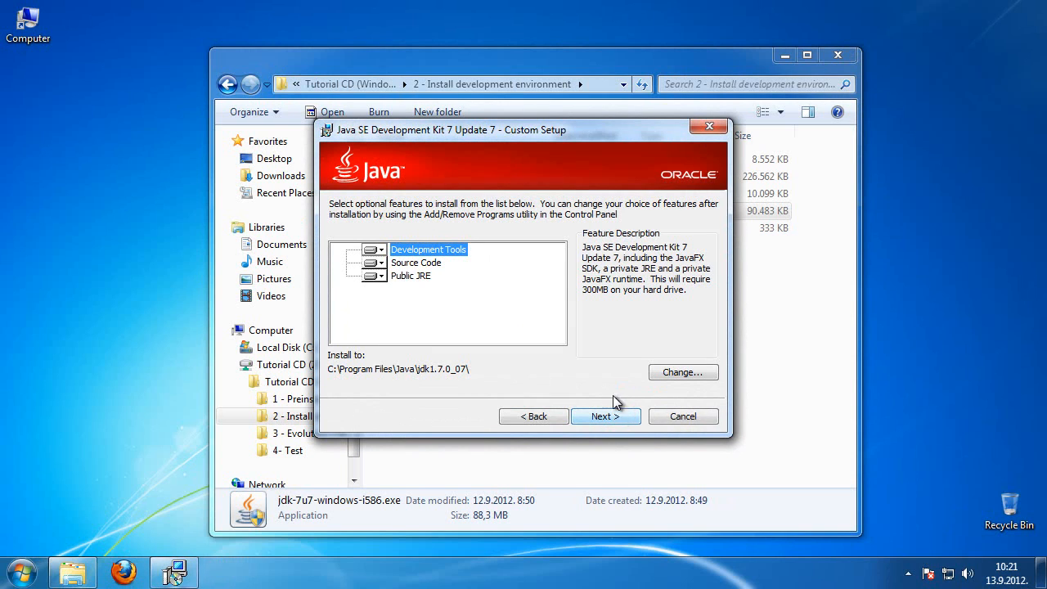
{"action": "left_click", "coordinate": [683, 372]}
{"action": "type", "text": "C:\\MyWork\\jdk1.7.0_07\\"}
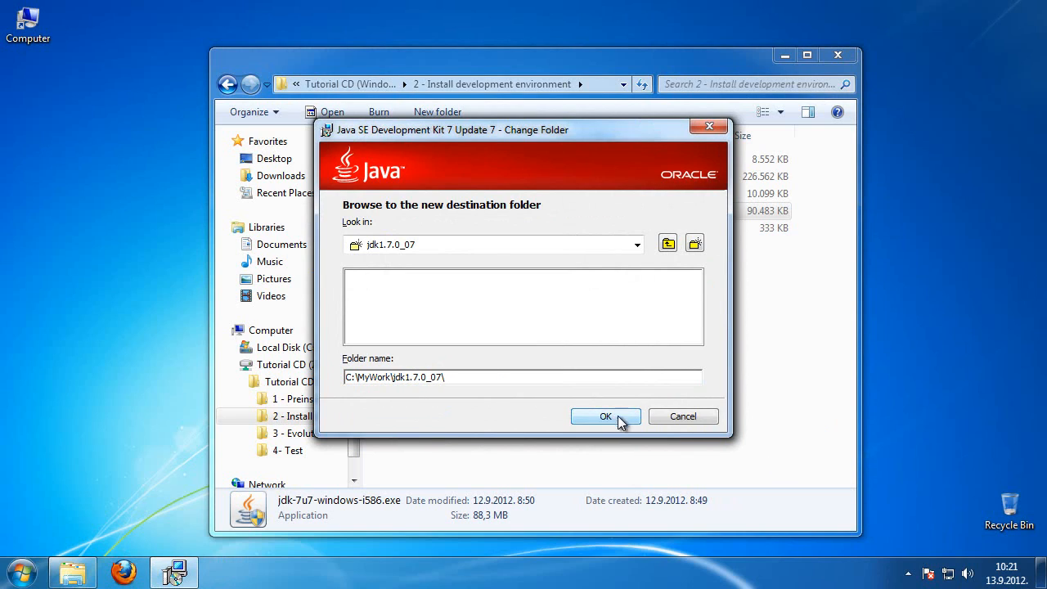
{"action": "left_click", "coordinate": [606, 416]}
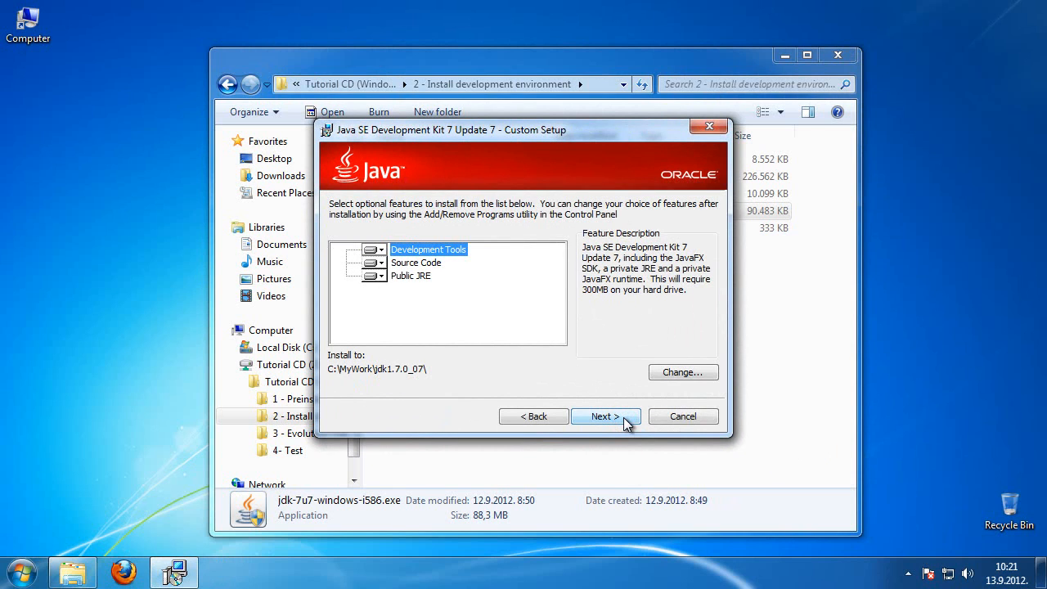
{"action": "left_click", "coordinate": [605, 417]}
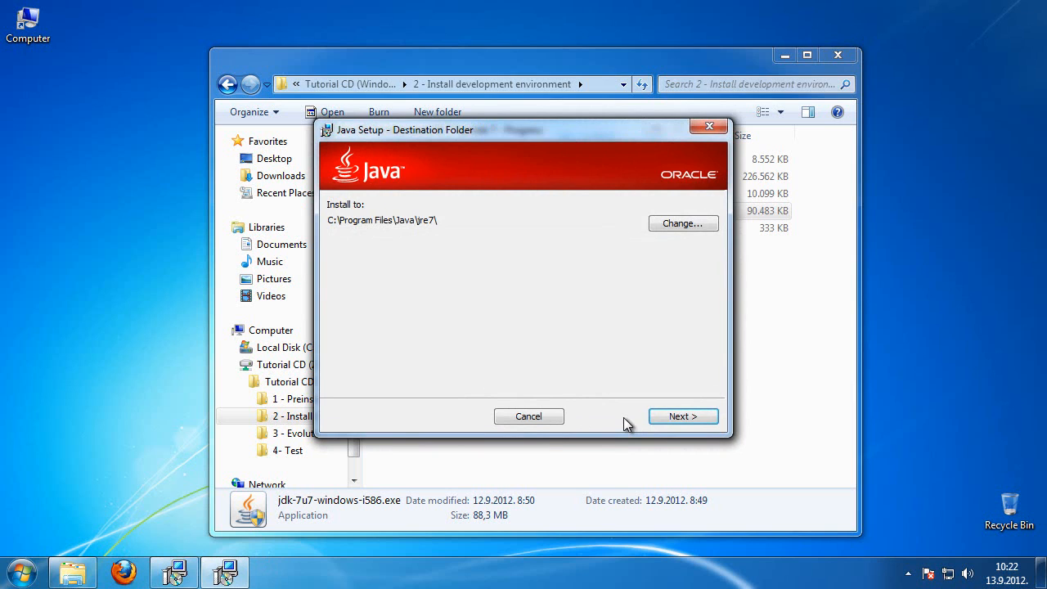
{"action": "left_click", "coordinate": [683, 415]}
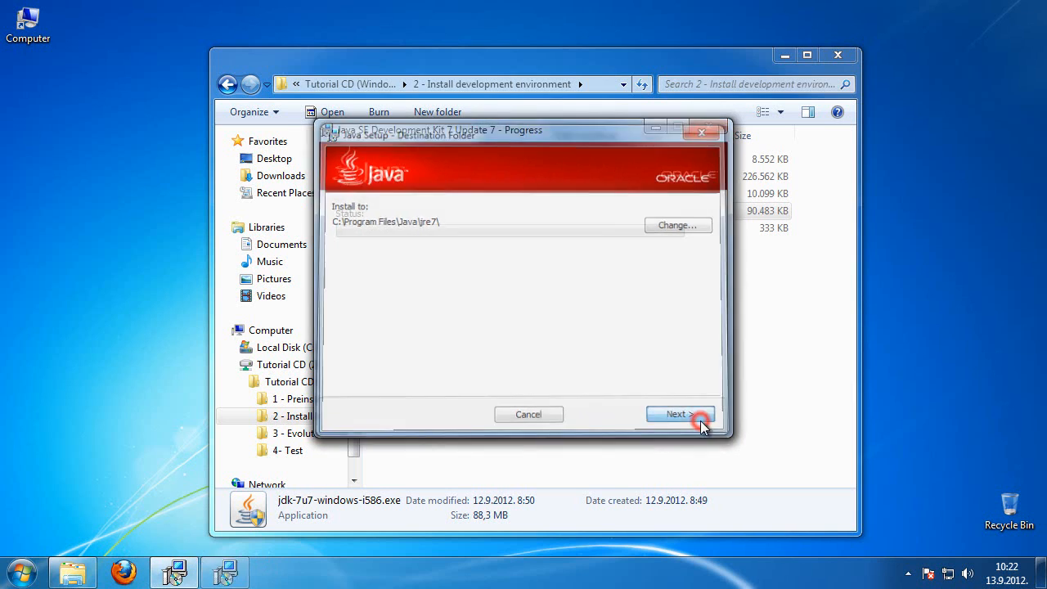
{"action": "left_click", "coordinate": [679, 414]}
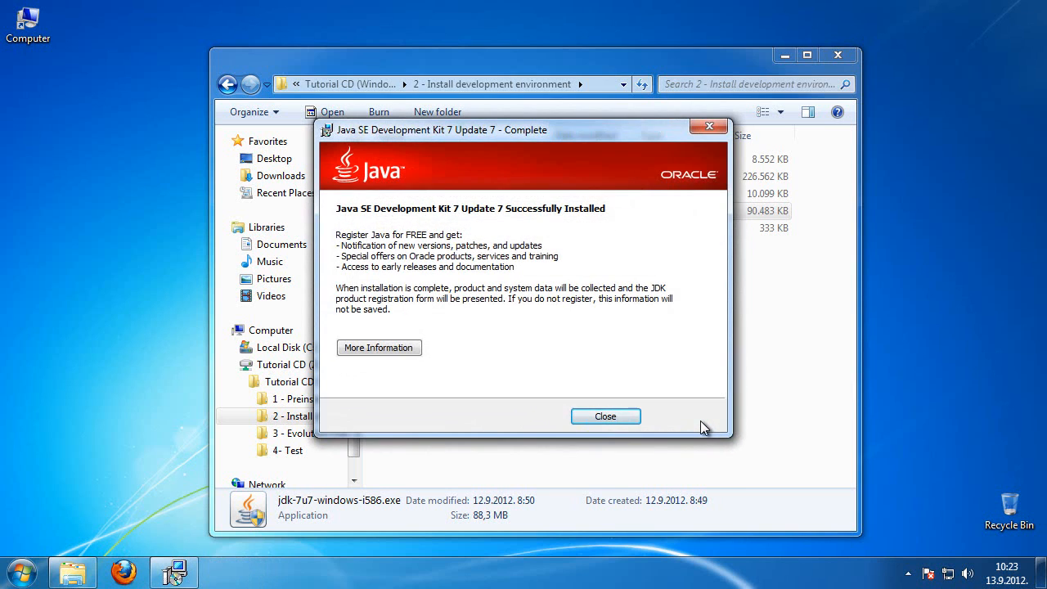
{"action": "left_click", "coordinate": [605, 416]}
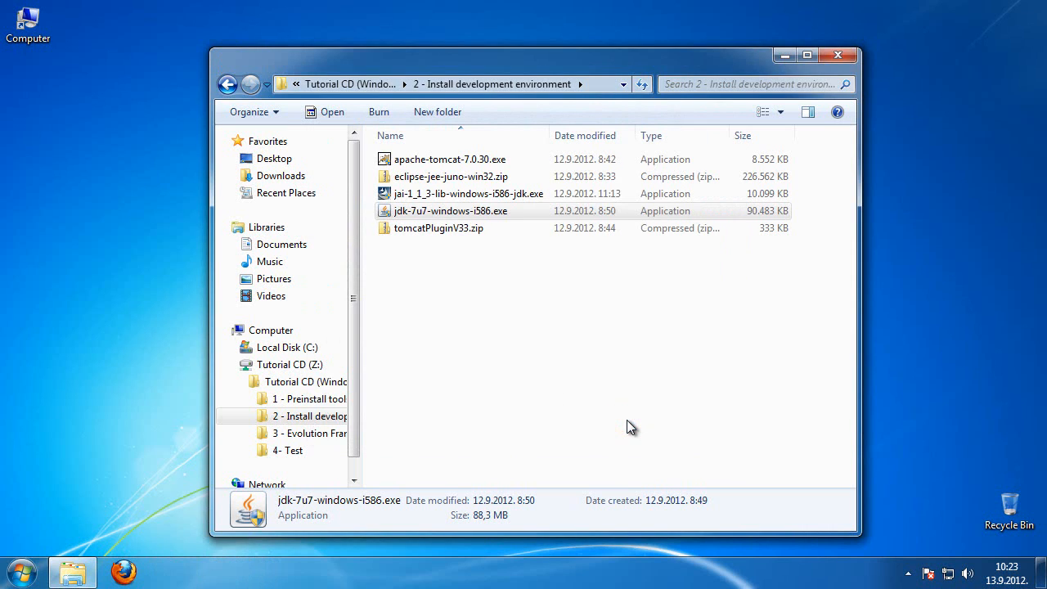
{"action": "left_click", "coordinate": [129, 569]}
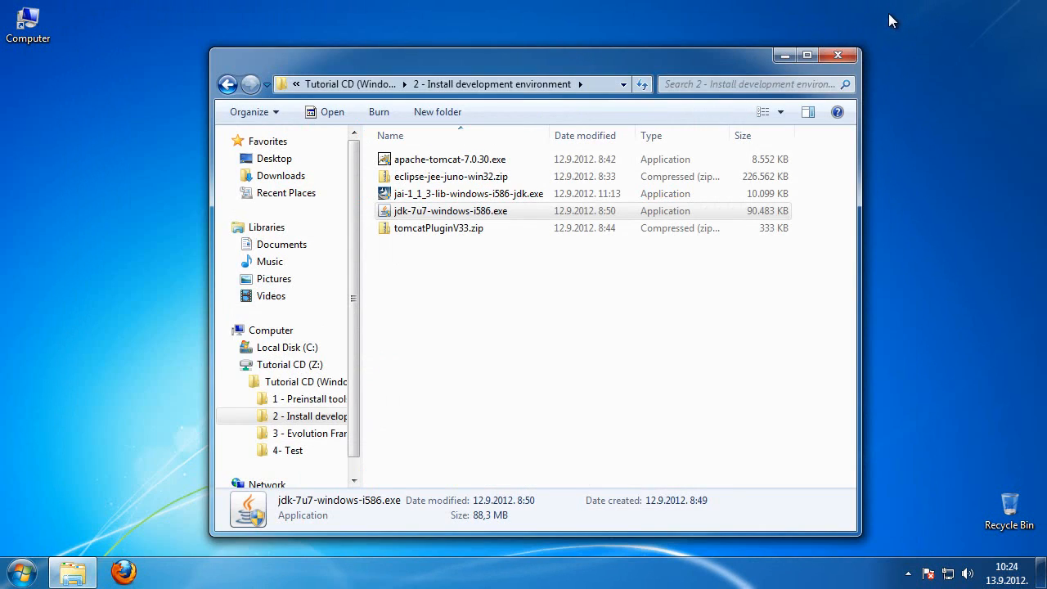
{"action": "mouse_move", "coordinate": [562, 200]}
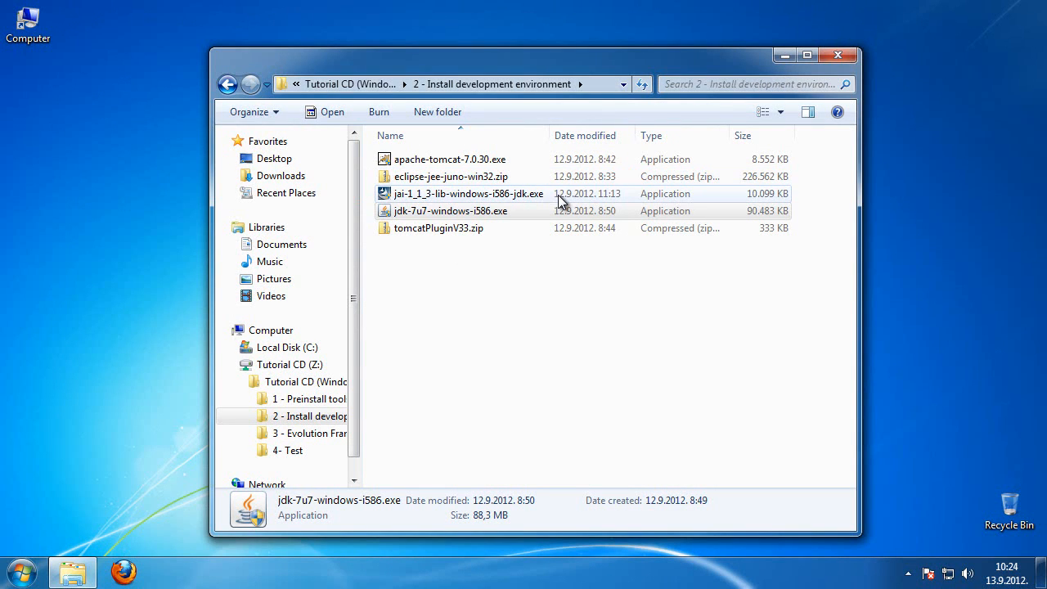
{"action": "left_click", "coordinate": [477, 194]}
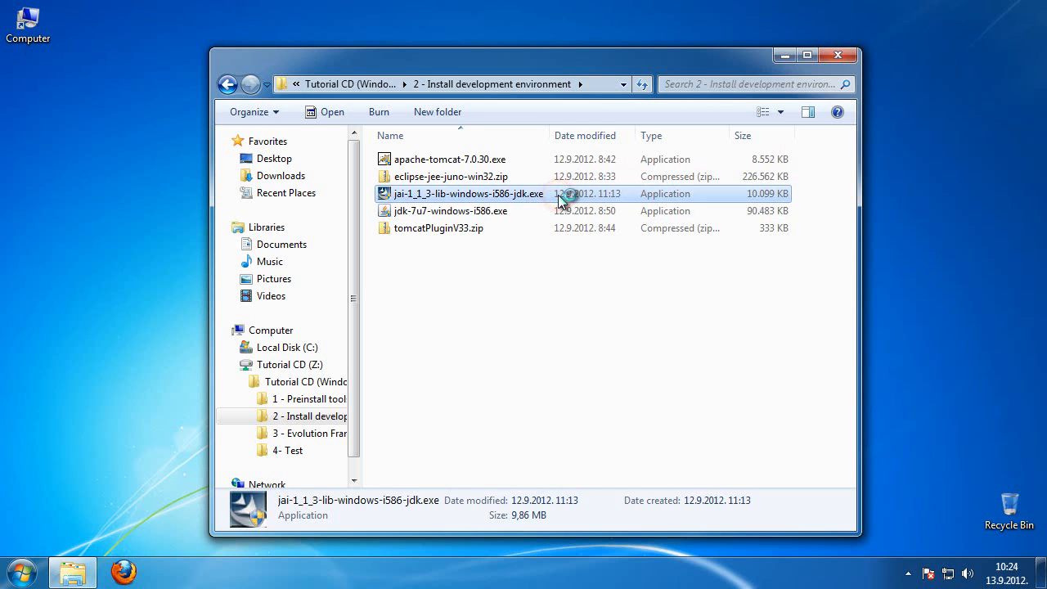
Install Java Advanced Imaging (Complete setup) into C:\MyWork\jdk1.7.0_07 and close the wizard.
{"action": "double_click", "coordinate": [468, 193]}
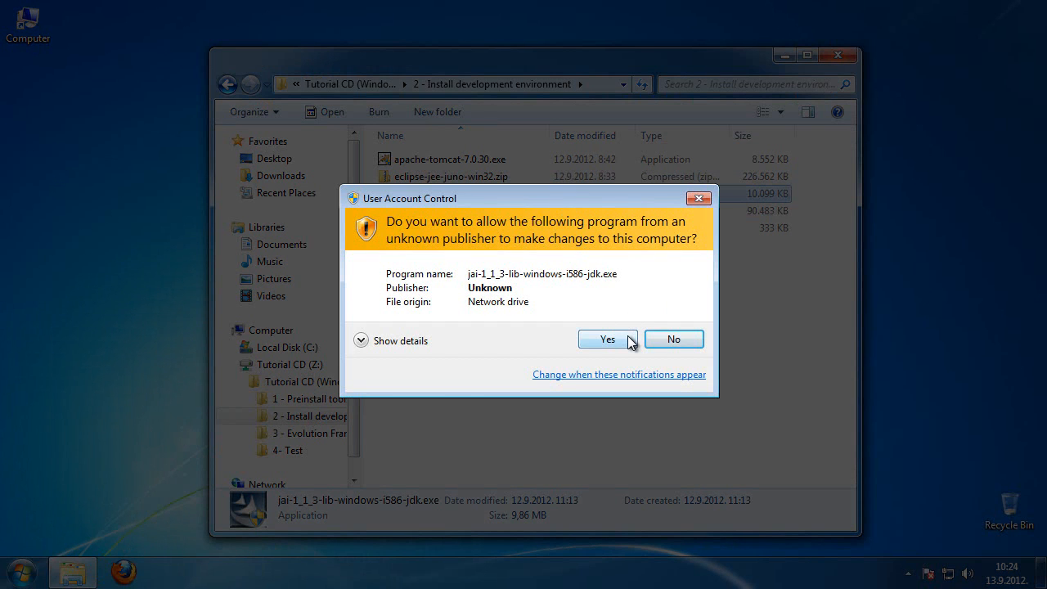
{"action": "left_click", "coordinate": [607, 339]}
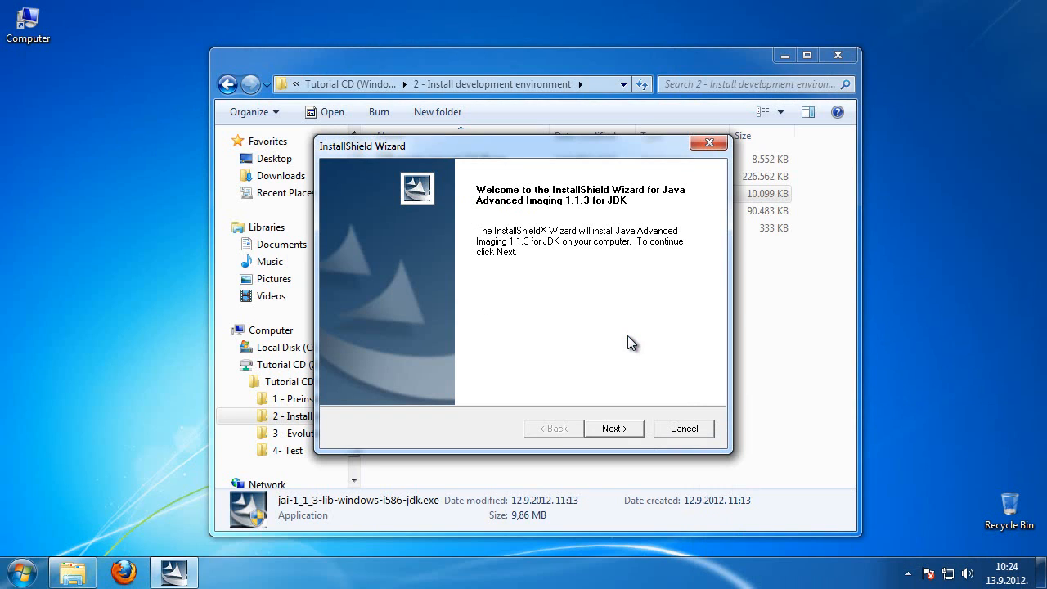
{"action": "mouse_move", "coordinate": [614, 429]}
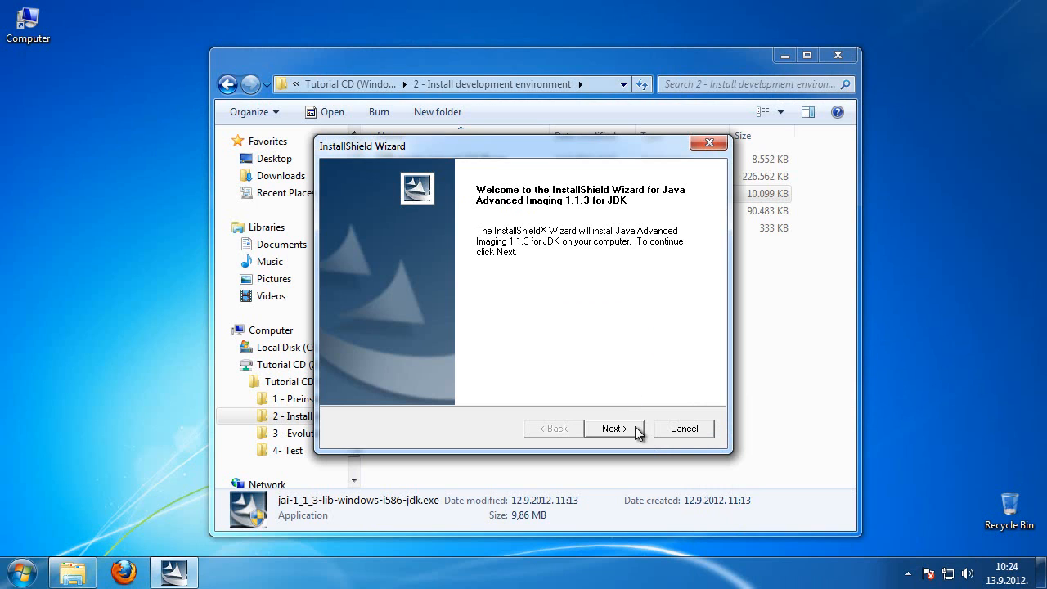
{"action": "left_click", "coordinate": [613, 428]}
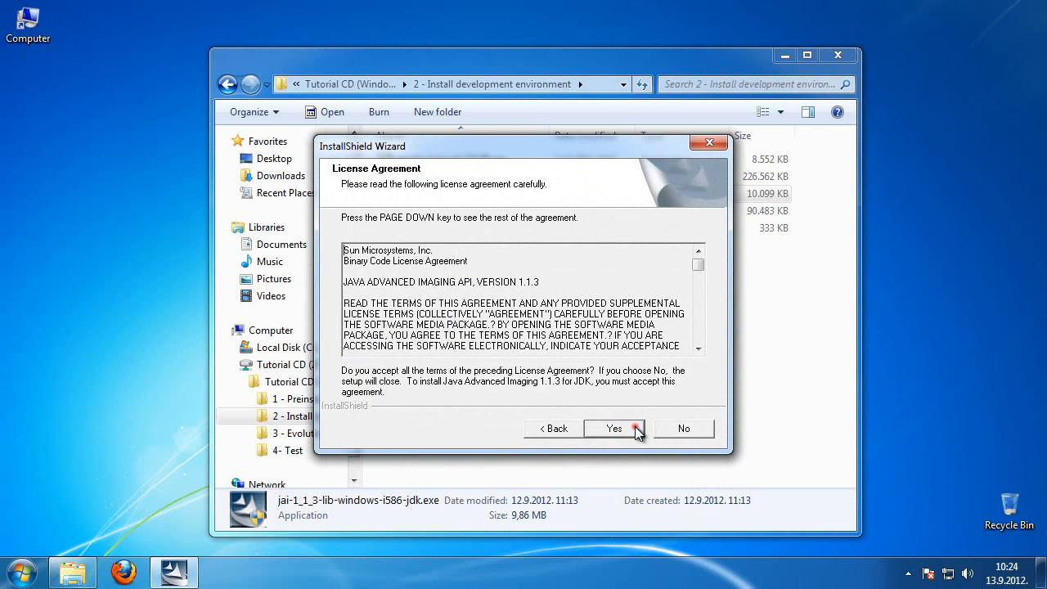
{"action": "left_click", "coordinate": [614, 428]}
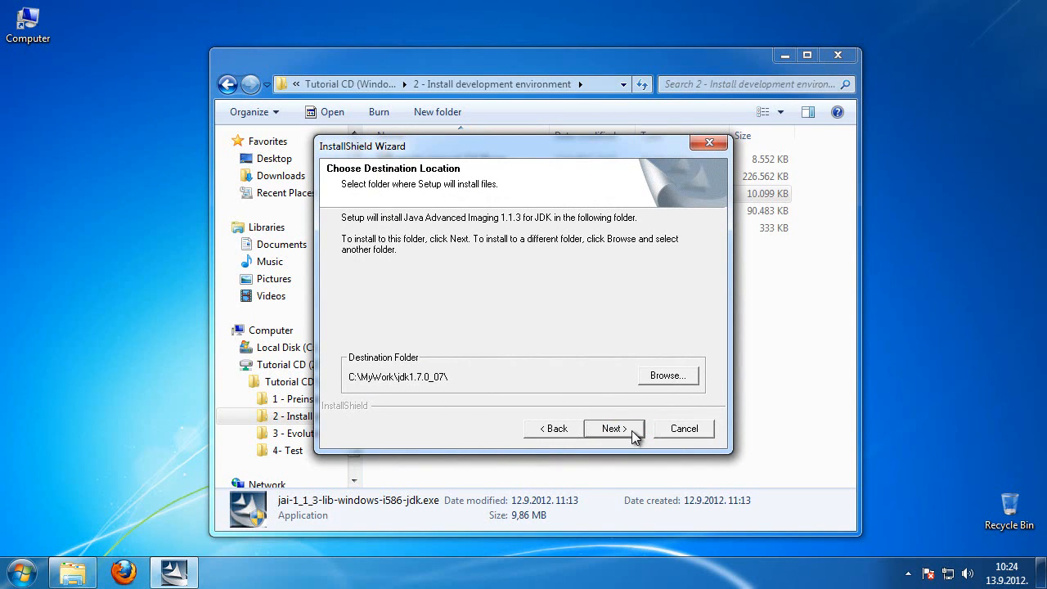
{"action": "left_click", "coordinate": [613, 428]}
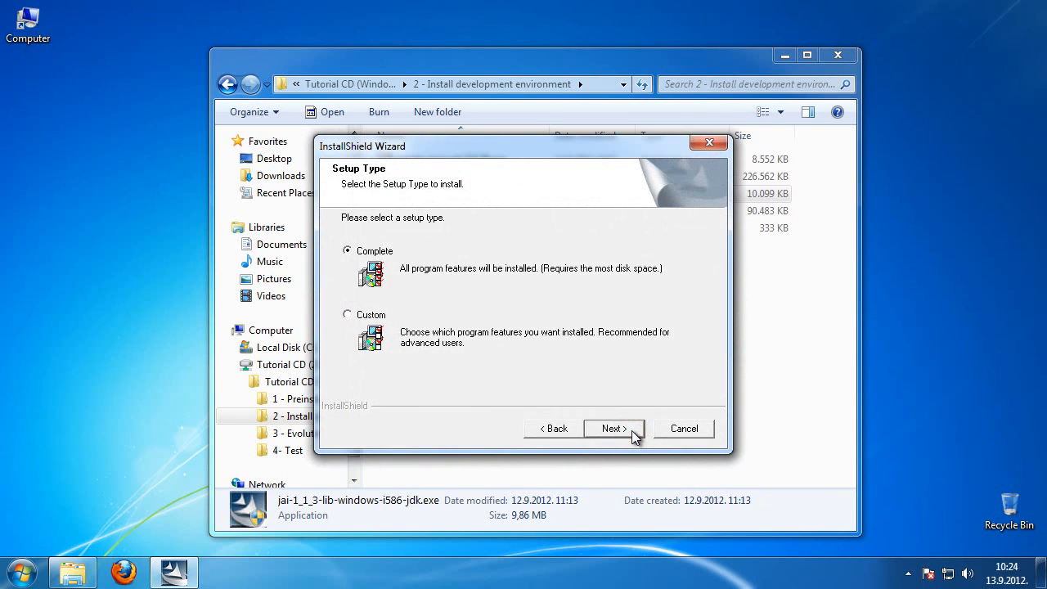
{"action": "left_click", "coordinate": [347, 250]}
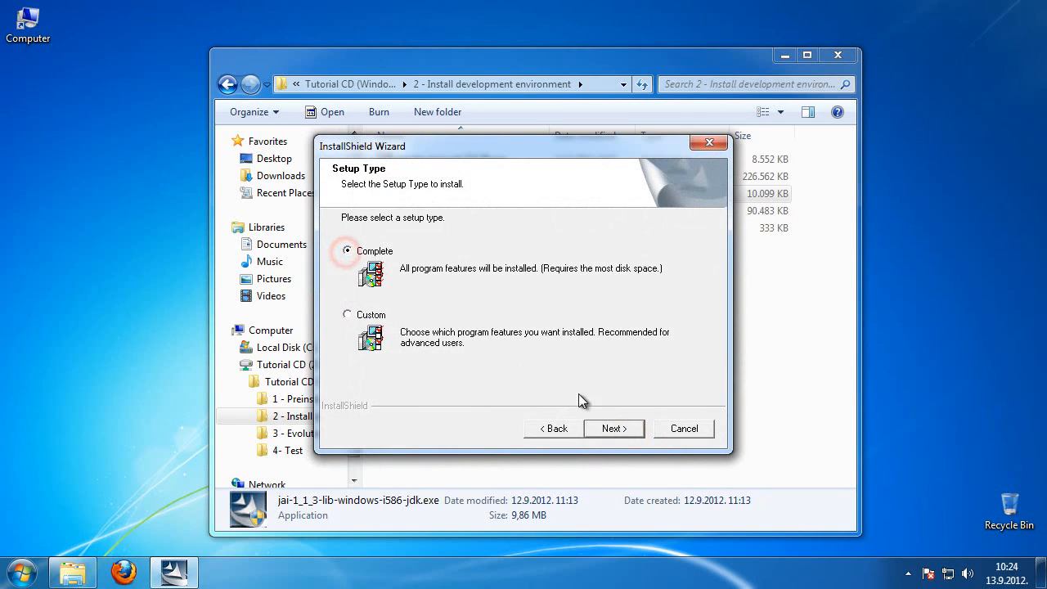
{"action": "left_click", "coordinate": [613, 428]}
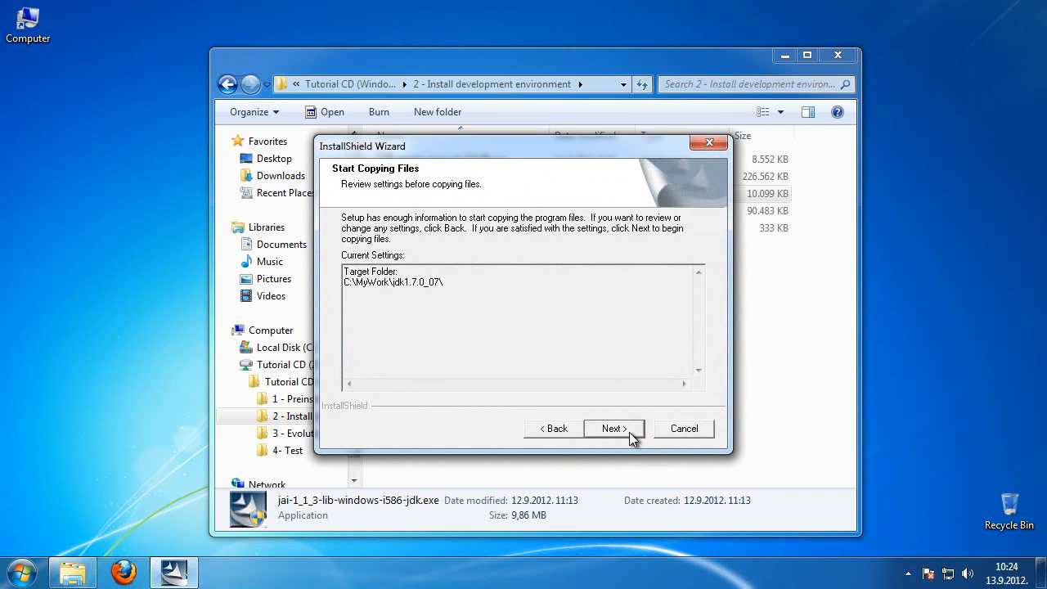
{"action": "left_click", "coordinate": [614, 428]}
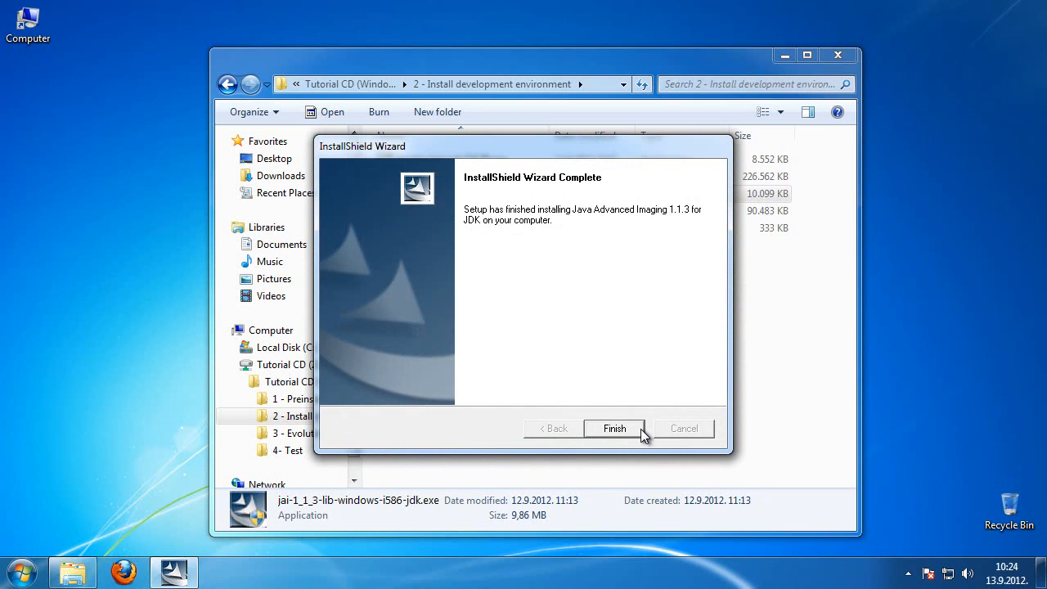
{"action": "left_click", "coordinate": [614, 428]}
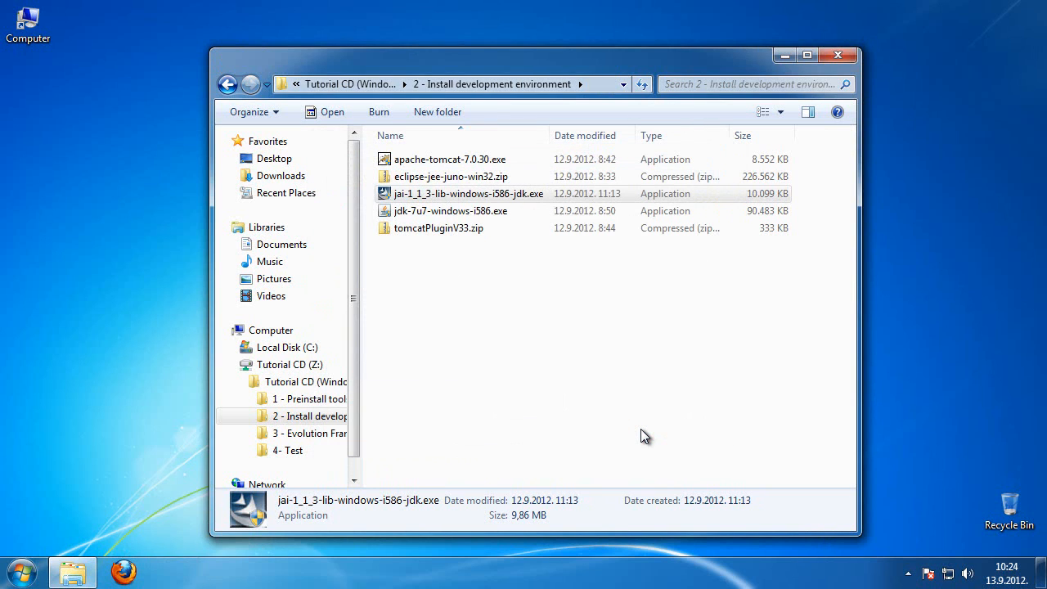
{"action": "mouse_move", "coordinate": [638, 414]}
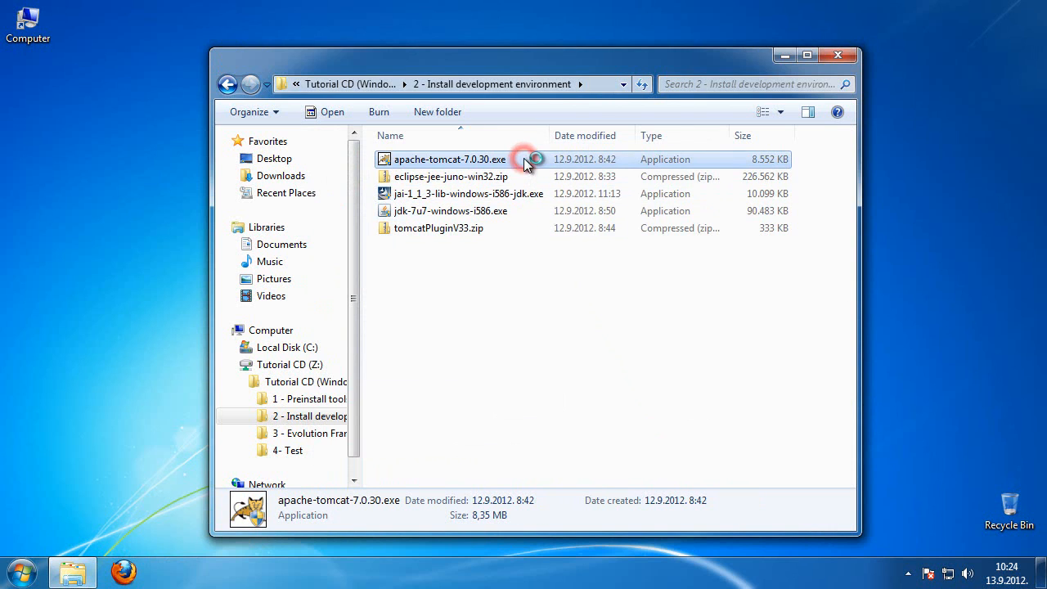
Launch the Tomcat 7.0.30 installer, accept the license and keep the normal components.
{"action": "double_click", "coordinate": [449, 158]}
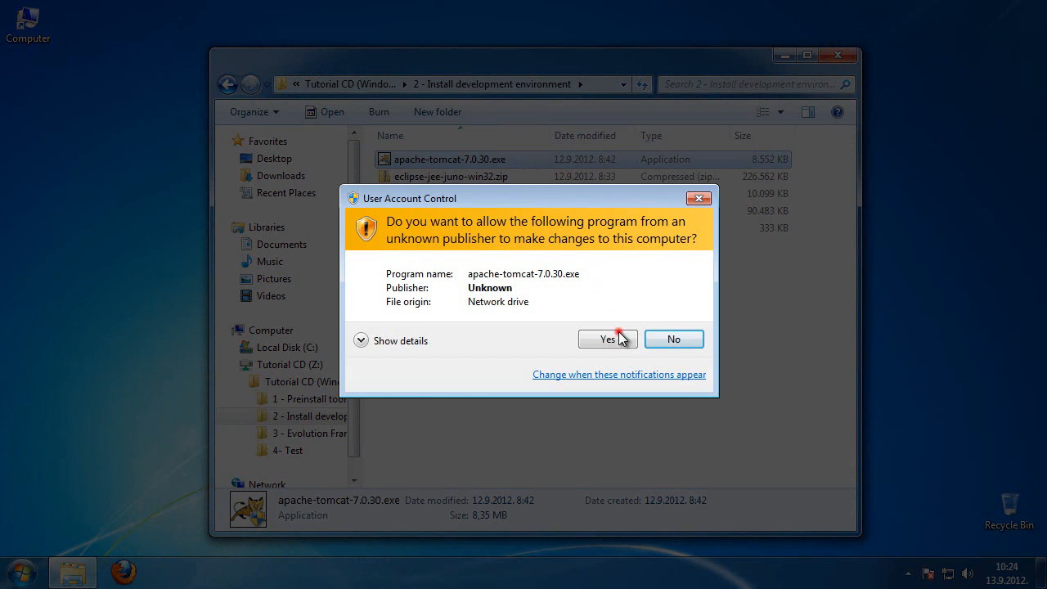
{"action": "left_click", "coordinate": [608, 338]}
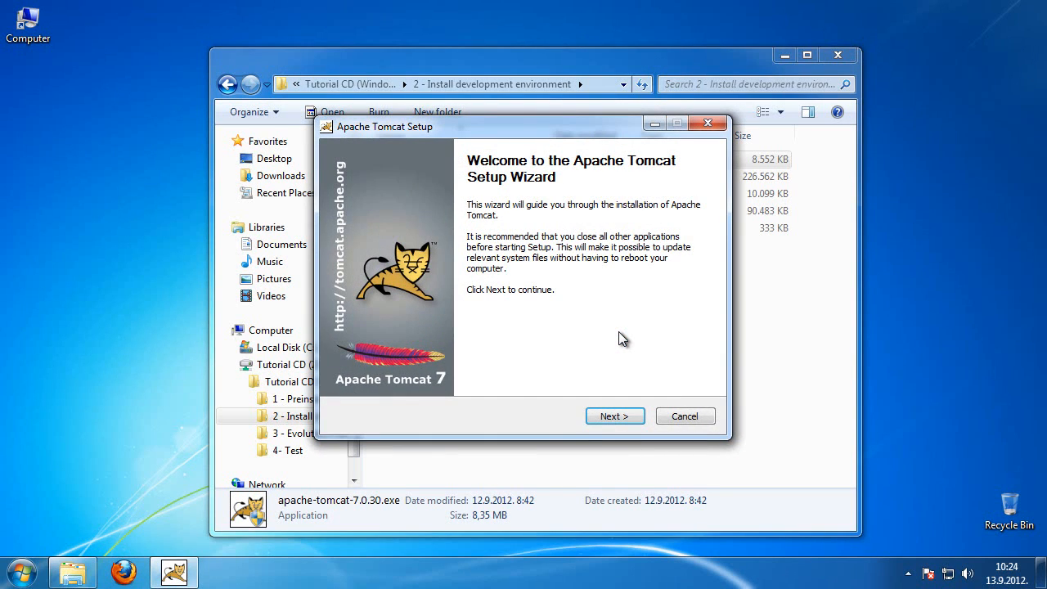
{"action": "left_click", "coordinate": [615, 415]}
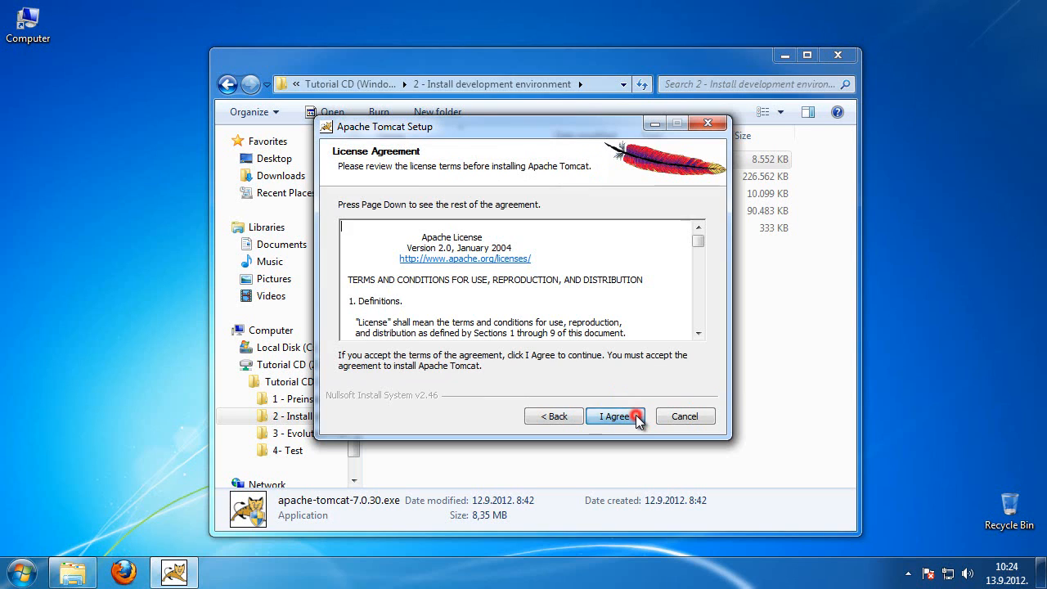
{"action": "left_click", "coordinate": [615, 416]}
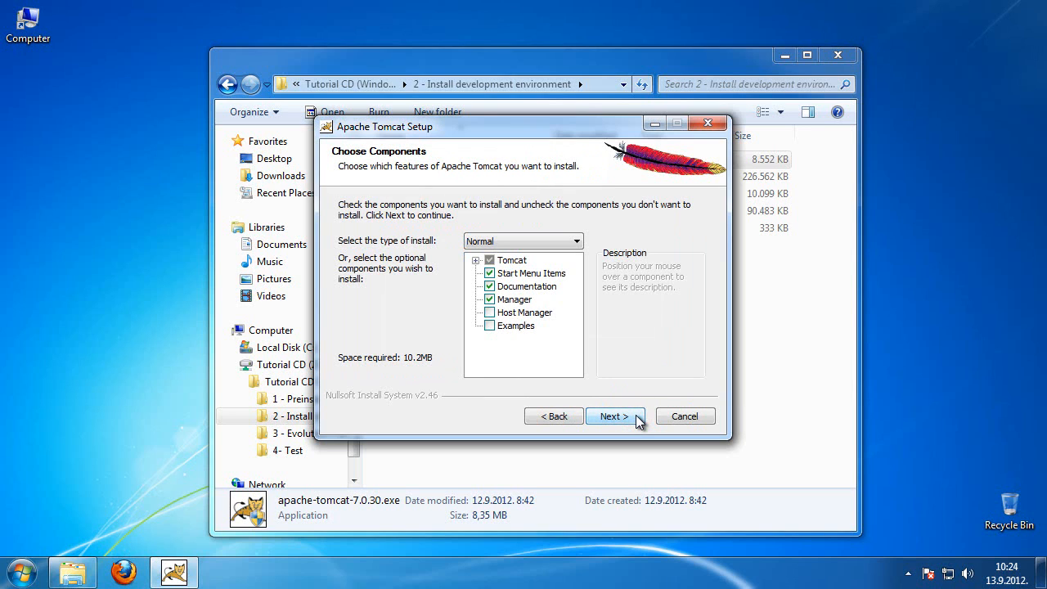
{"action": "left_click", "coordinate": [614, 415]}
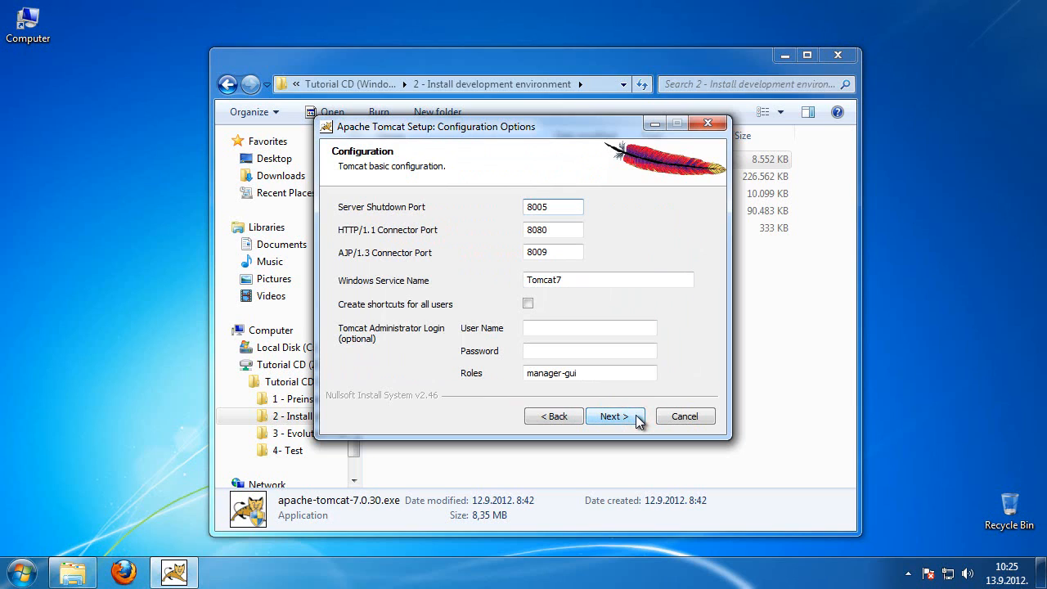
{"action": "mouse_move", "coordinate": [638, 403]}
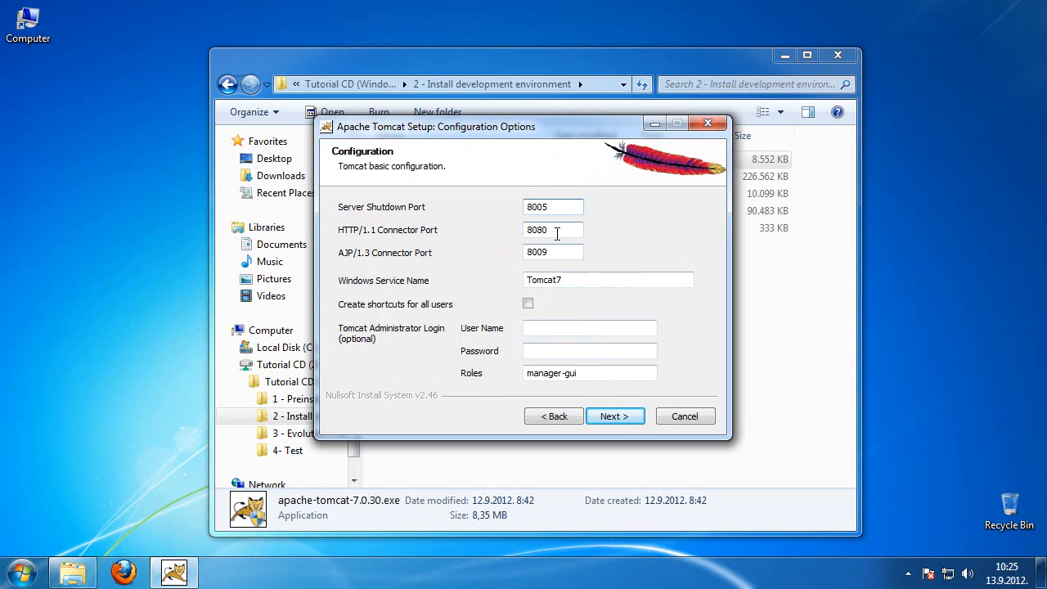
Set the HTTP connector port to 9080 and the administrator user name to admin.
{"action": "double_click", "coordinate": [553, 229]}
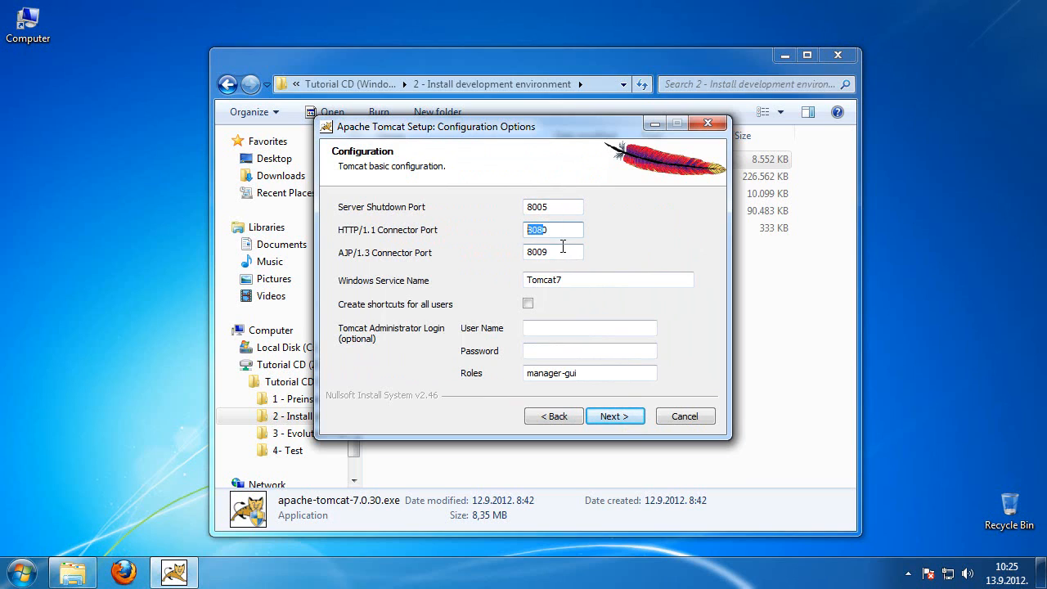
{"action": "type", "text": "9080"}
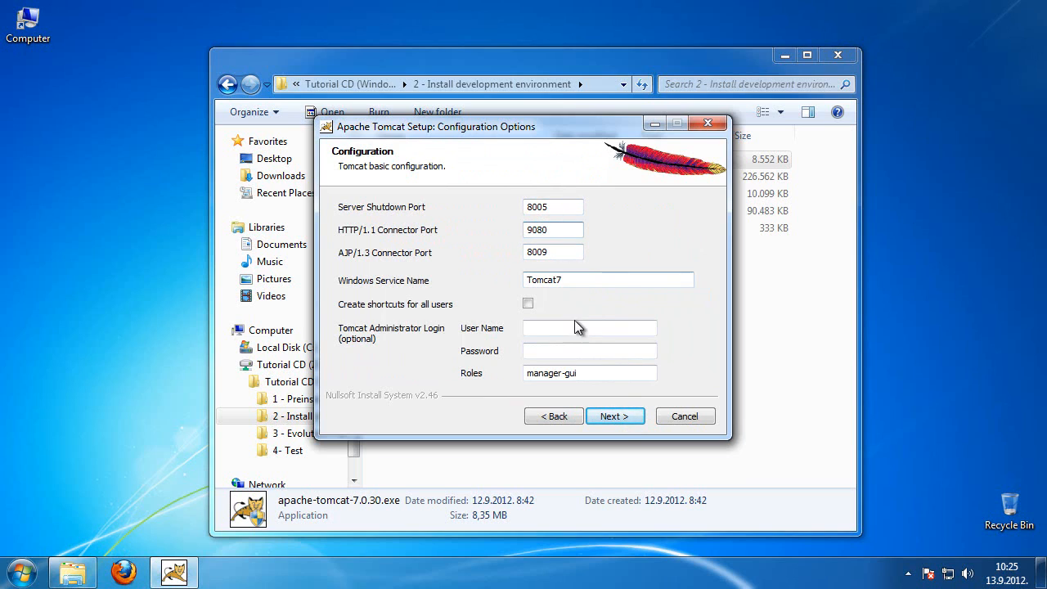
{"action": "left_click", "coordinate": [589, 327]}
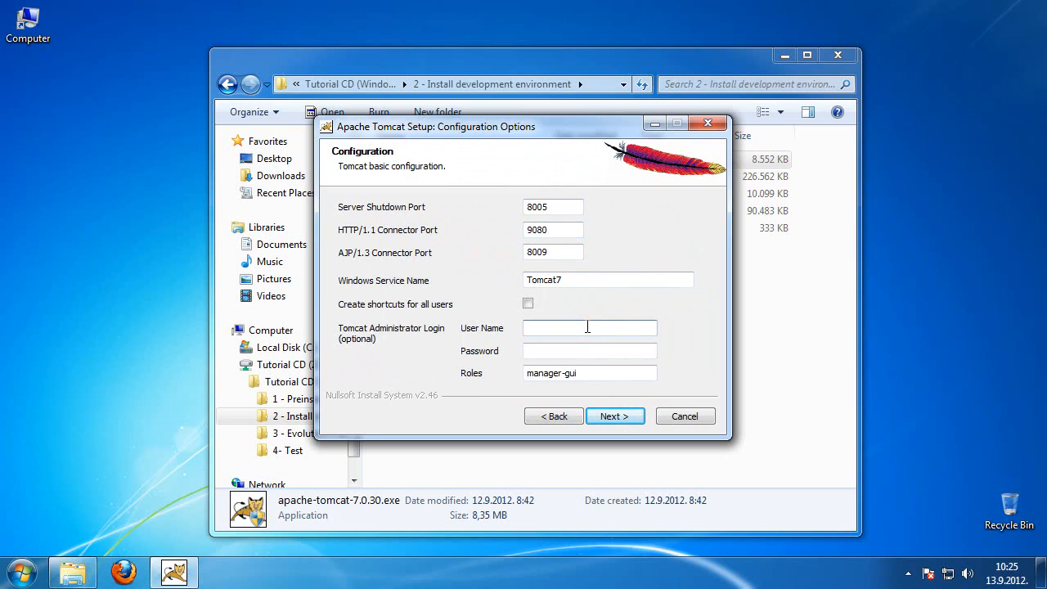
{"action": "type", "text": "admin"}
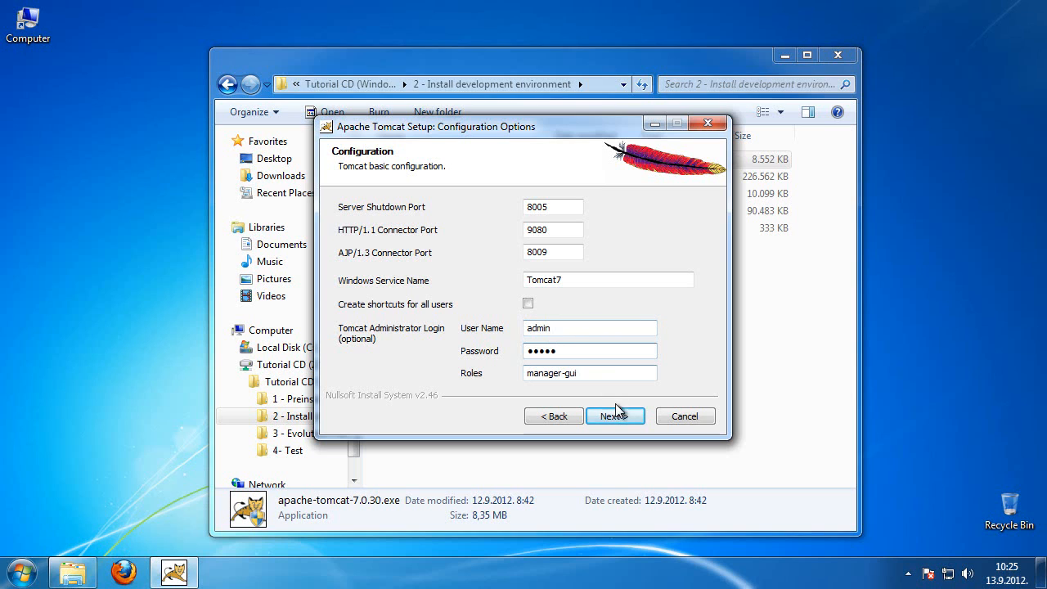
{"action": "left_click", "coordinate": [615, 417]}
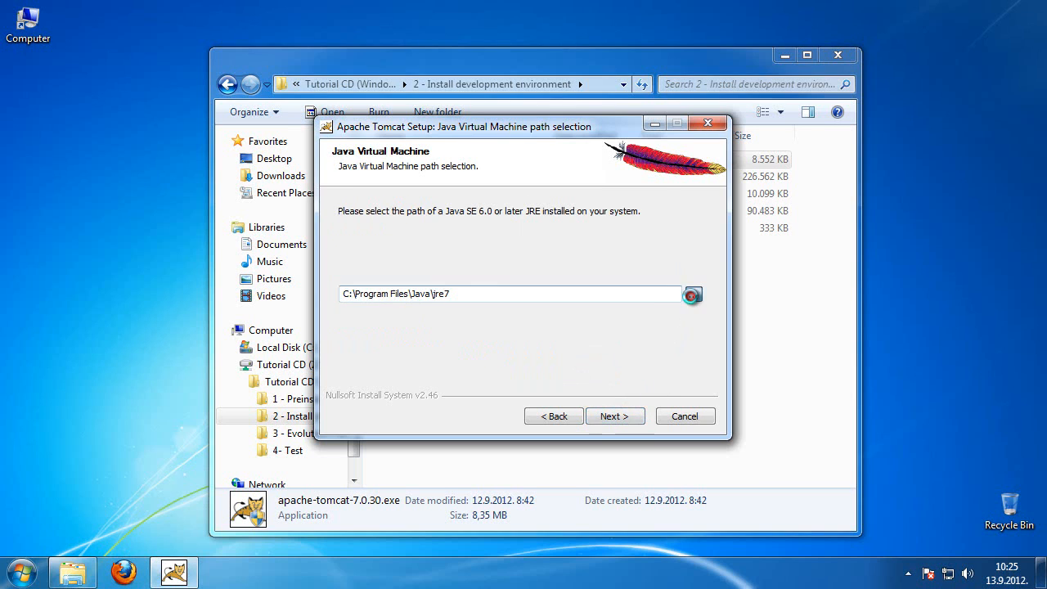
Use jdk1.7.0_07 as the JVM, install, and finish without starting Tomcat or showing readme.
{"action": "left_click", "coordinate": [693, 294]}
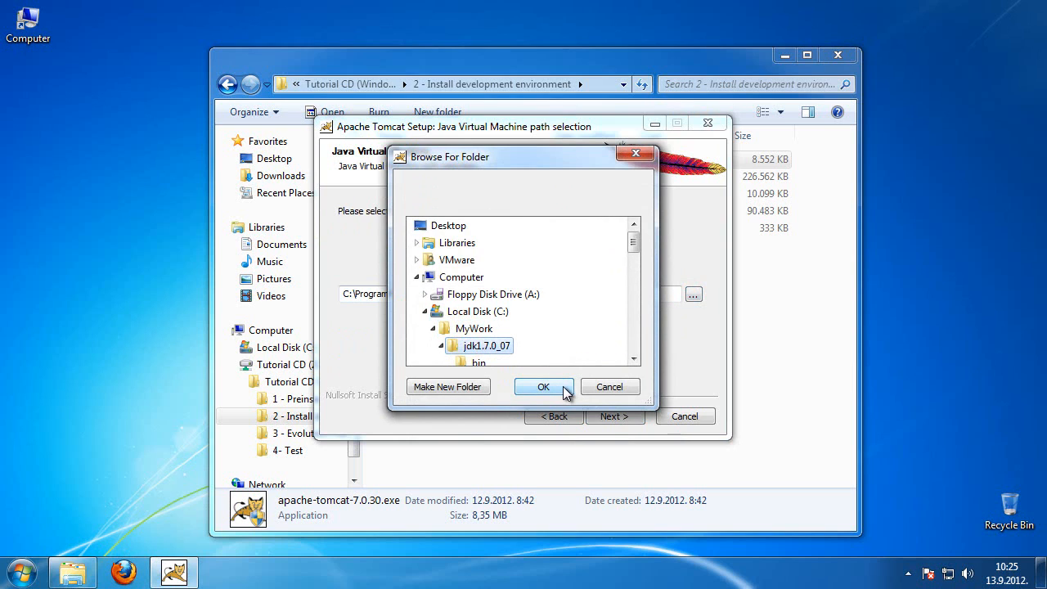
{"action": "left_click", "coordinate": [544, 387]}
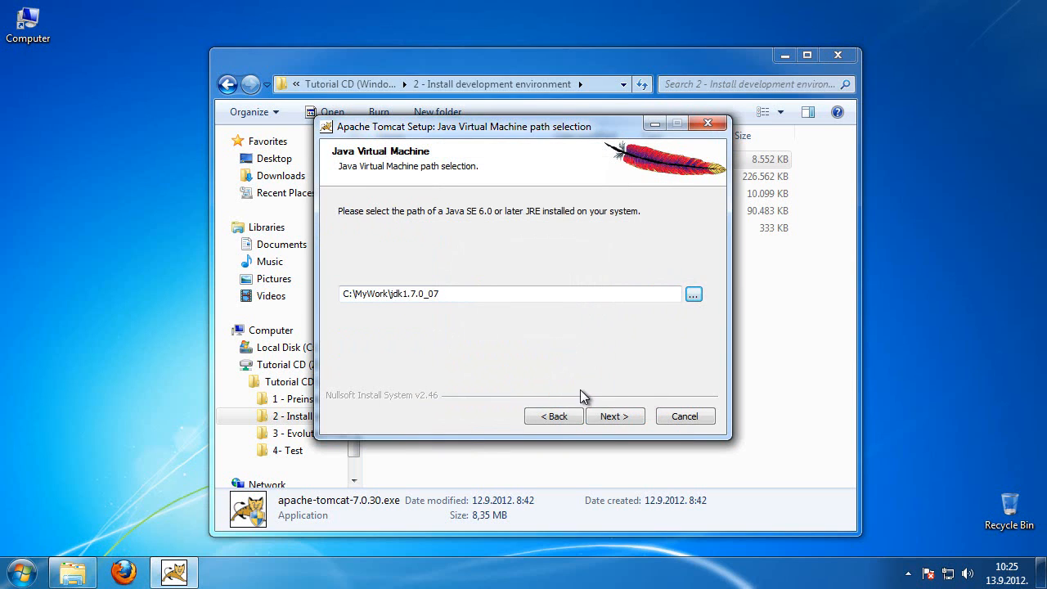
{"action": "left_click", "coordinate": [614, 416]}
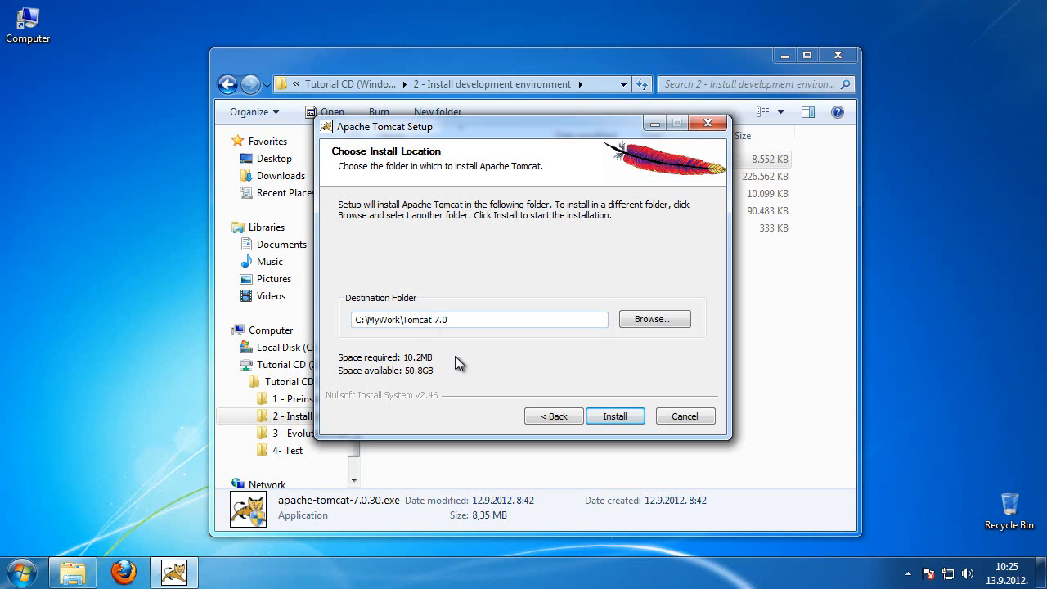
{"action": "mouse_move", "coordinate": [626, 422]}
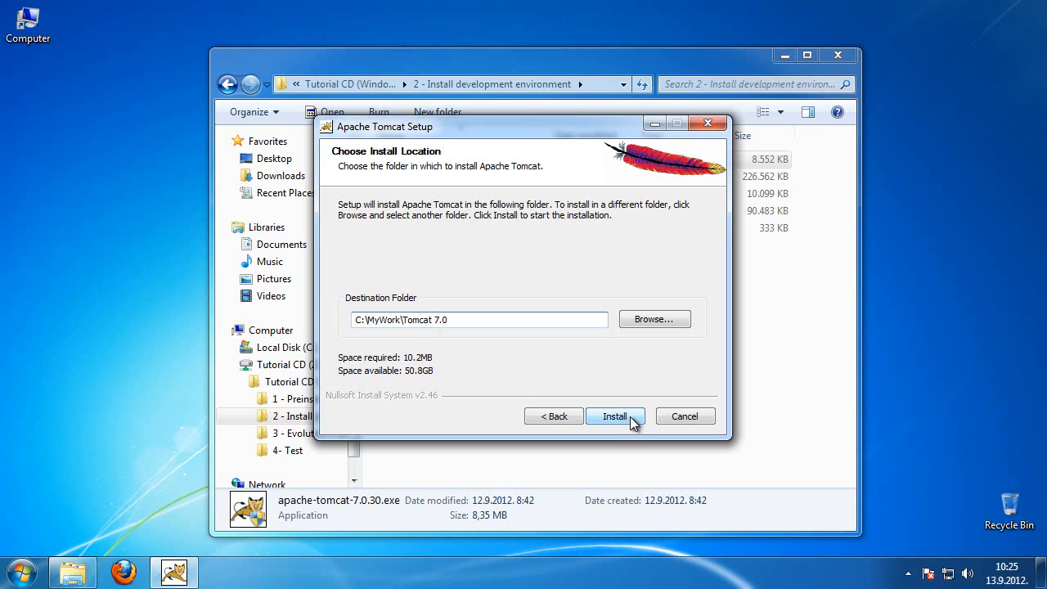
{"action": "left_click", "coordinate": [615, 415]}
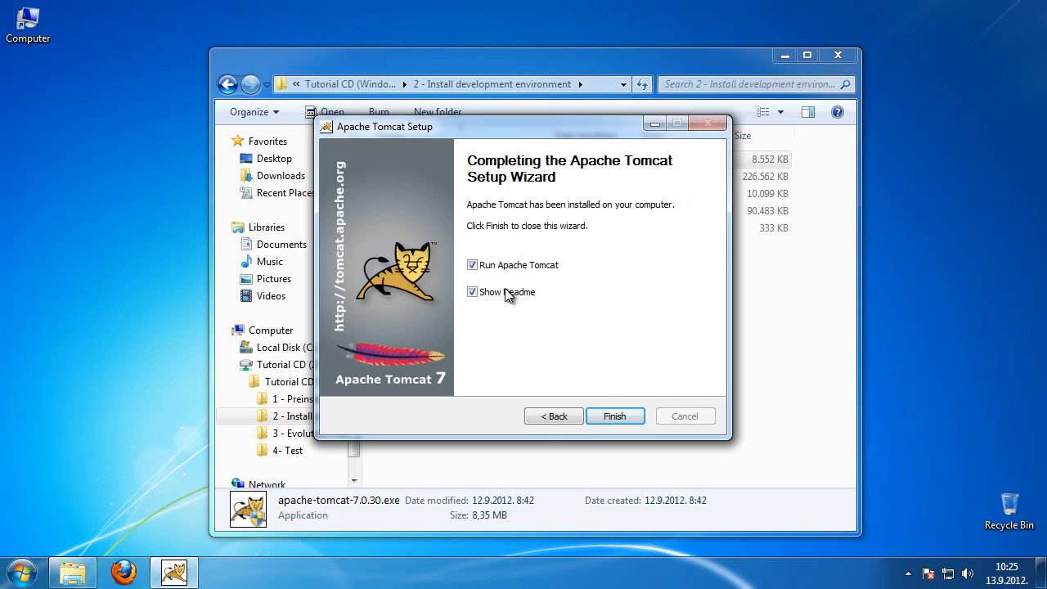
{"action": "left_click", "coordinate": [472, 264]}
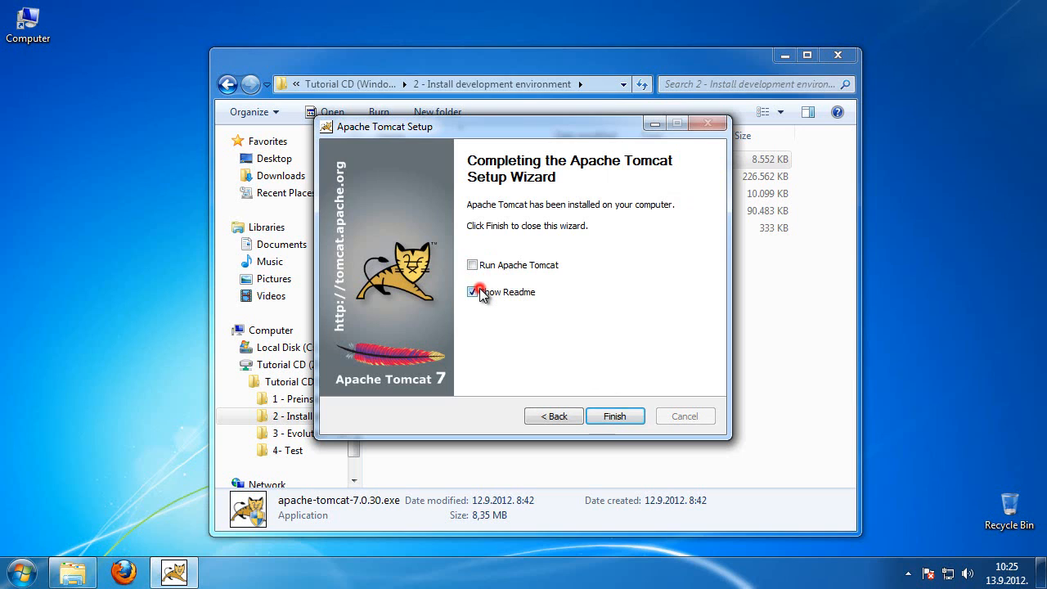
{"action": "left_click", "coordinate": [472, 291]}
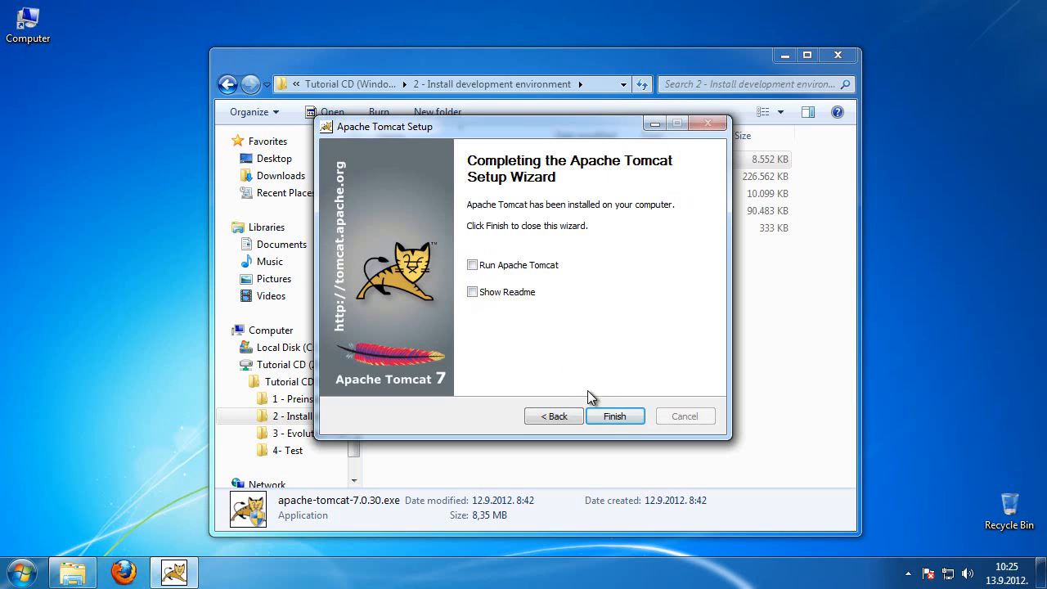
{"action": "left_click", "coordinate": [615, 415]}
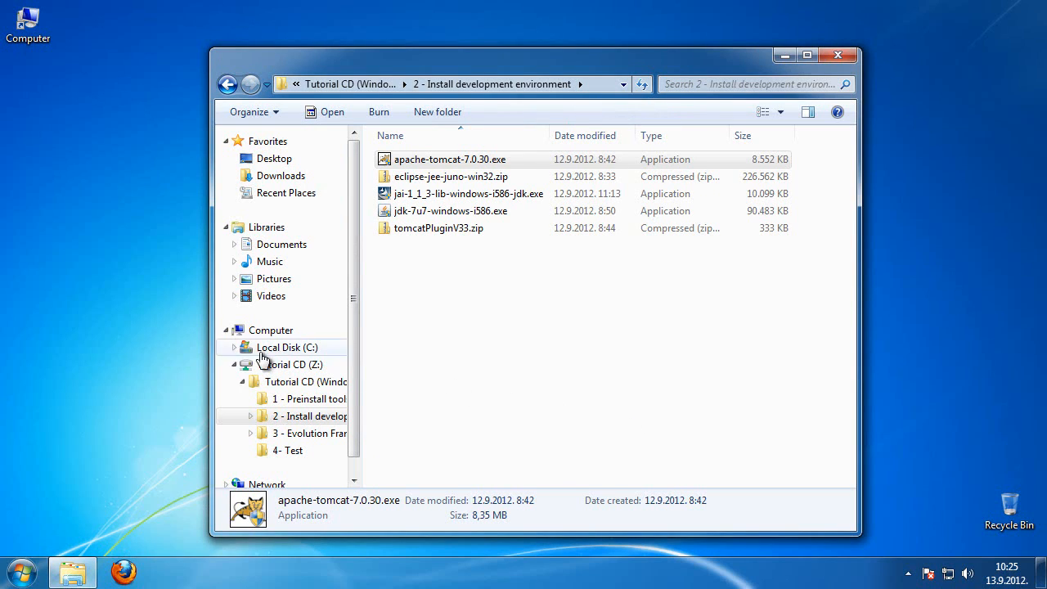
Extract the Eclipse Juno zip into C:\MyWork and create a desktop shortcut to eclipse.exe.
{"action": "left_click", "coordinate": [235, 347]}
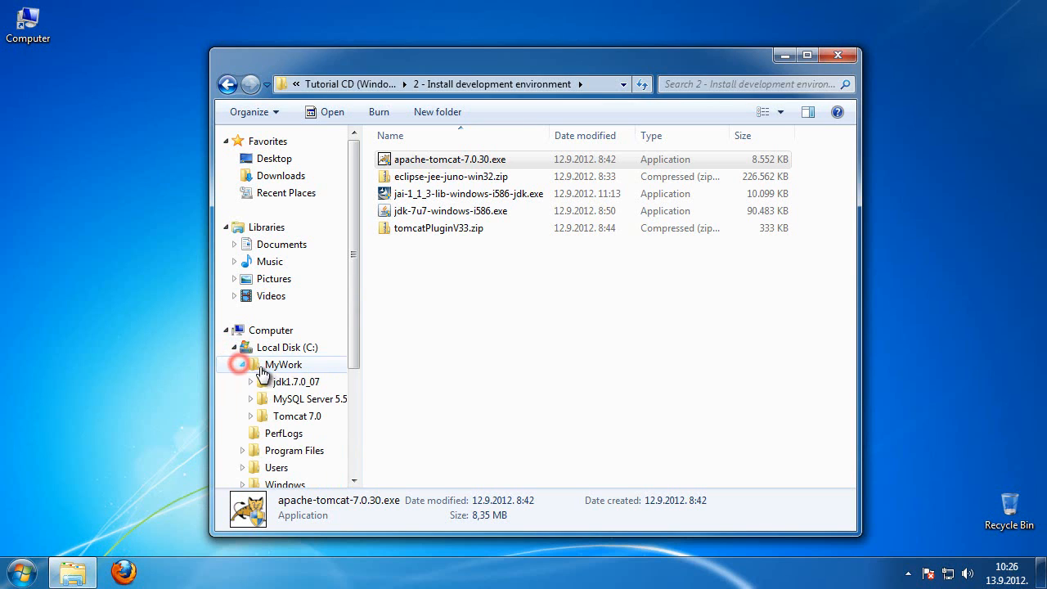
{"action": "scroll", "scroll_direction": "down", "scroll_amount": 3}
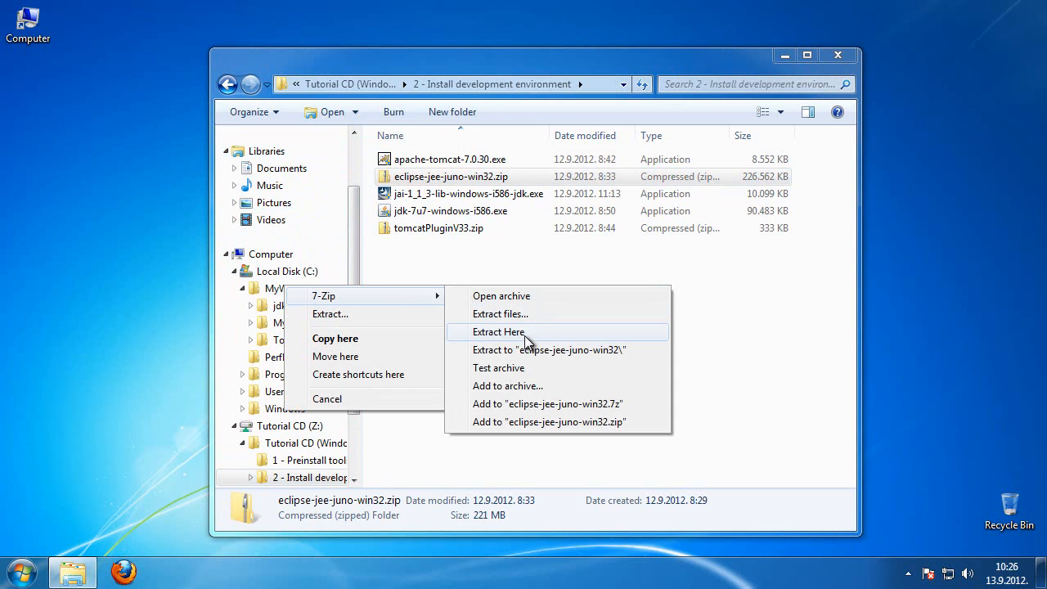
{"action": "left_click", "coordinate": [495, 331]}
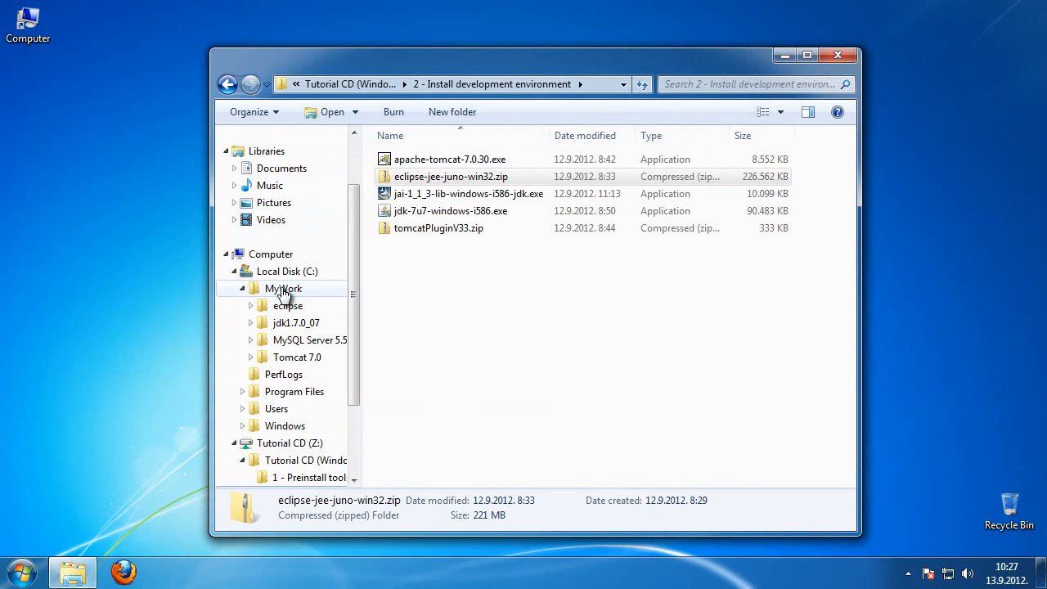
{"action": "left_click", "coordinate": [283, 288]}
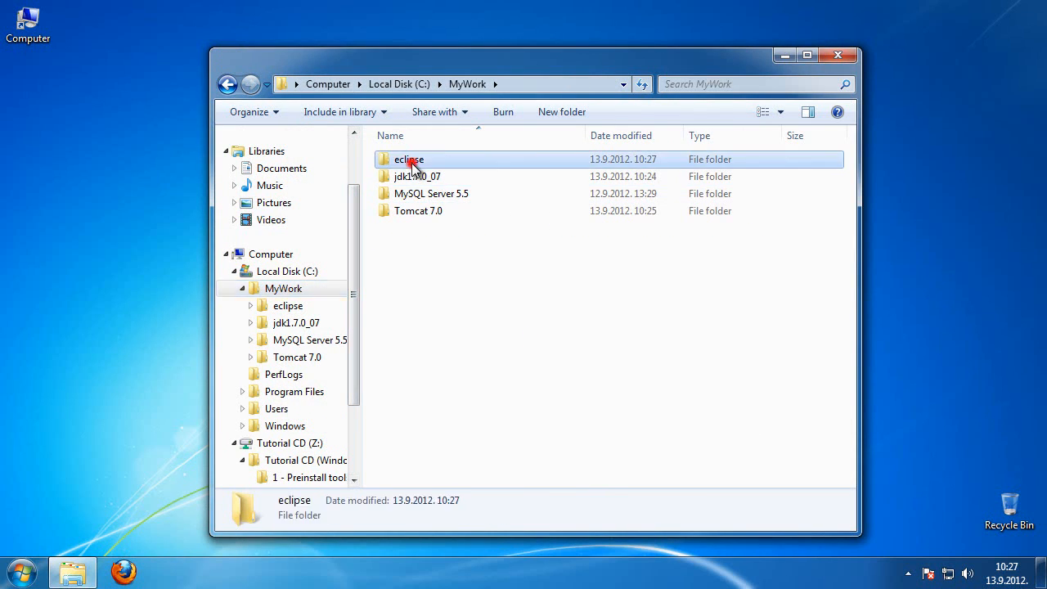
{"action": "mouse_move", "coordinate": [514, 175]}
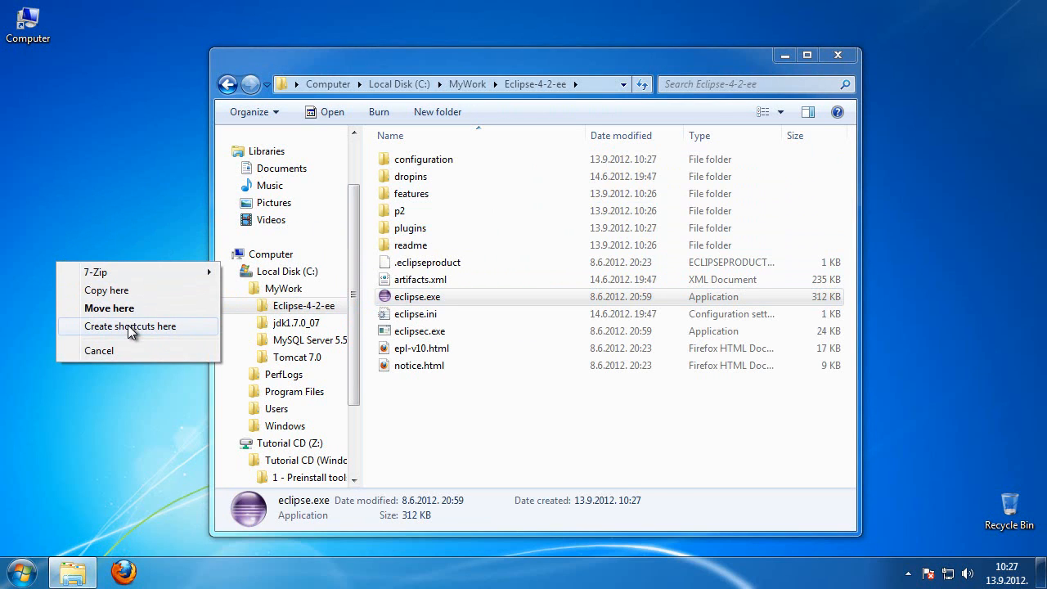
{"action": "left_click", "coordinate": [129, 327]}
{"action": "type", "text": "Eclipse 4.2 EE"}
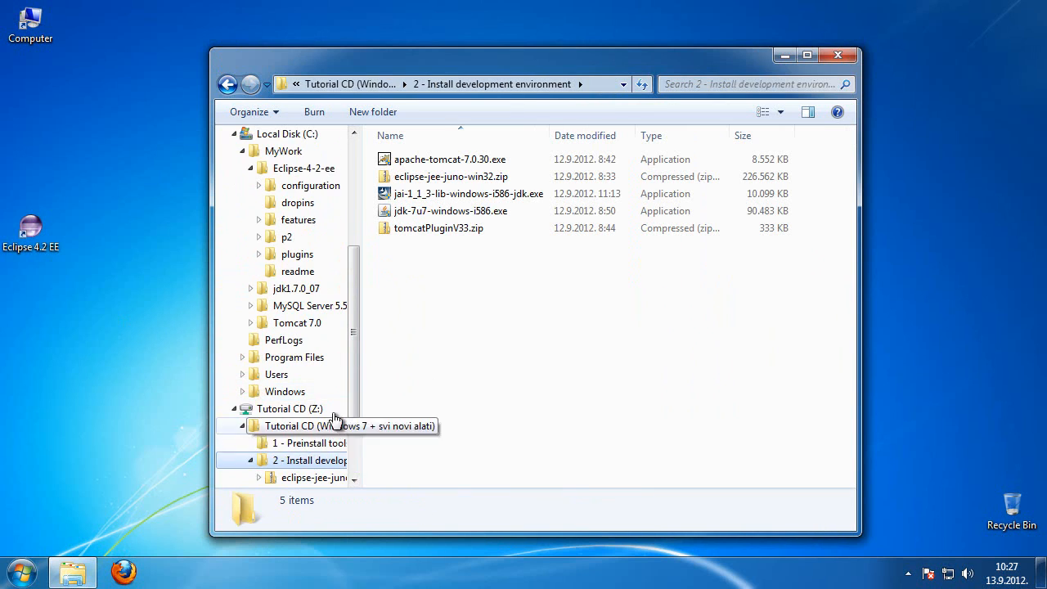
Select the '2 - Install development environment' folder in the navigation tree.
{"action": "left_click", "coordinate": [418, 227]}
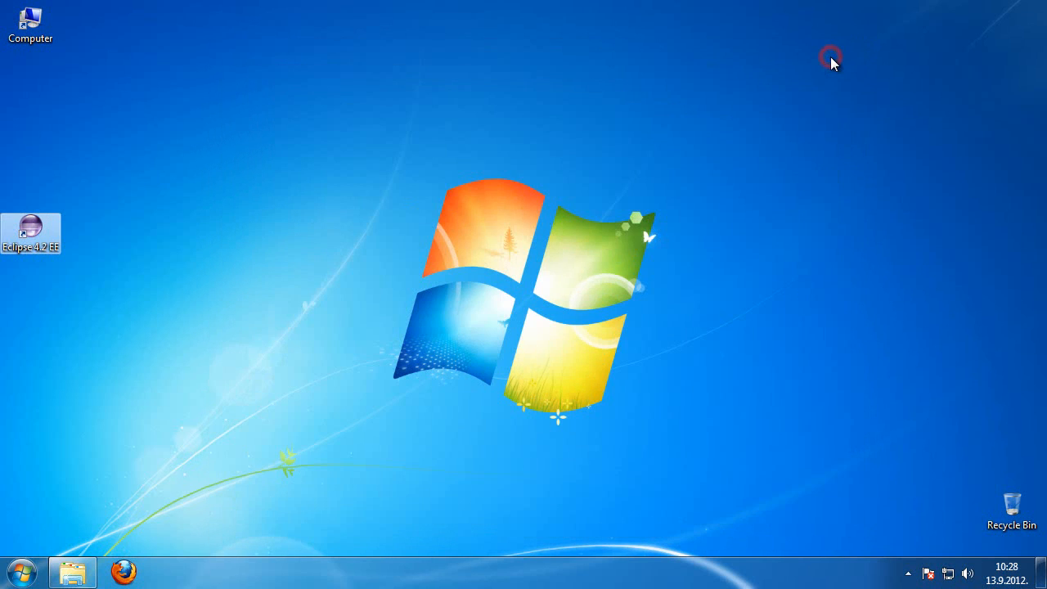
{"action": "mouse_move", "coordinate": [231, 151]}
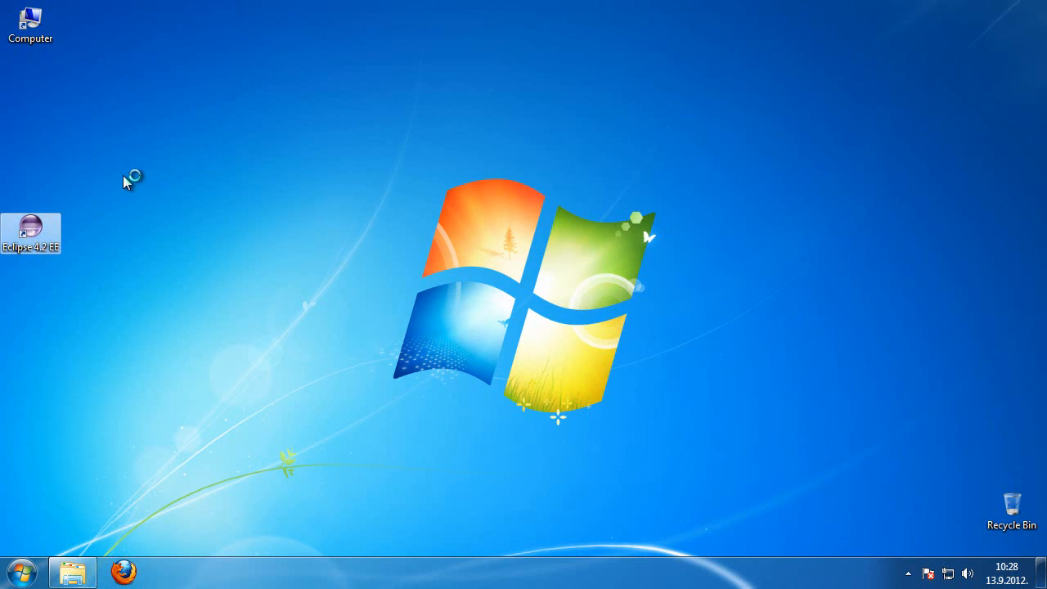
Launch Eclipse with C:\MyWork\Eclipse-workspace as the default workspace, never asking again.
{"action": "double_click", "coordinate": [30, 227]}
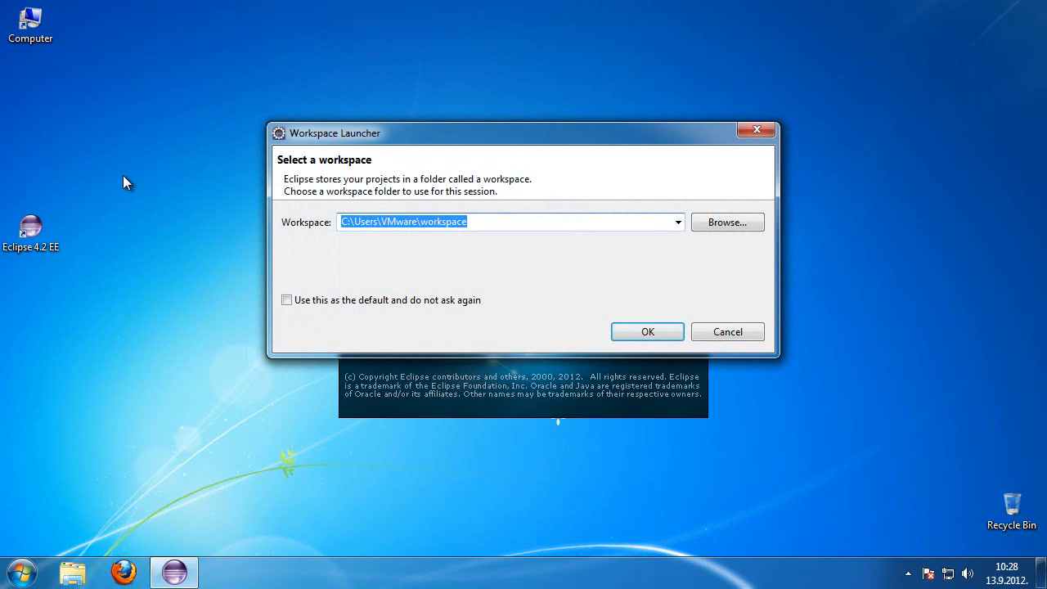
{"action": "mouse_move", "coordinate": [386, 225]}
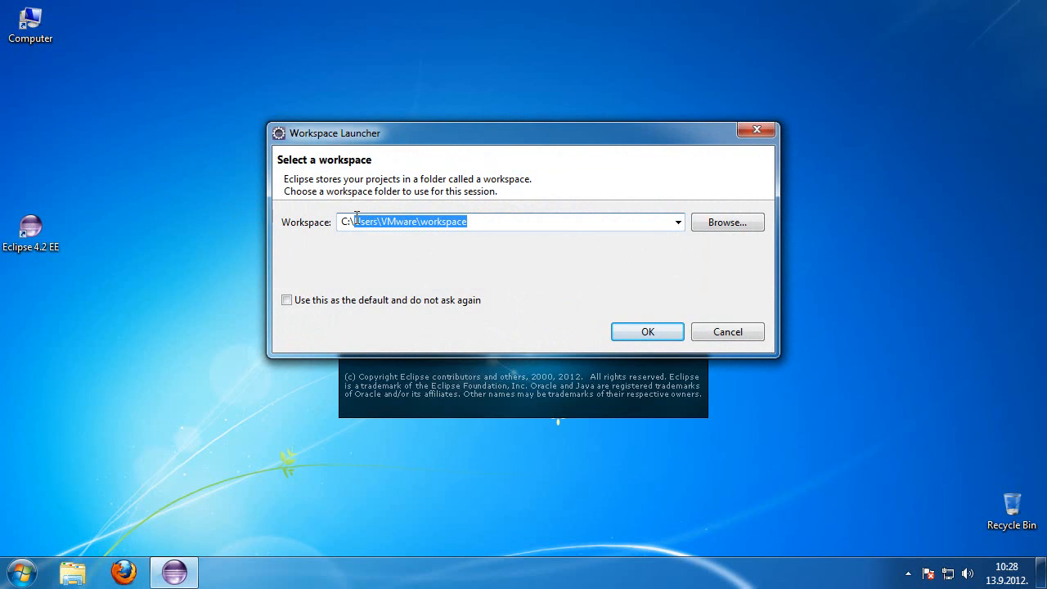
{"action": "type", "text": "C:\\MyWork"}
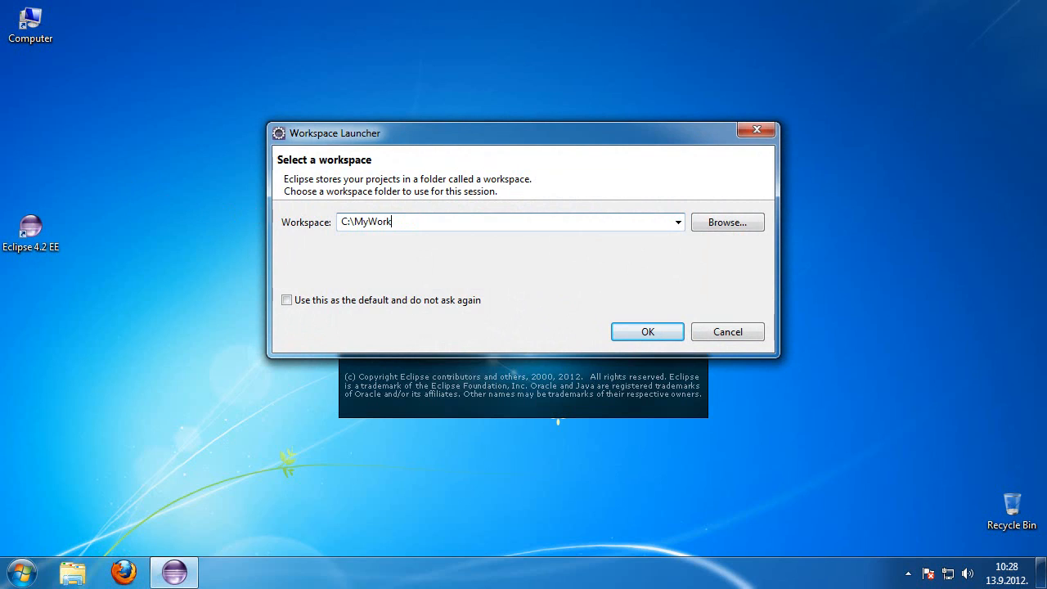
{"action": "type", "text": "\\Eclipse-"}
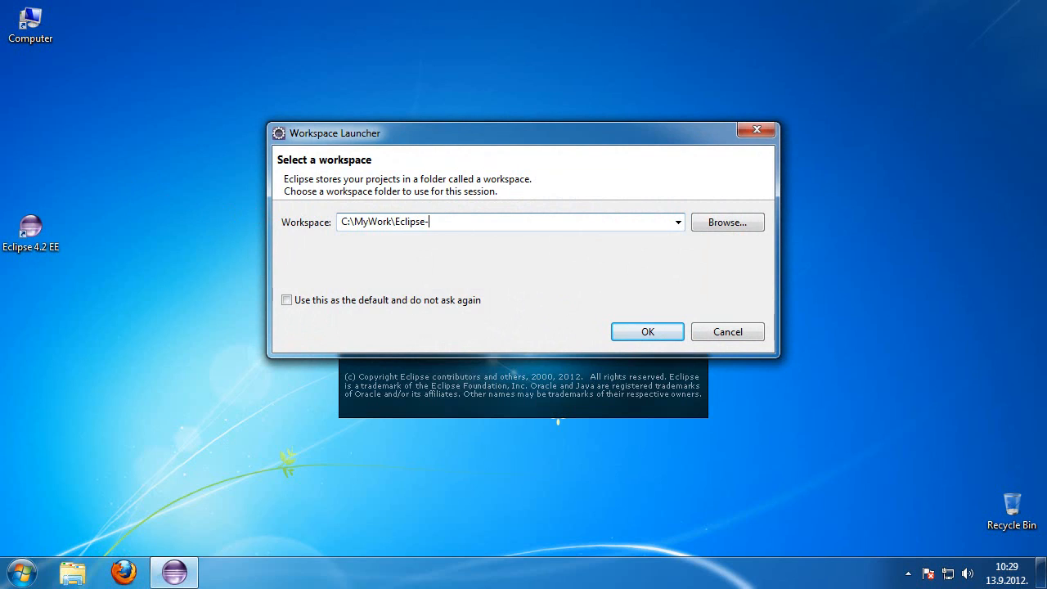
{"action": "type", "text": "workspace"}
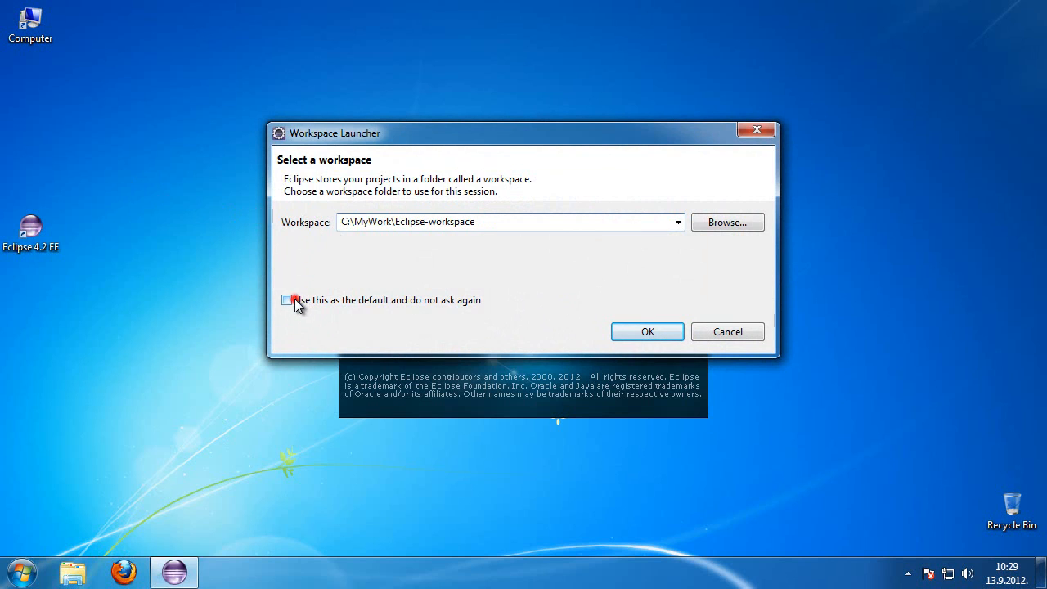
{"action": "left_click", "coordinate": [286, 300]}
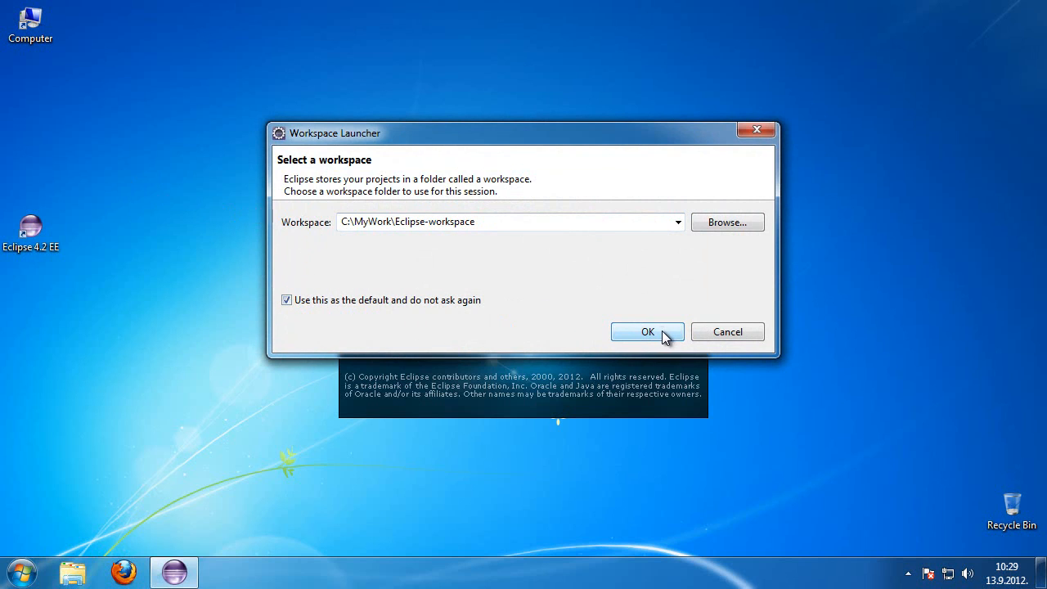
{"action": "left_click", "coordinate": [647, 332]}
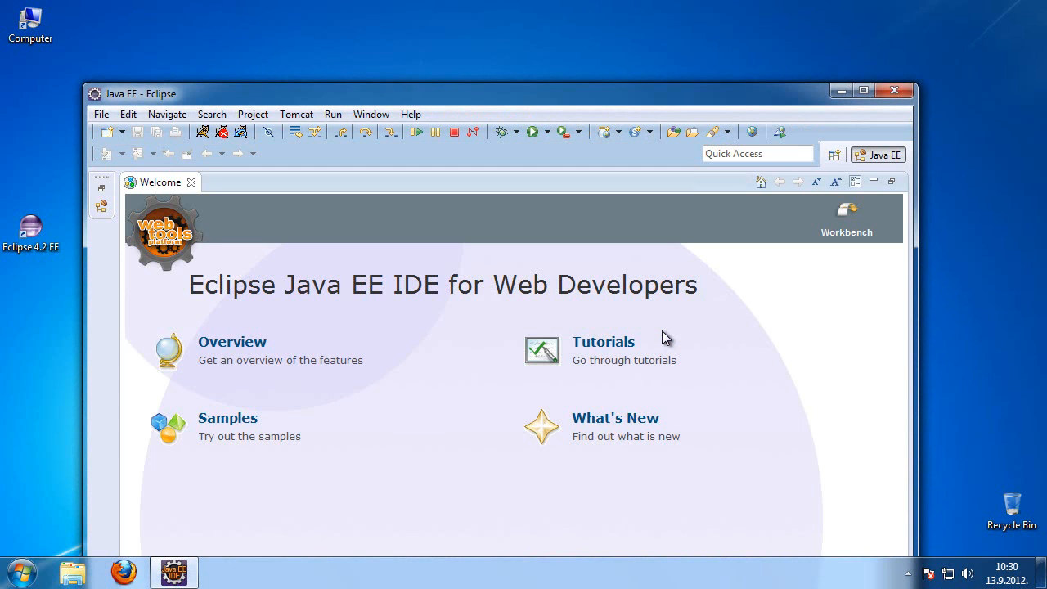
{"action": "mouse_move", "coordinate": [211, 192]}
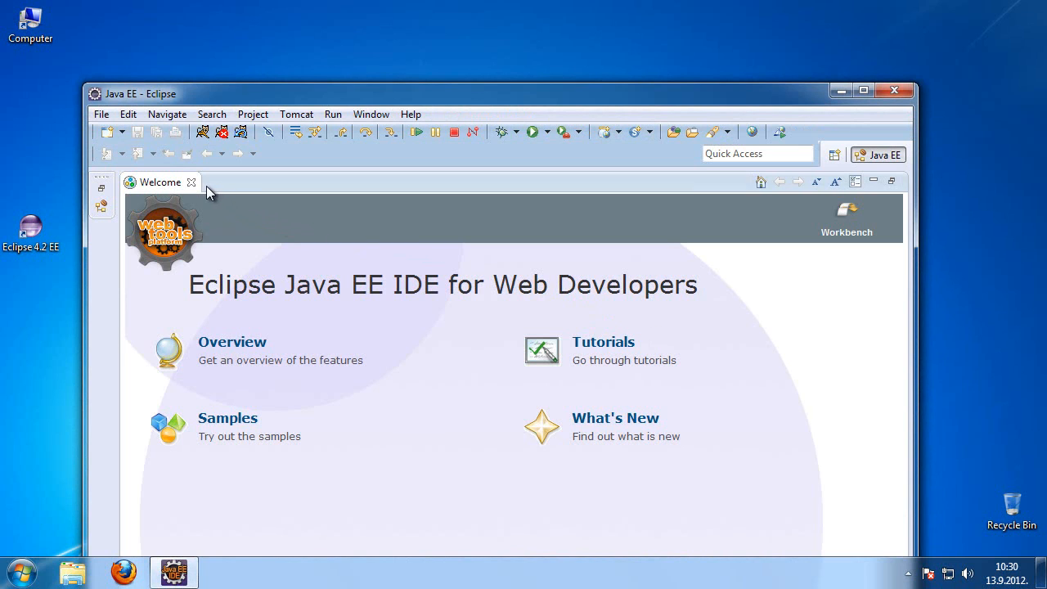
Close the Welcome tab, maximize Eclipse, and switch to the Java perspective.
{"action": "left_click", "coordinate": [191, 182]}
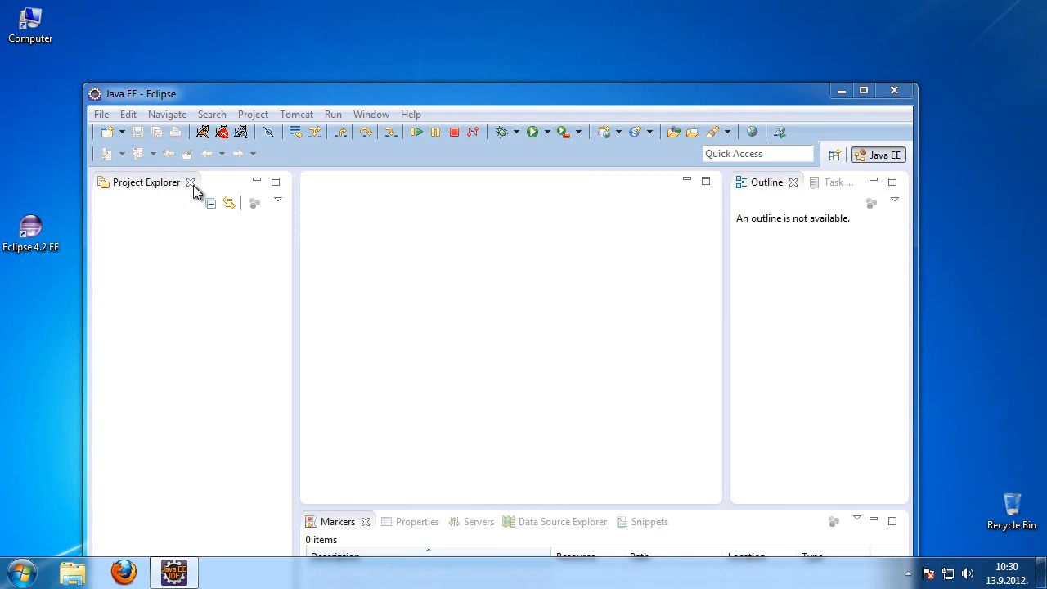
{"action": "mouse_move", "coordinate": [504, 119]}
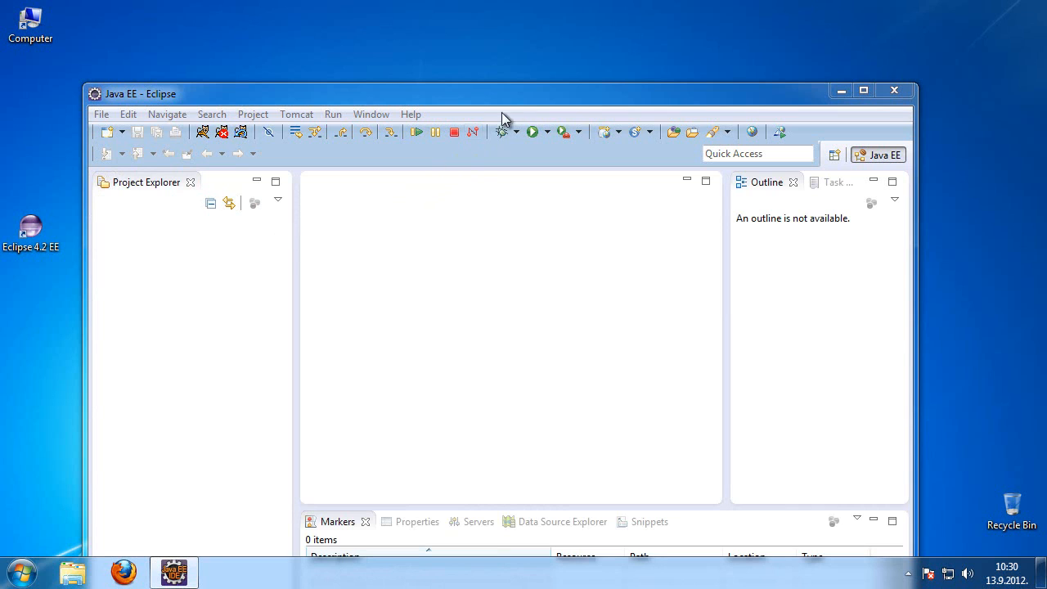
{"action": "left_click", "coordinate": [858, 90]}
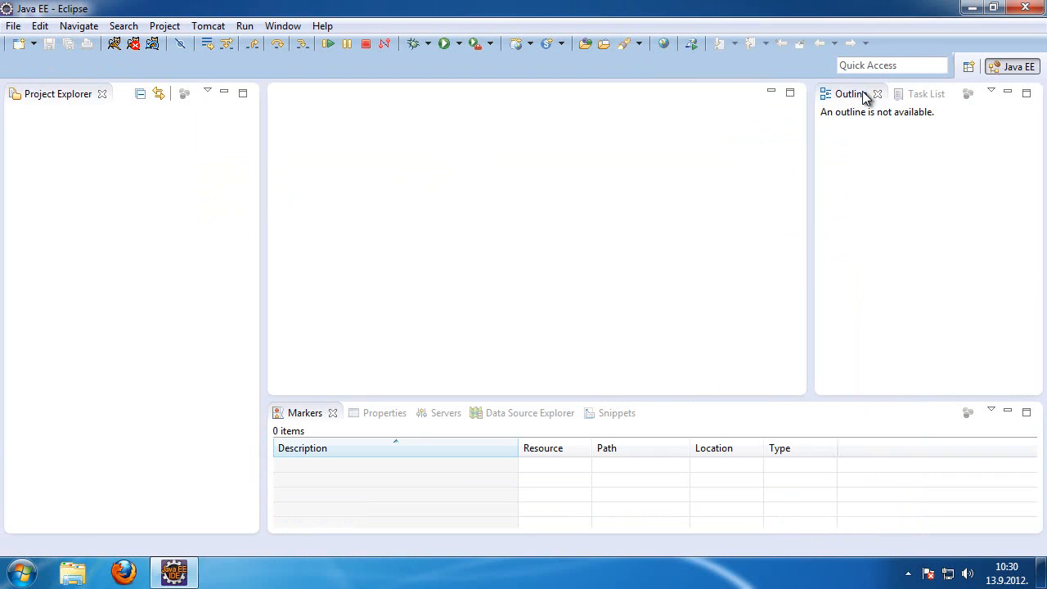
{"action": "mouse_move", "coordinate": [971, 78]}
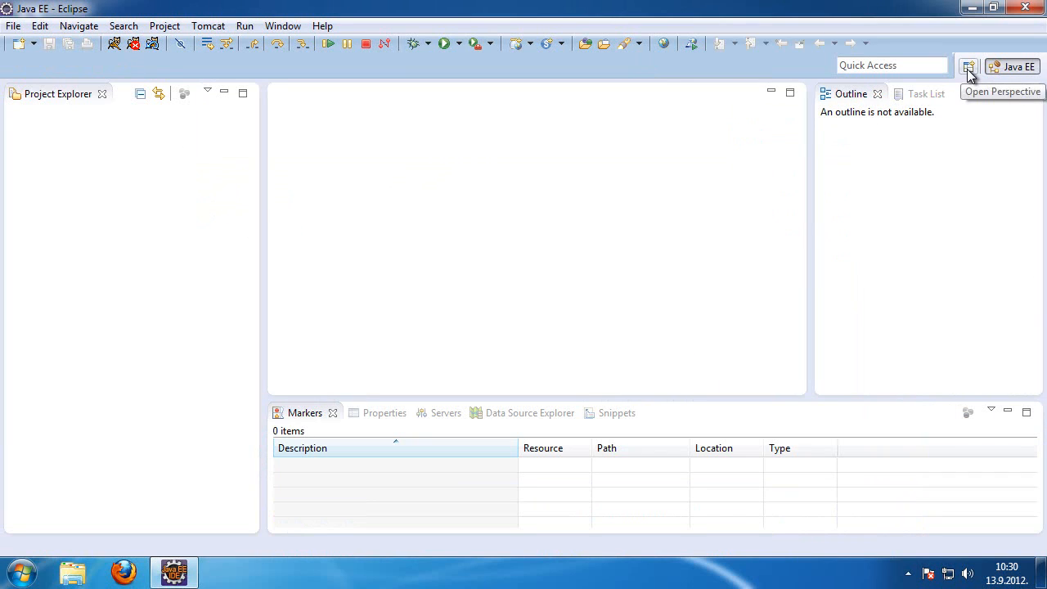
{"action": "left_click", "coordinate": [967, 65]}
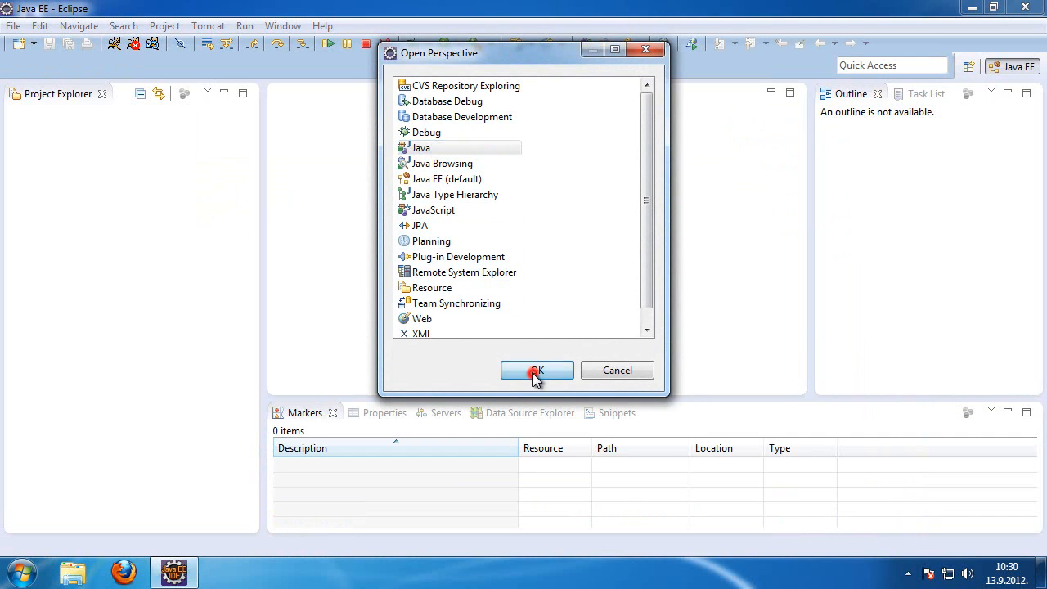
{"action": "left_click", "coordinate": [537, 370]}
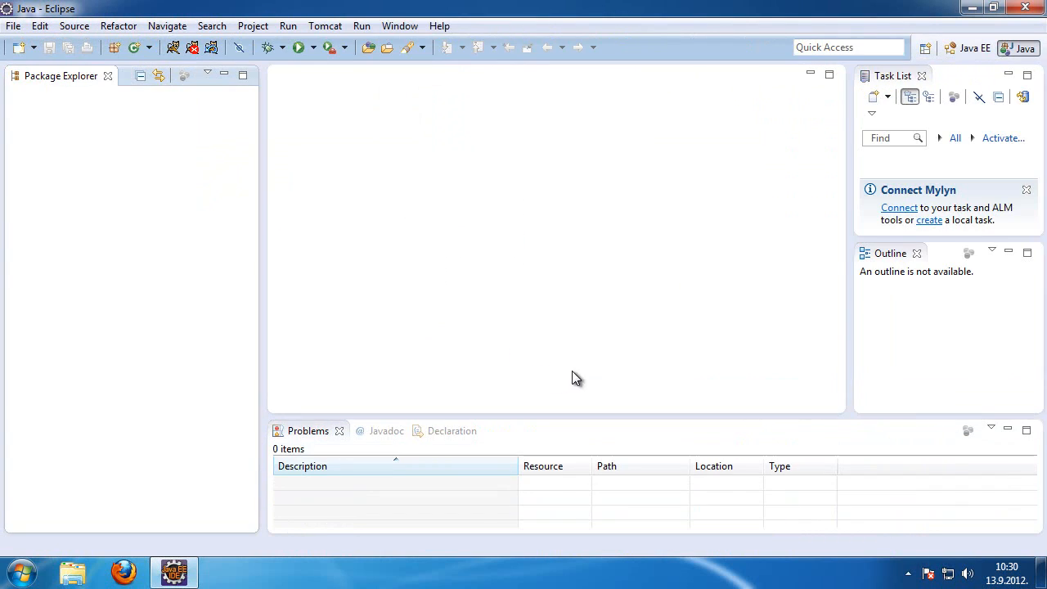
{"action": "mouse_move", "coordinate": [882, 80]}
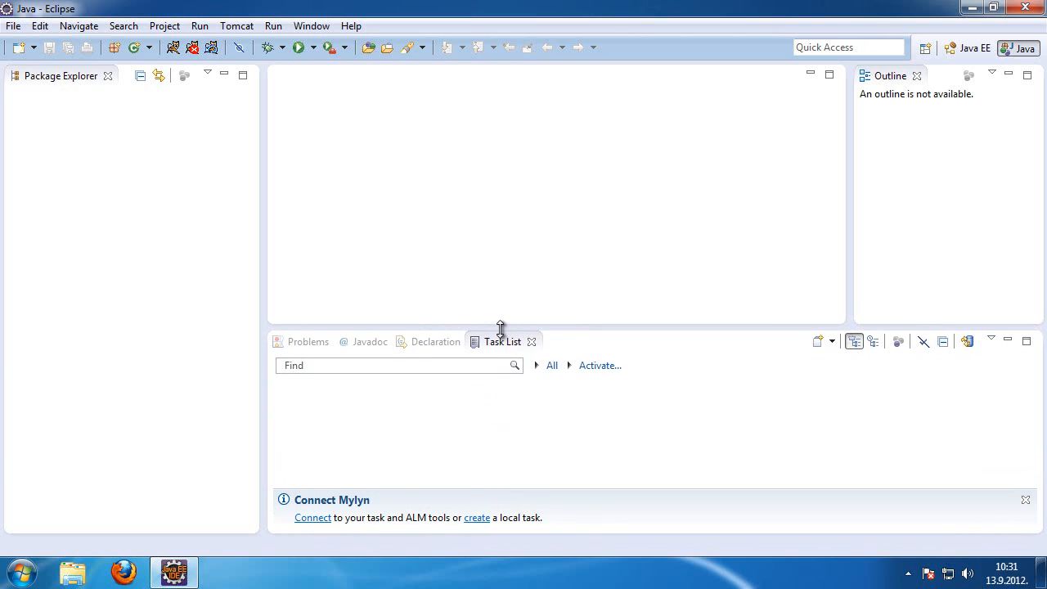
{"action": "mouse_move", "coordinate": [444, 248]}
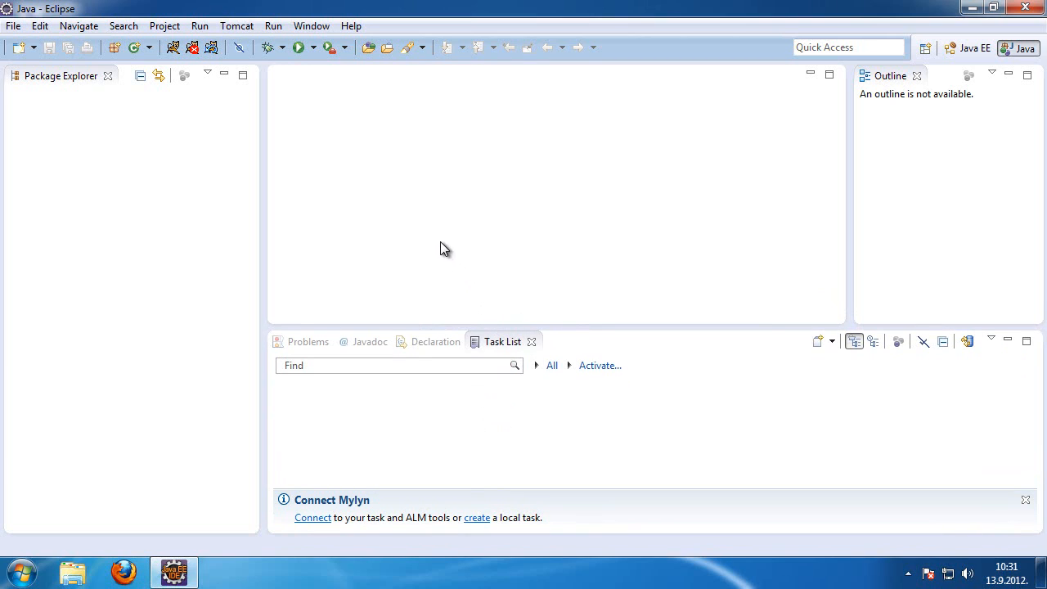
Open the Installed JREs page under Java in Eclipse Preferences.
{"action": "left_click", "coordinate": [308, 26]}
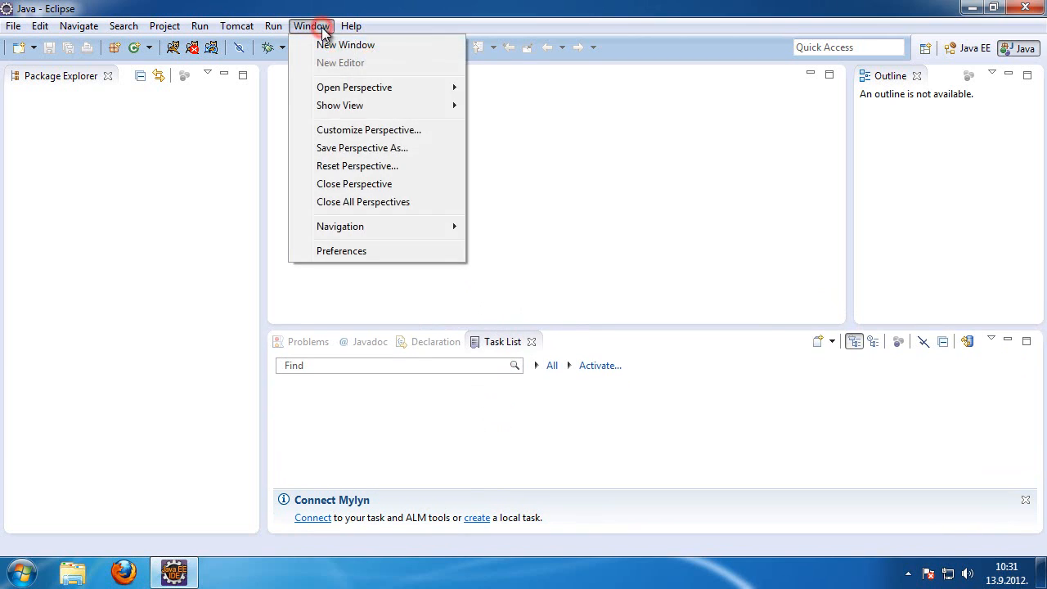
{"action": "left_click", "coordinate": [342, 250]}
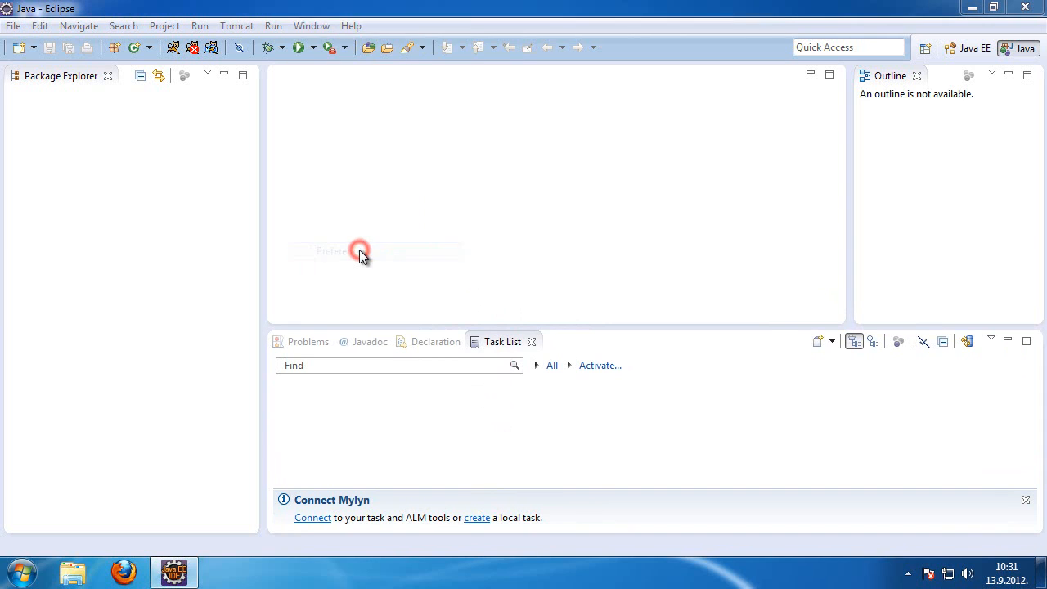
{"action": "left_click", "coordinate": [360, 251]}
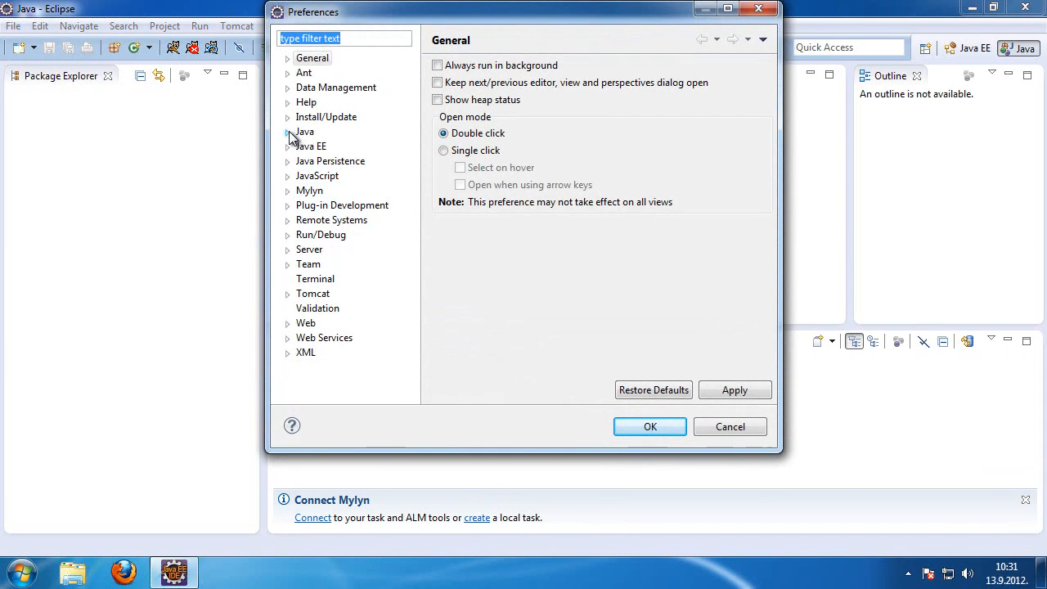
{"action": "left_click", "coordinate": [288, 132]}
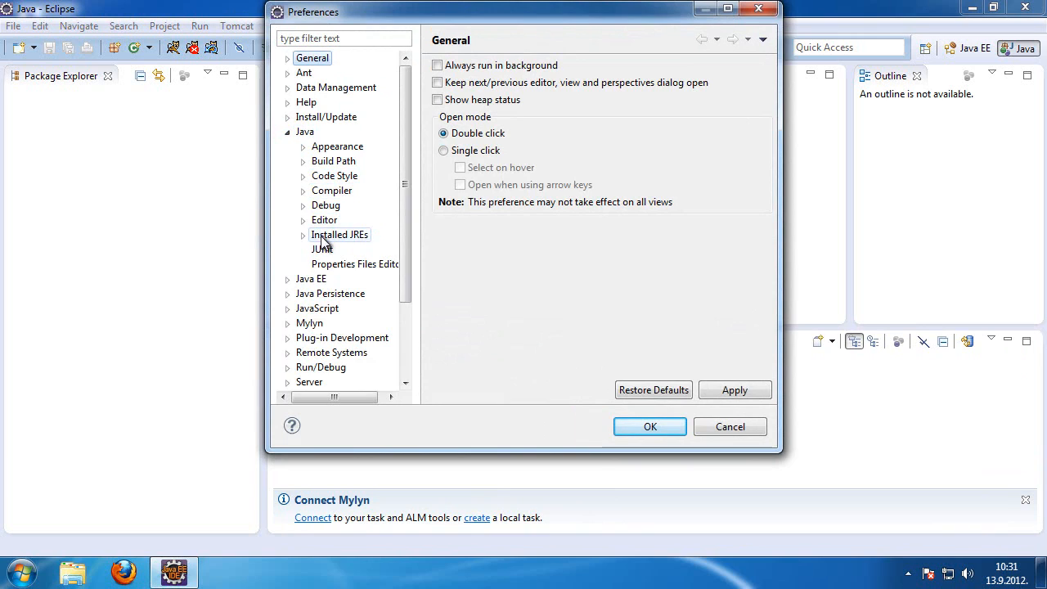
{"action": "left_click", "coordinate": [339, 235]}
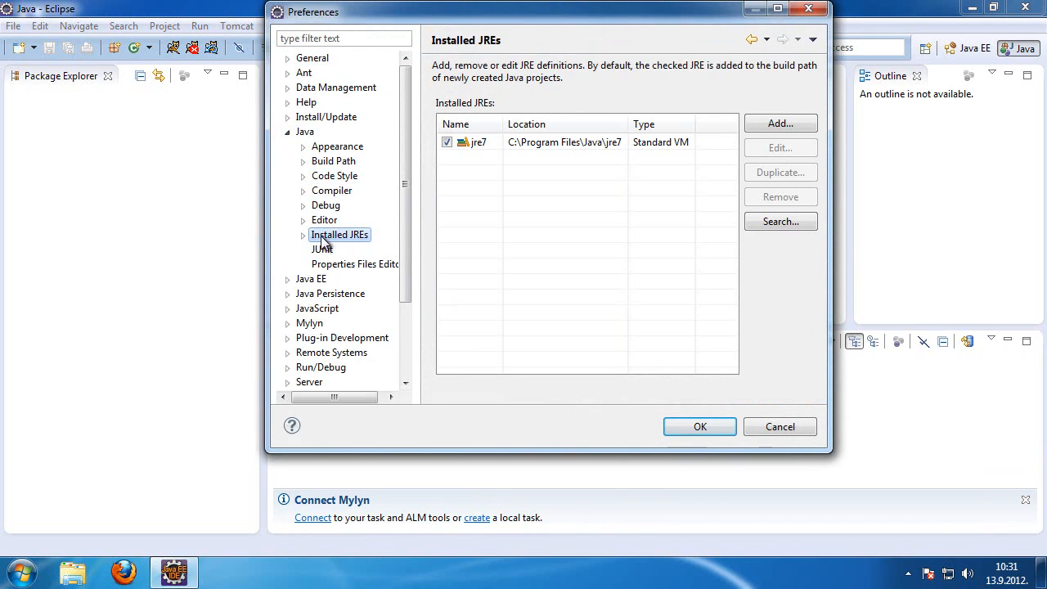
{"action": "mouse_move", "coordinate": [757, 172]}
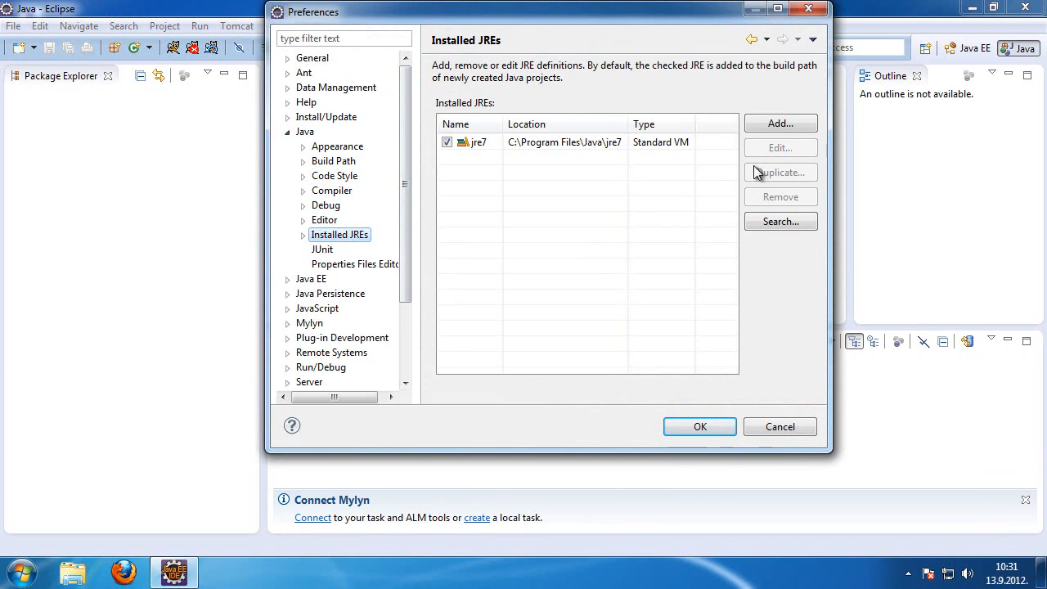
Add C:\MyWork\jdk1.7.0_07 as a Standard VM JRE, make it default, and save.
{"action": "left_click", "coordinate": [780, 122]}
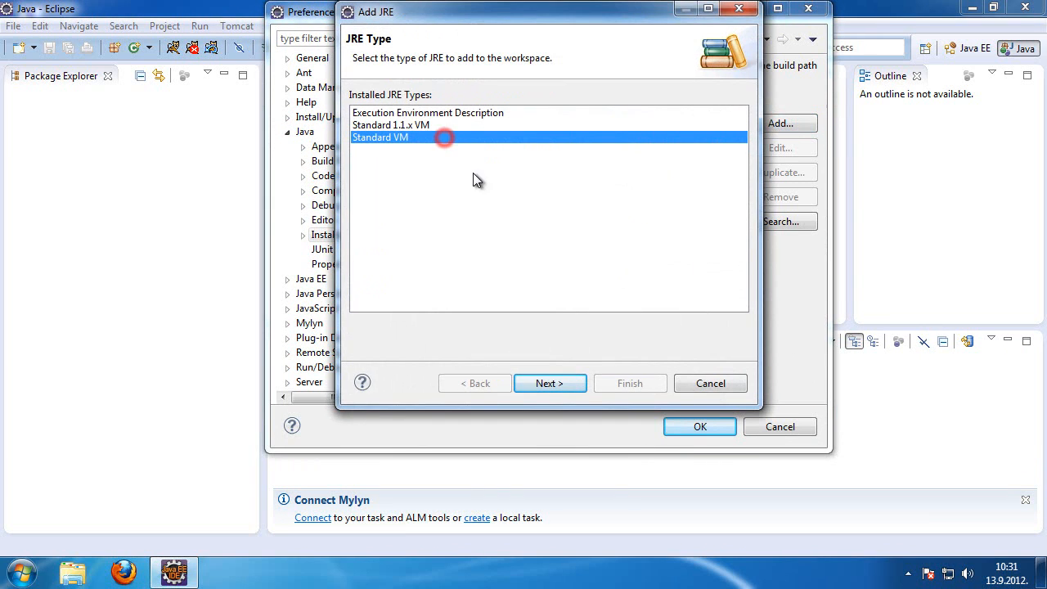
{"action": "left_click", "coordinate": [549, 383]}
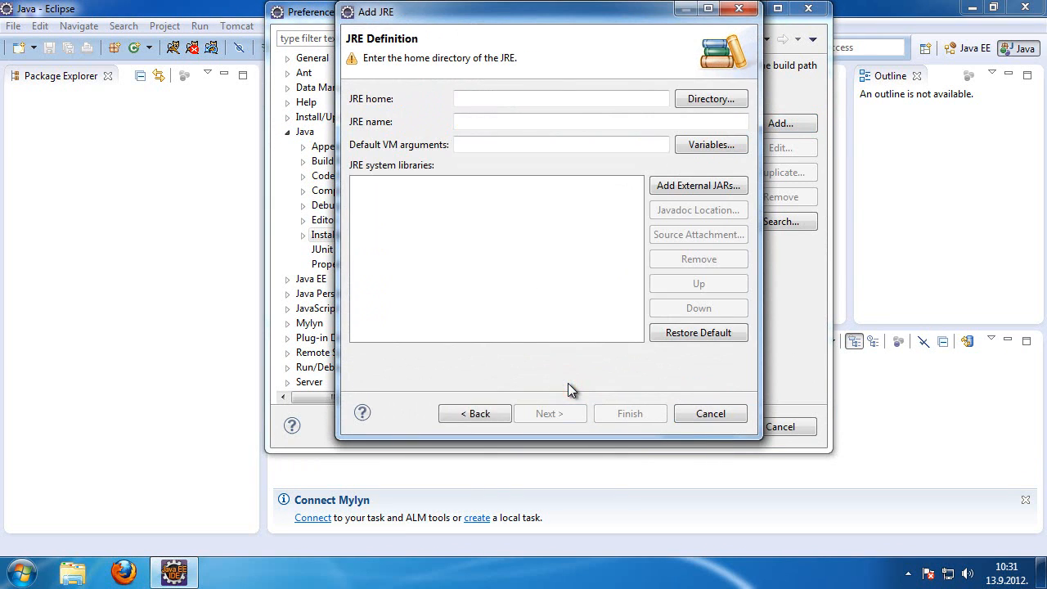
{"action": "left_click", "coordinate": [711, 98]}
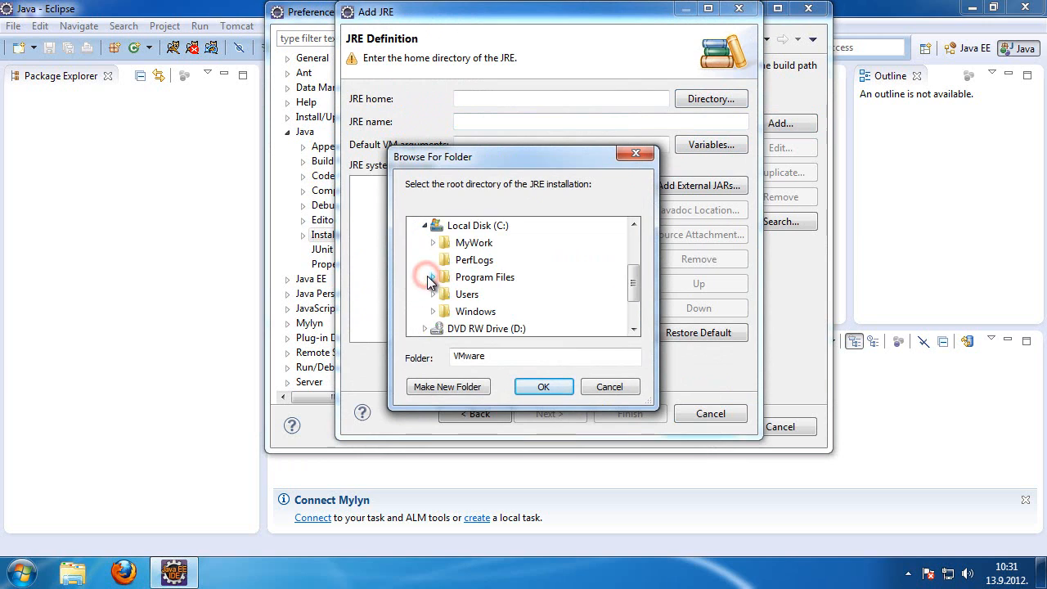
{"action": "left_click", "coordinate": [433, 242]}
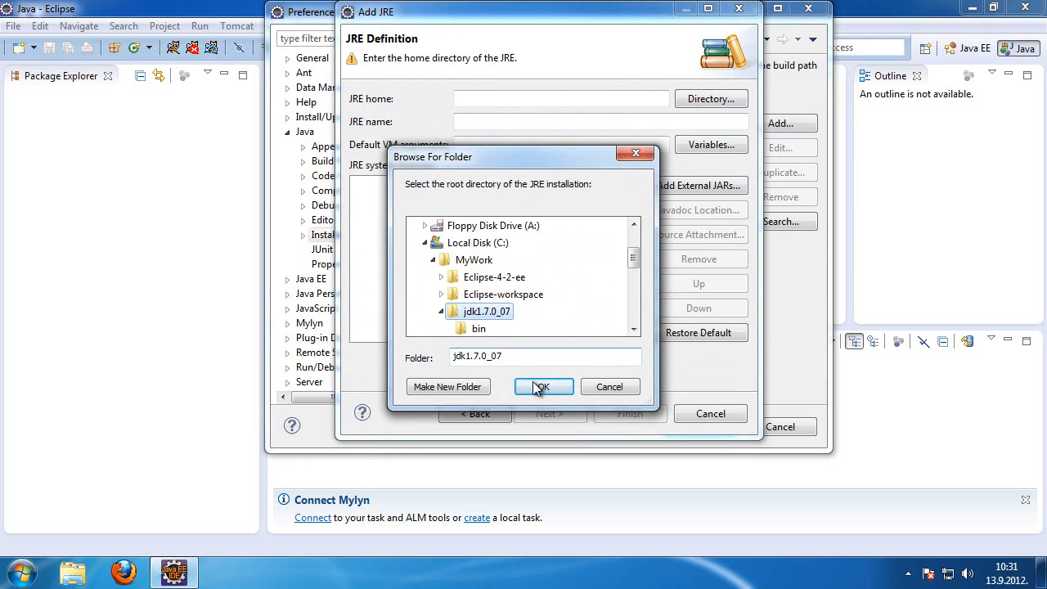
{"action": "left_click", "coordinate": [543, 386]}
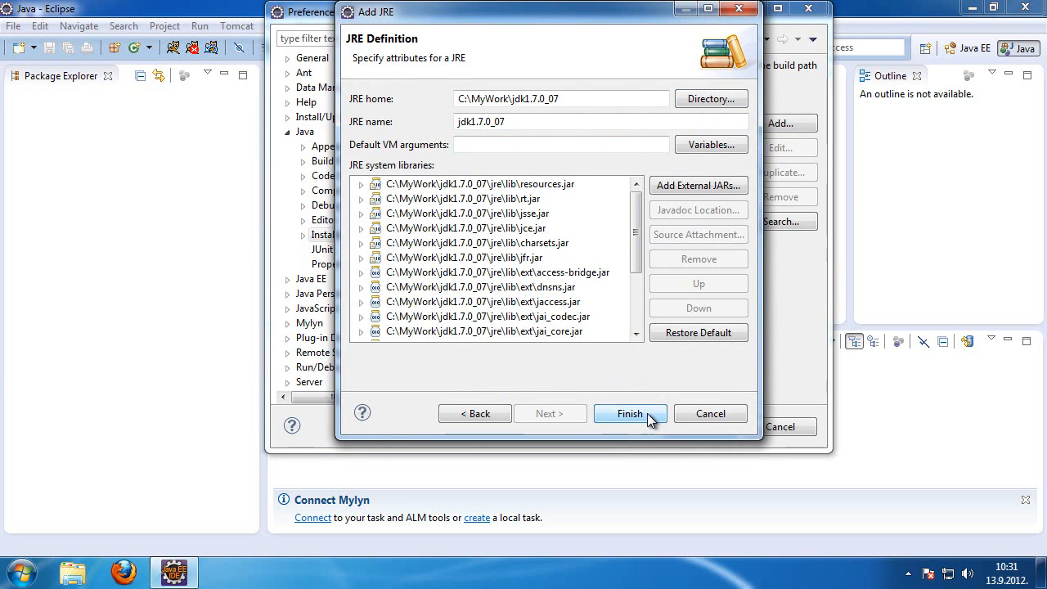
{"action": "left_click", "coordinate": [629, 413]}
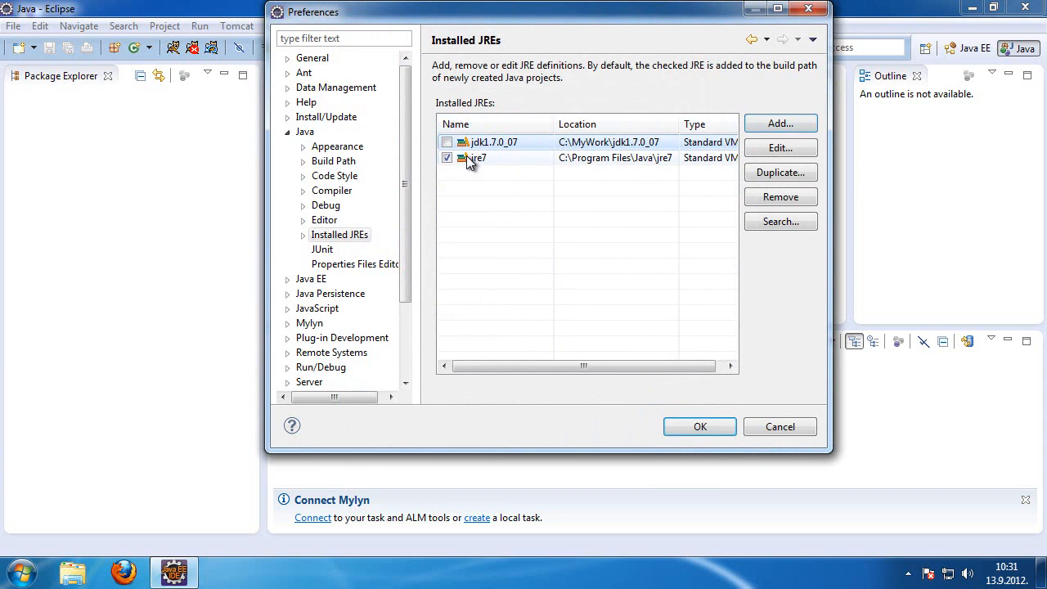
{"action": "left_click", "coordinate": [447, 142]}
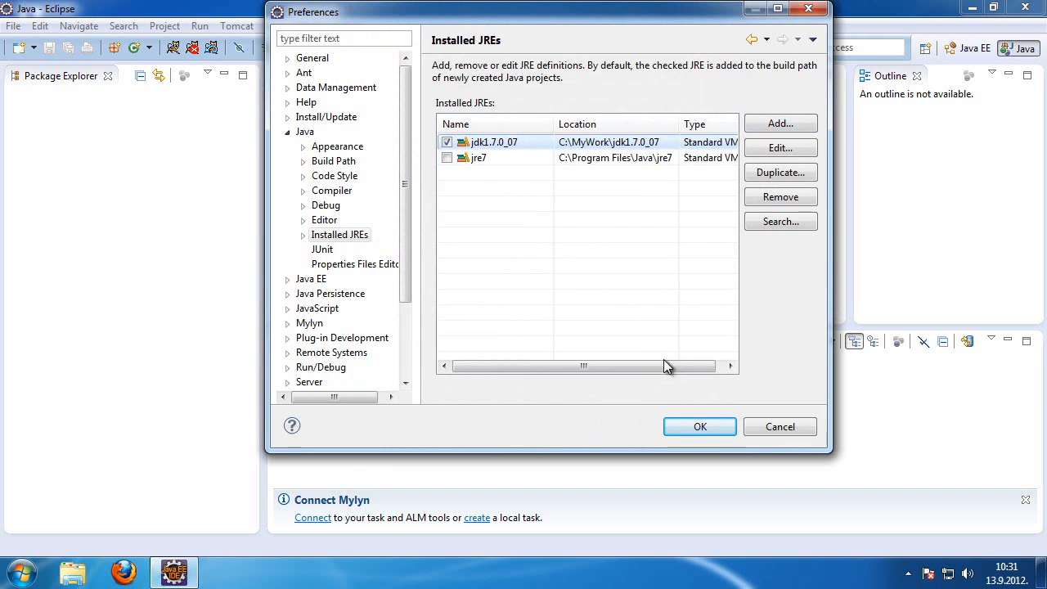
{"action": "left_click", "coordinate": [699, 426]}
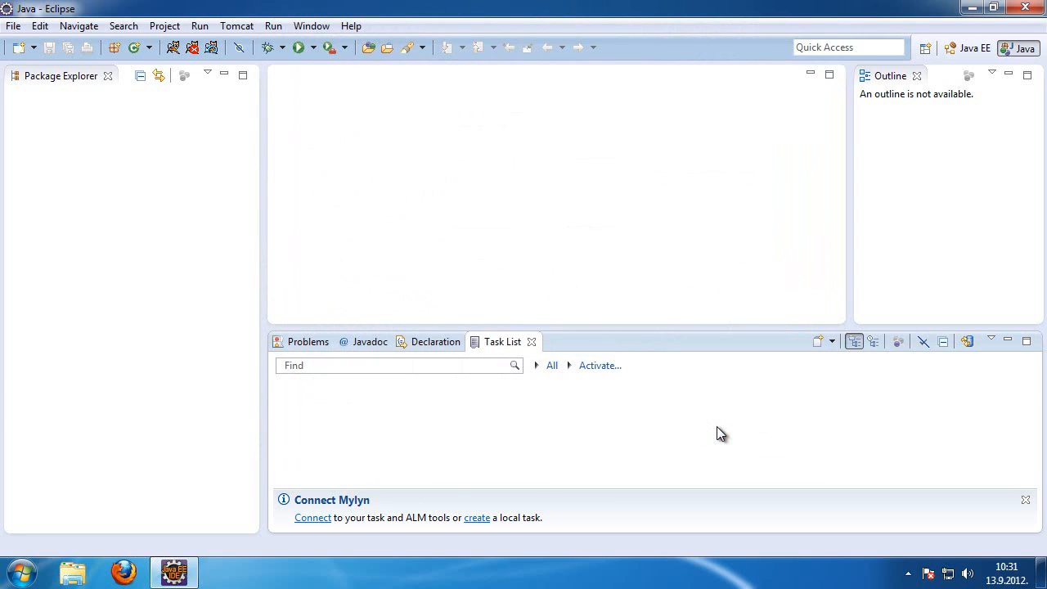
{"action": "mouse_move", "coordinate": [317, 96]}
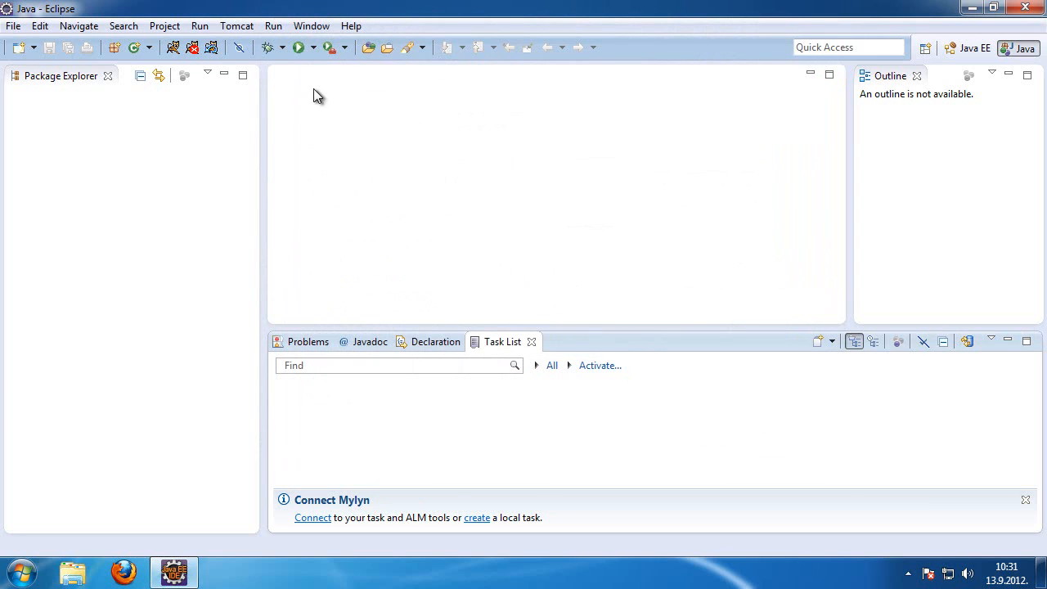
In Tomcat preferences, choose Version 7.x and set Tomcat home to C:\MyWork\Tomcat 7.0.
{"action": "left_click", "coordinate": [312, 26]}
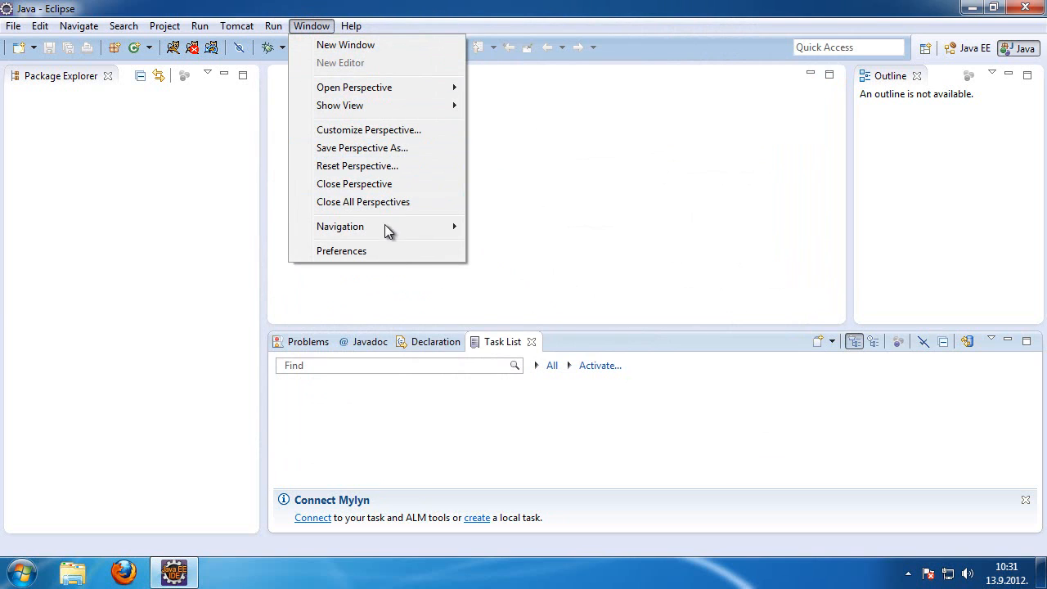
{"action": "left_click", "coordinate": [341, 250]}
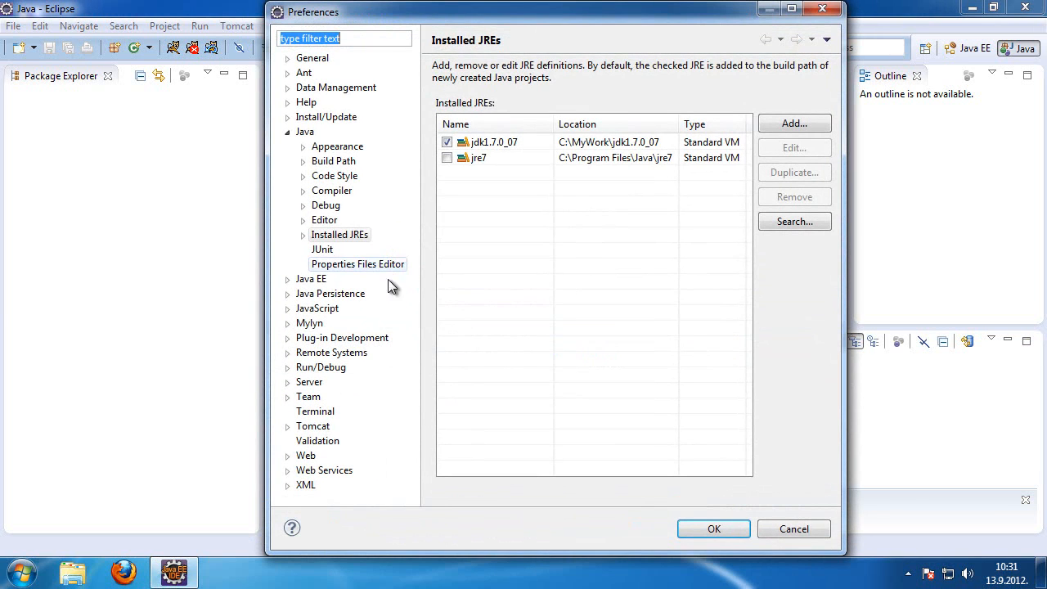
{"action": "left_click", "coordinate": [312, 426]}
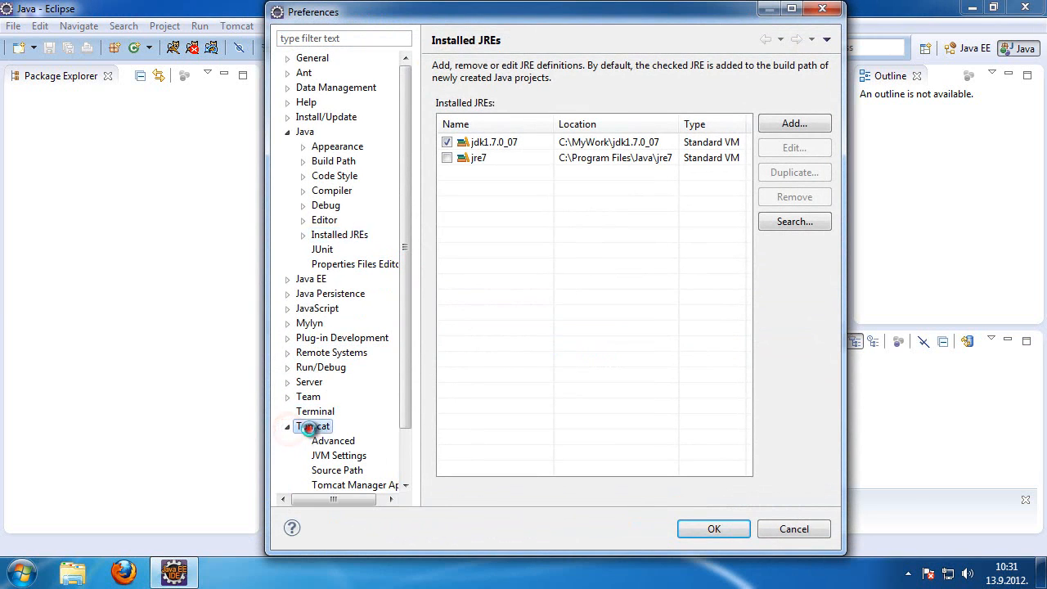
{"action": "left_click", "coordinate": [312, 426]}
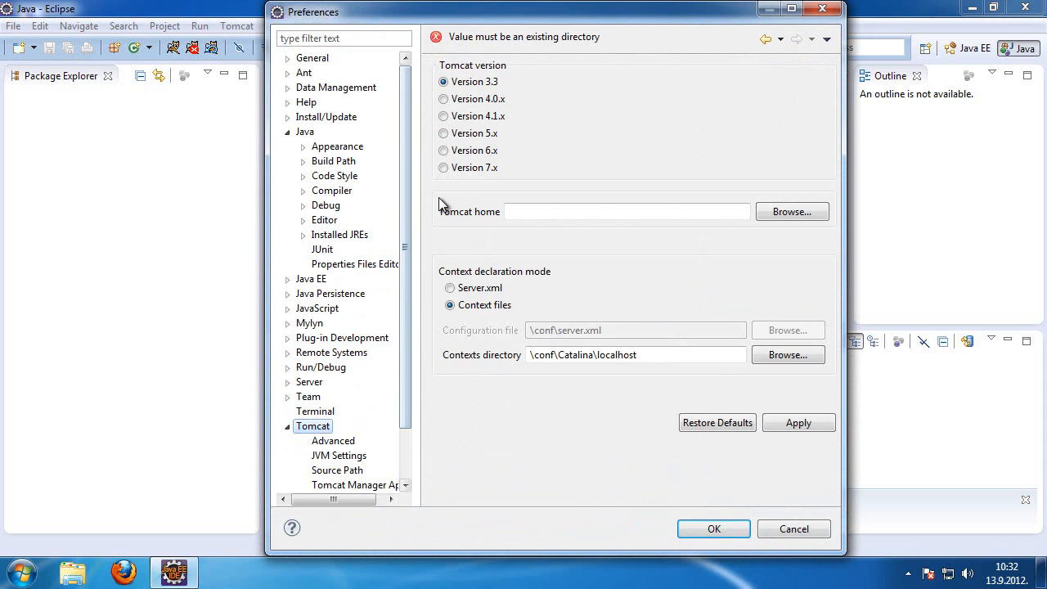
{"action": "left_click", "coordinate": [443, 166]}
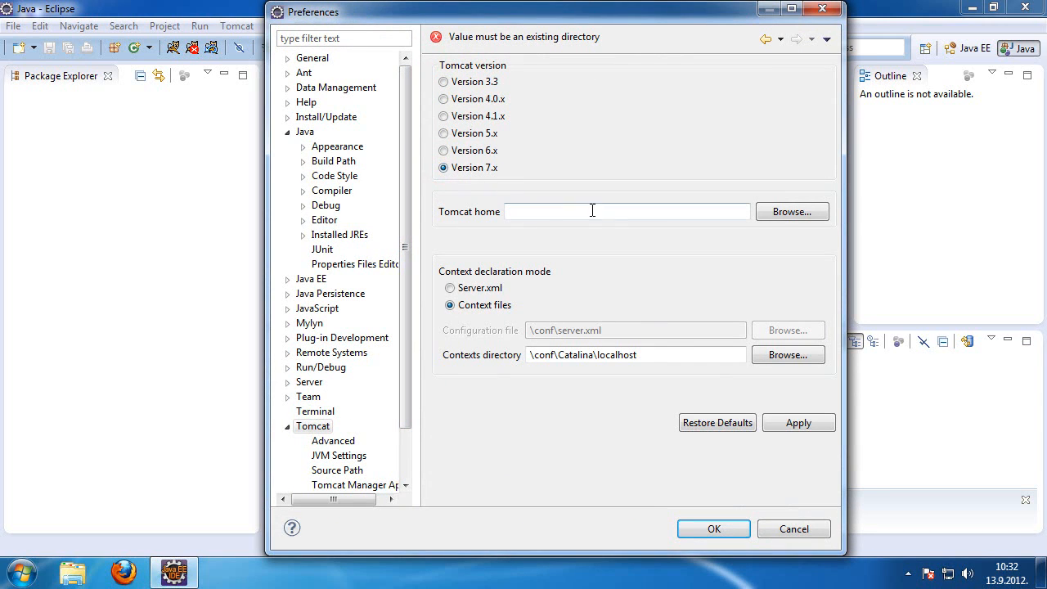
{"action": "left_click", "coordinate": [791, 211]}
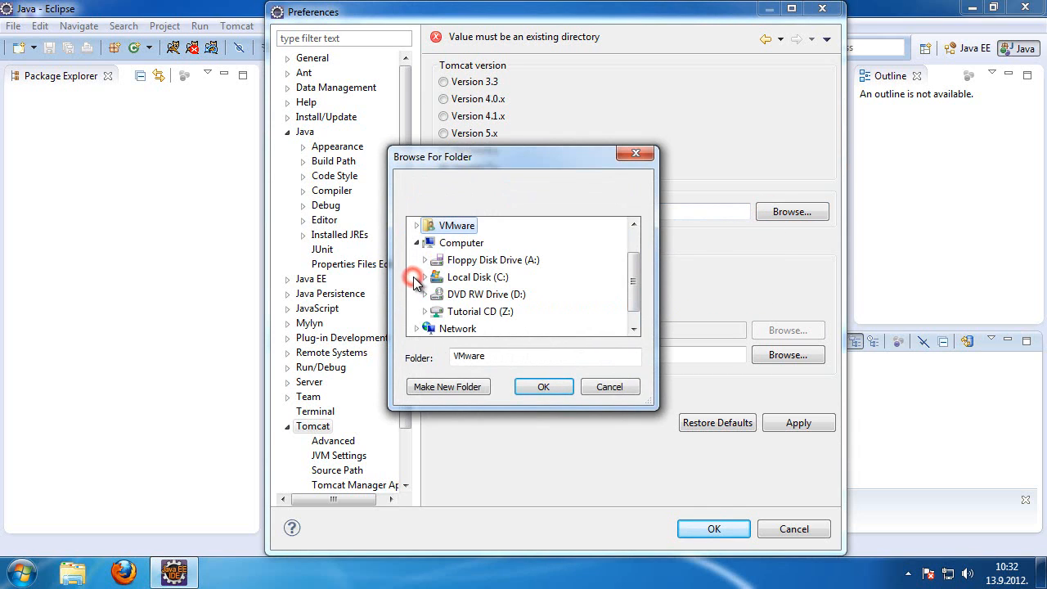
{"action": "left_click", "coordinate": [424, 277]}
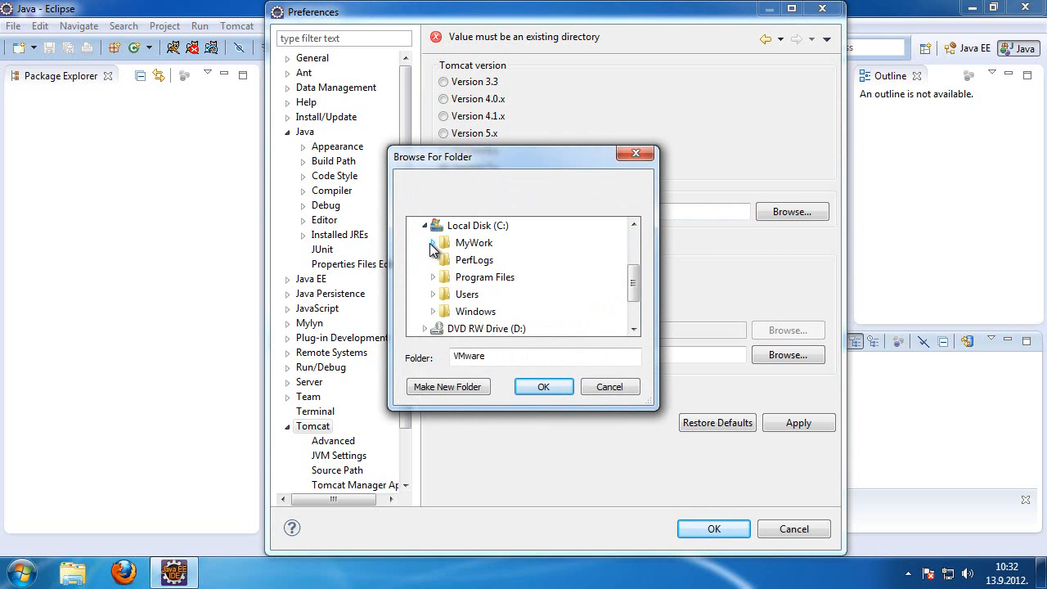
{"action": "left_click", "coordinate": [432, 242]}
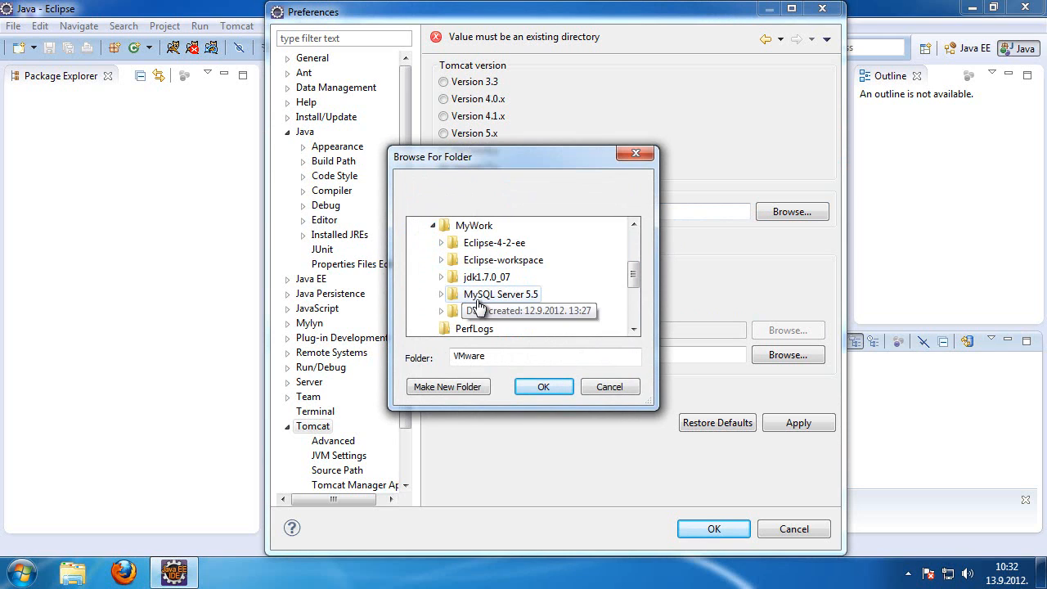
{"action": "left_click", "coordinate": [543, 386]}
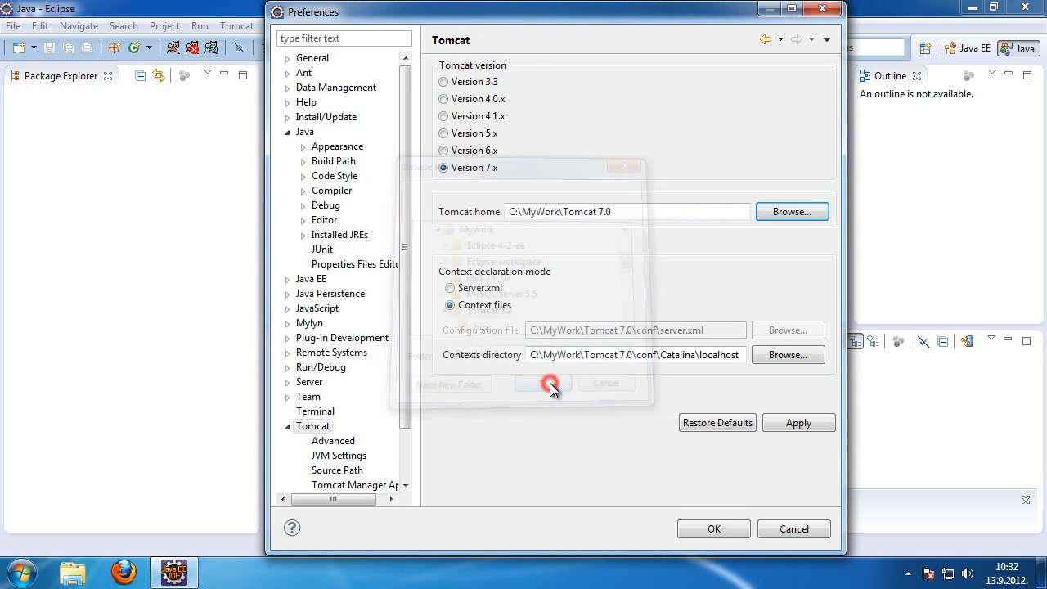
{"action": "left_click", "coordinate": [549, 383]}
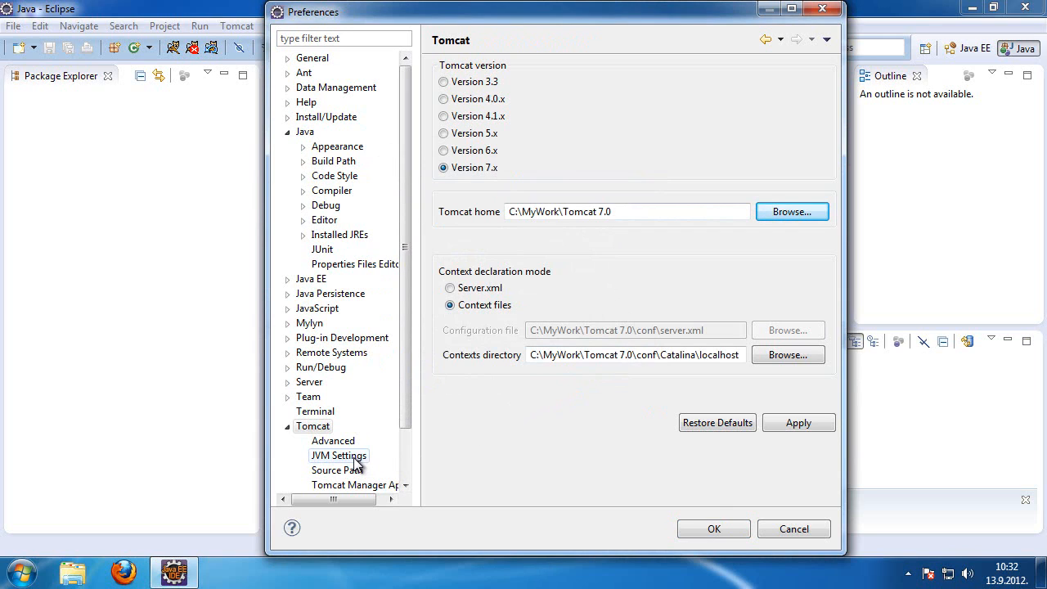
Set Tomcat's JVM Settings to run on the jdk1.7.0_07 JRE.
{"action": "left_click", "coordinate": [338, 454]}
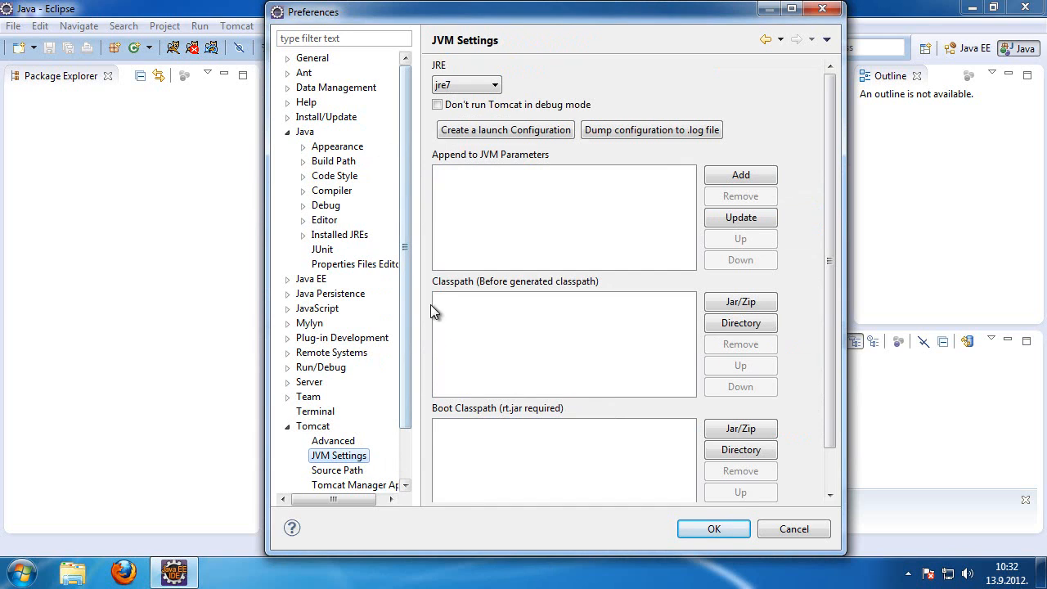
{"action": "left_click", "coordinate": [489, 84]}
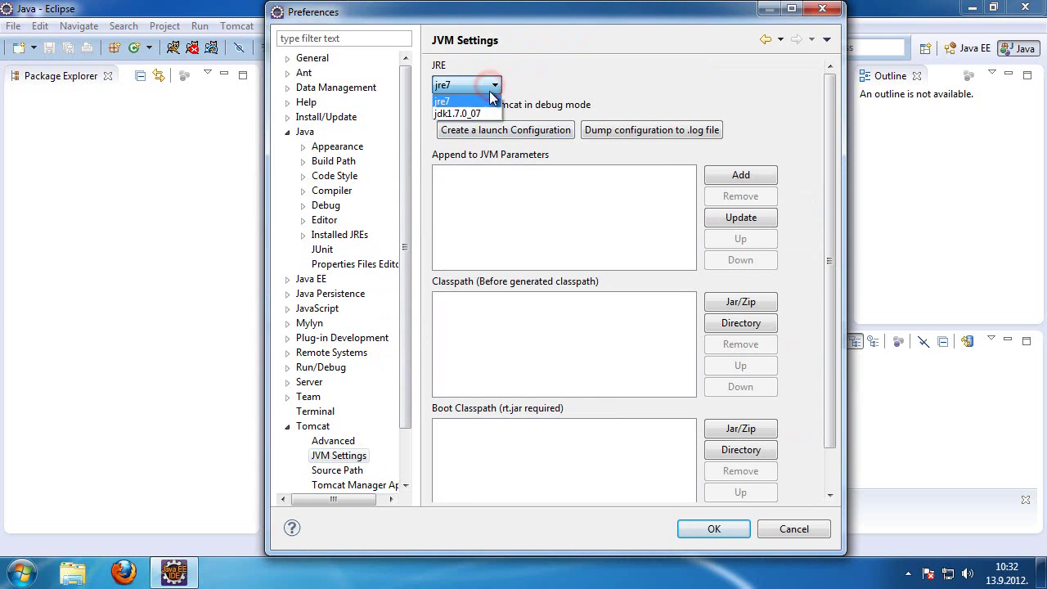
{"action": "left_click", "coordinate": [455, 113]}
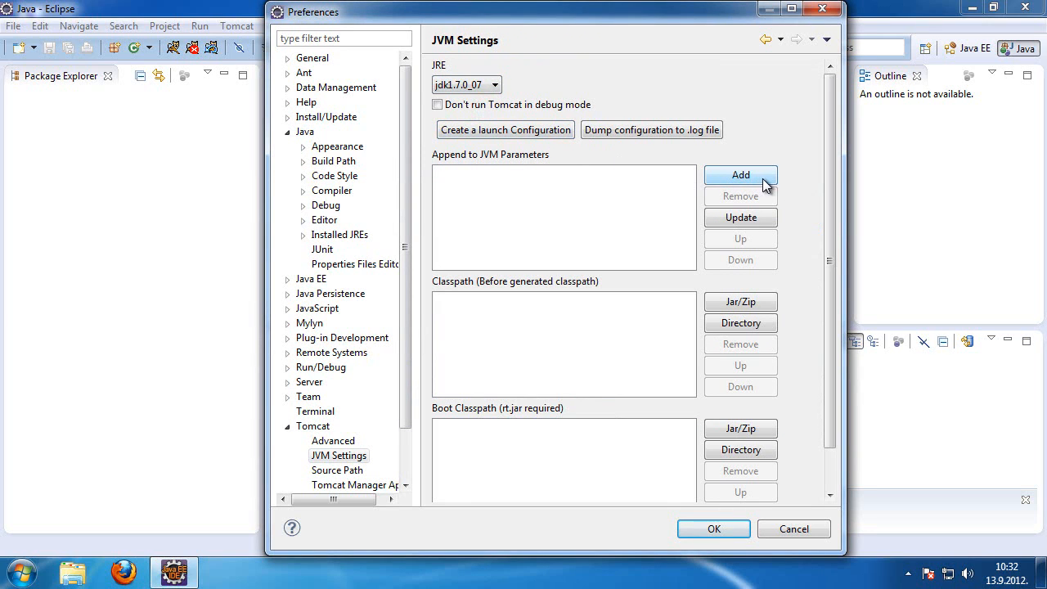
Add the -Xmx256m JVM parameter and save the Eclipse Preferences.
{"action": "left_click", "coordinate": [740, 175]}
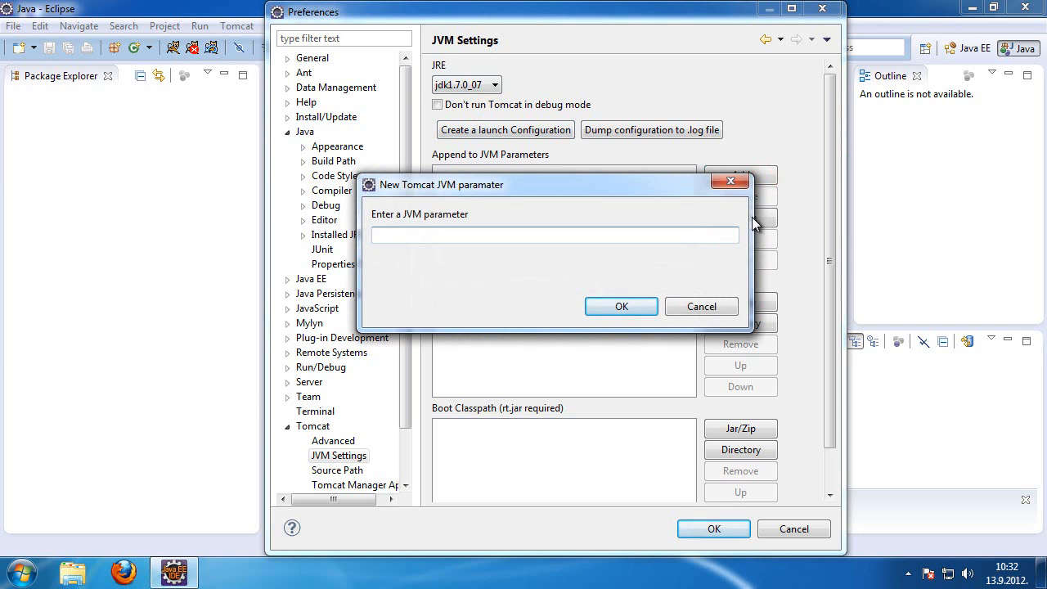
{"action": "type", "text": "-X"}
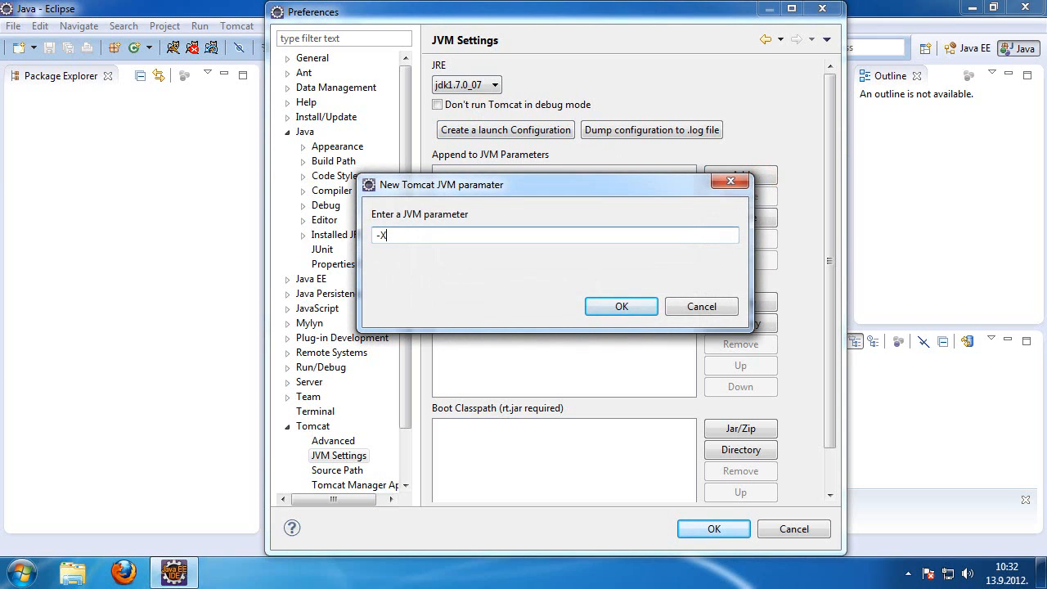
{"action": "type", "text": "mx2"}
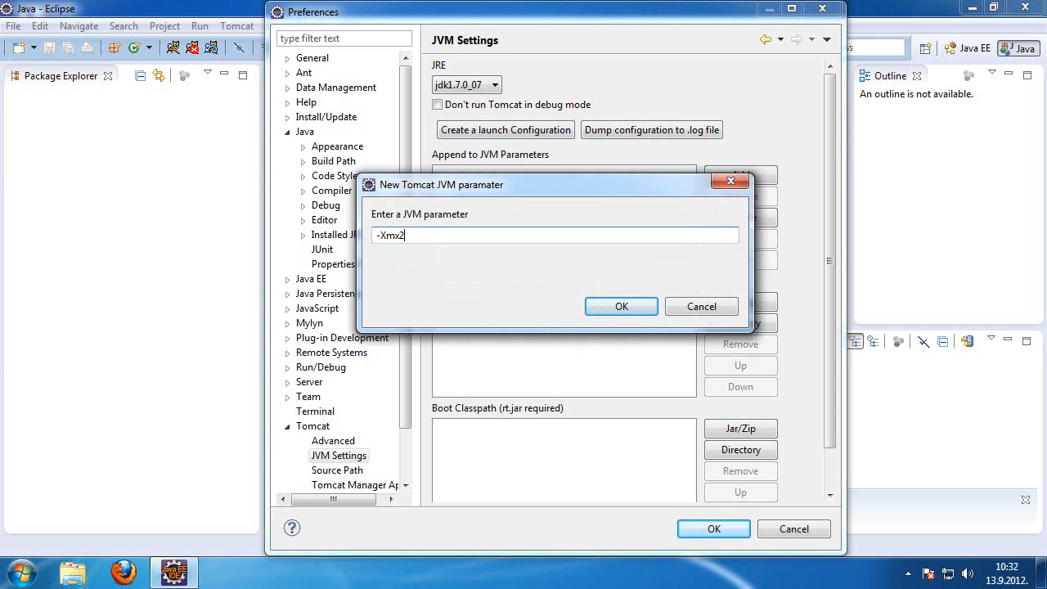
{"action": "type", "text": "56m"}
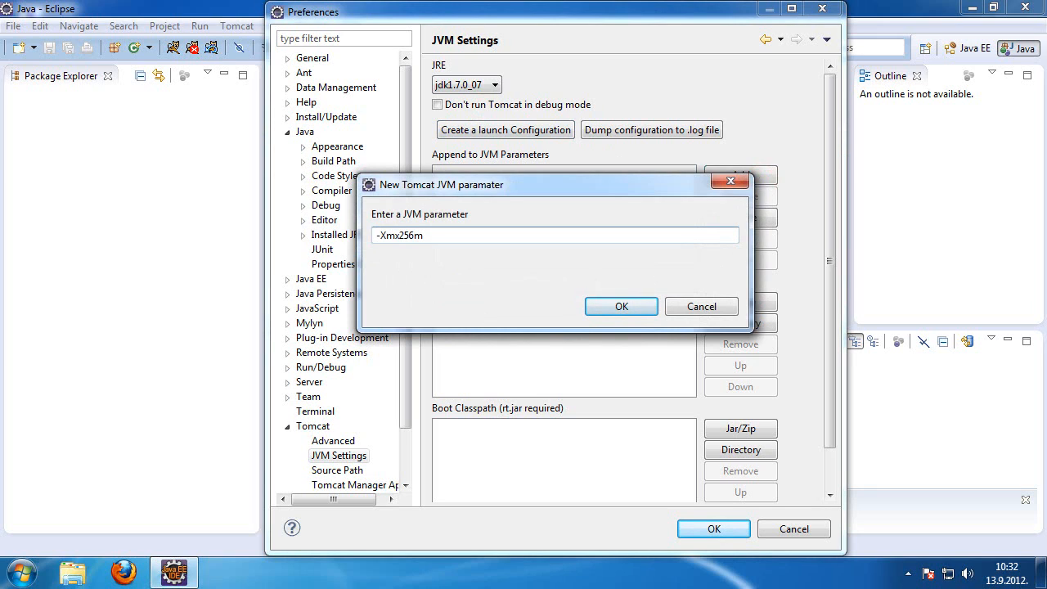
{"action": "mouse_move", "coordinate": [621, 306]}
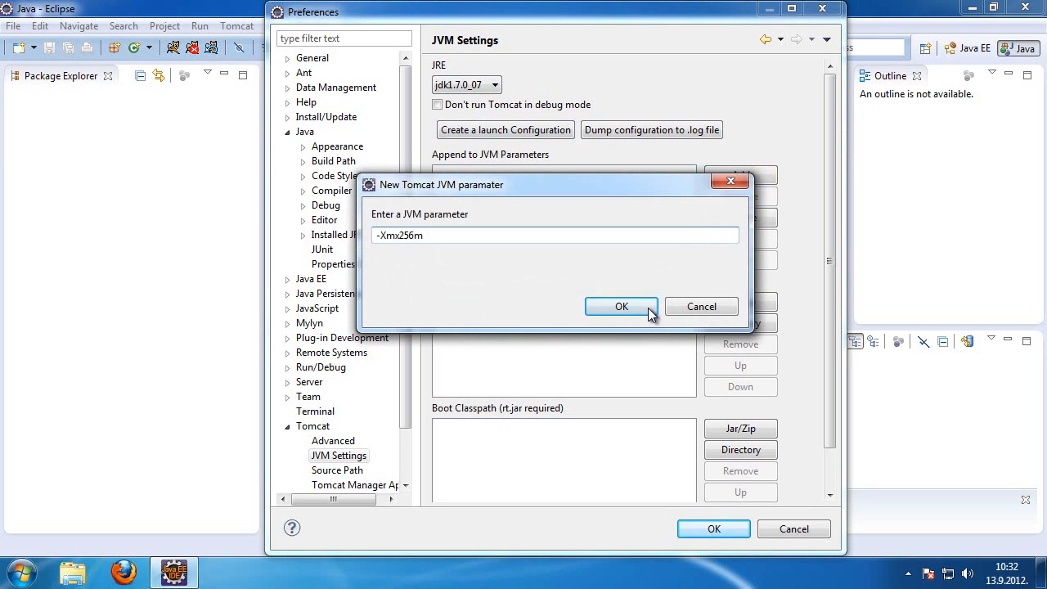
{"action": "left_click", "coordinate": [621, 306]}
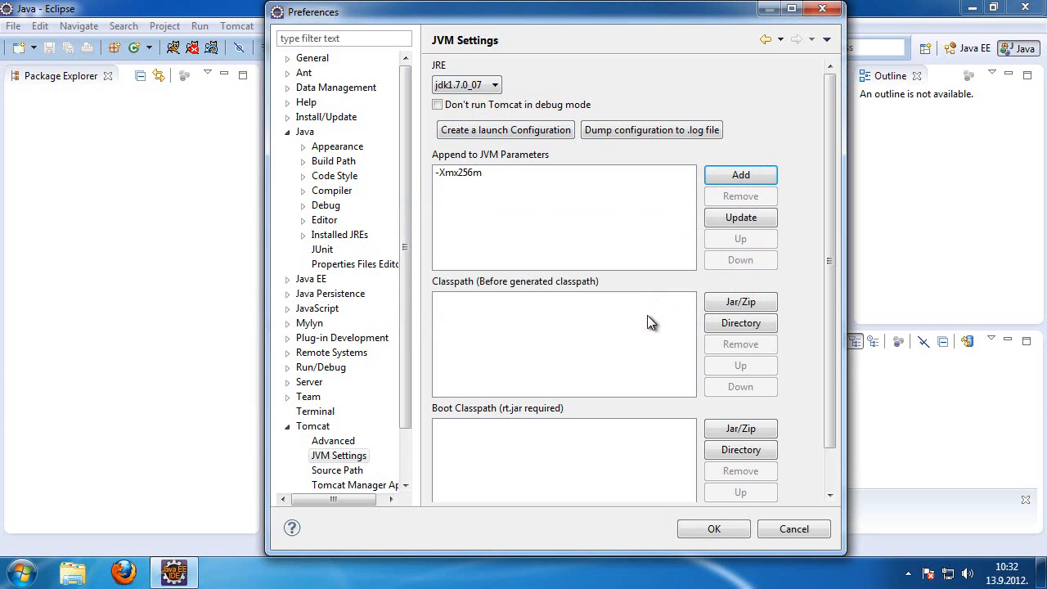
{"action": "left_click", "coordinate": [713, 528]}
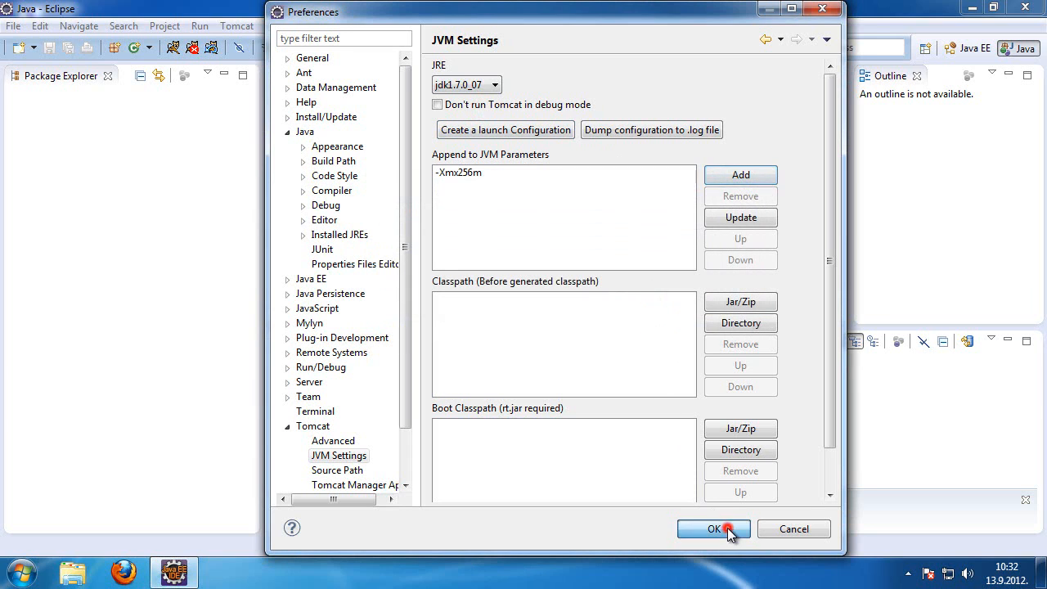
{"action": "left_click", "coordinate": [713, 530]}
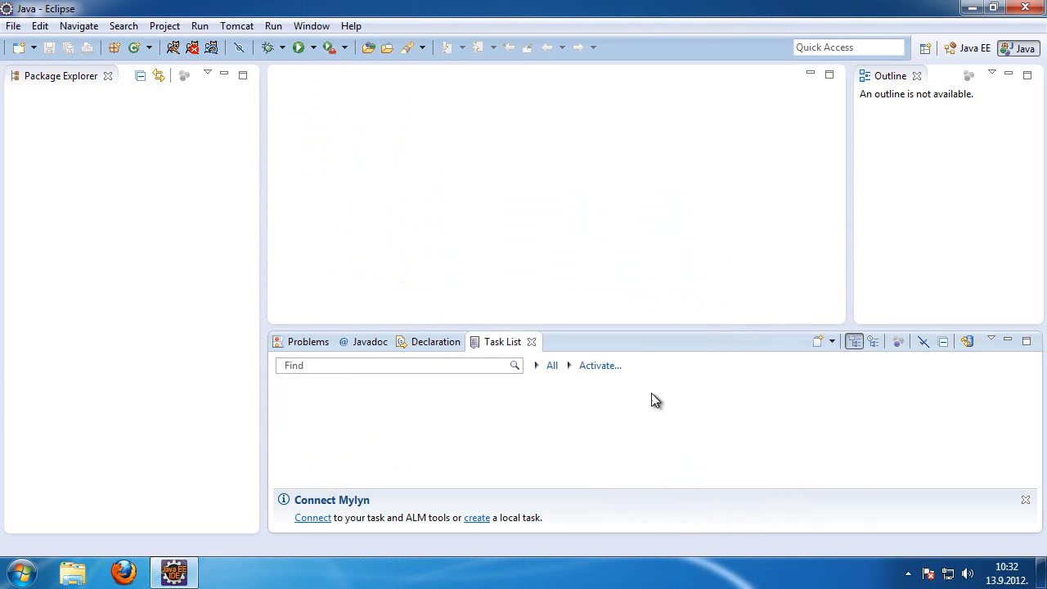
{"action": "mouse_move", "coordinate": [176, 47]}
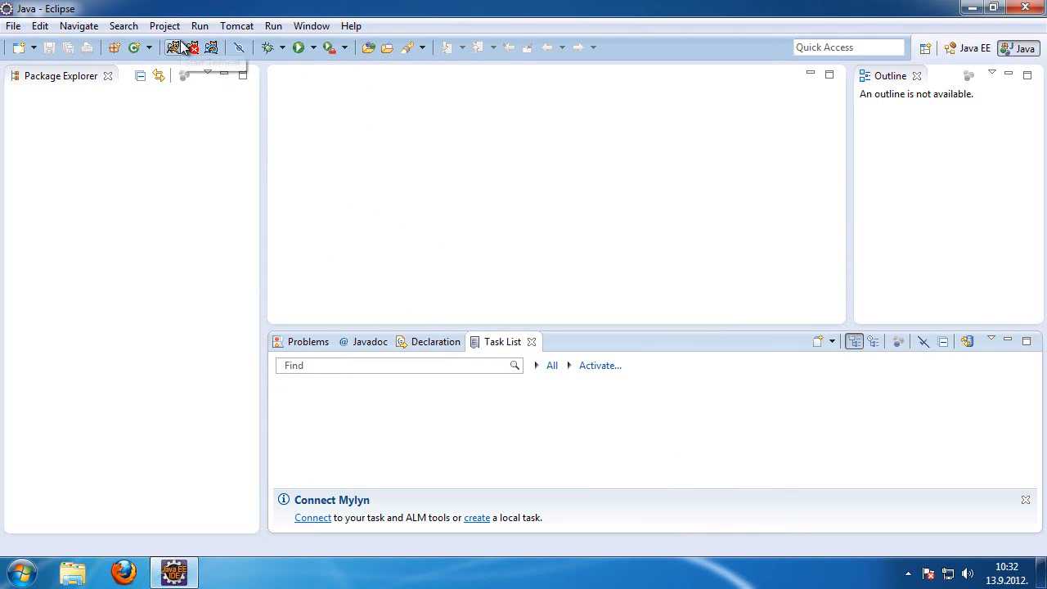
{"action": "mouse_move", "coordinate": [177, 47]}
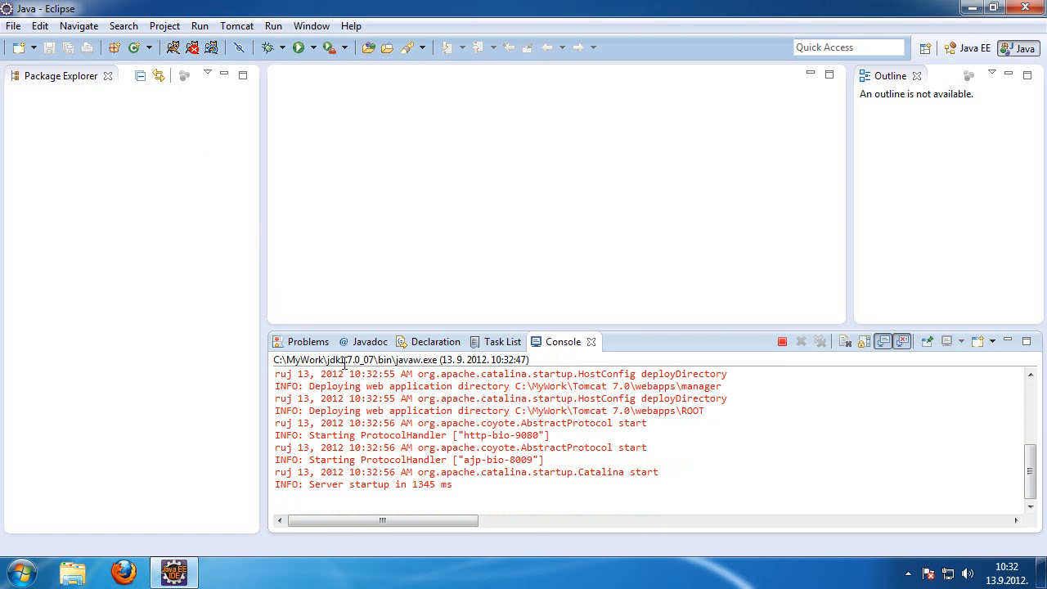
Confirm the console log shows startup on http-bio-9080, then switch to Firefox.
{"action": "double_click", "coordinate": [517, 434]}
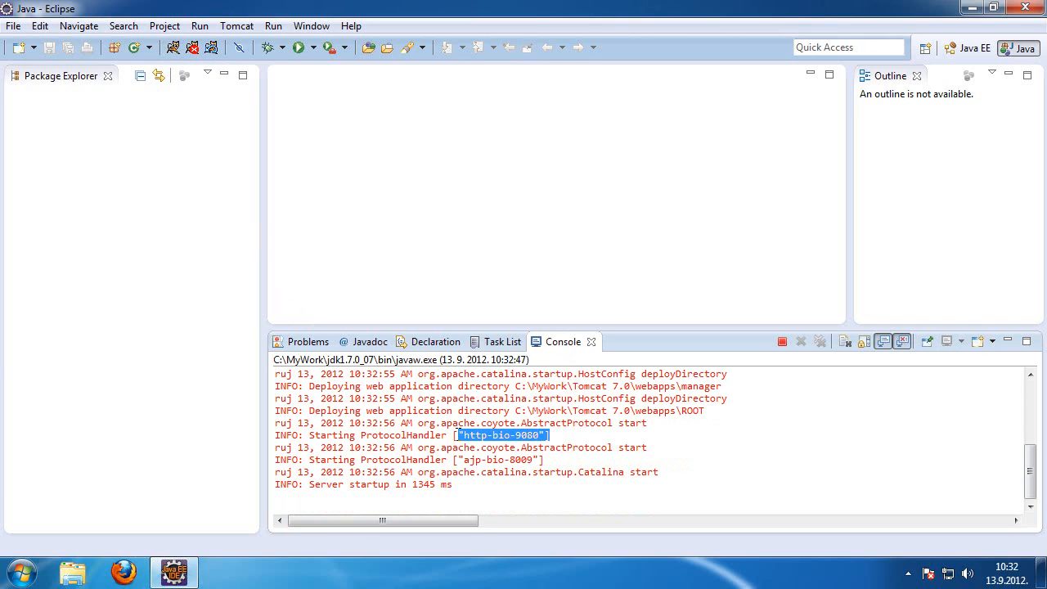
{"action": "left_click", "coordinate": [513, 436]}
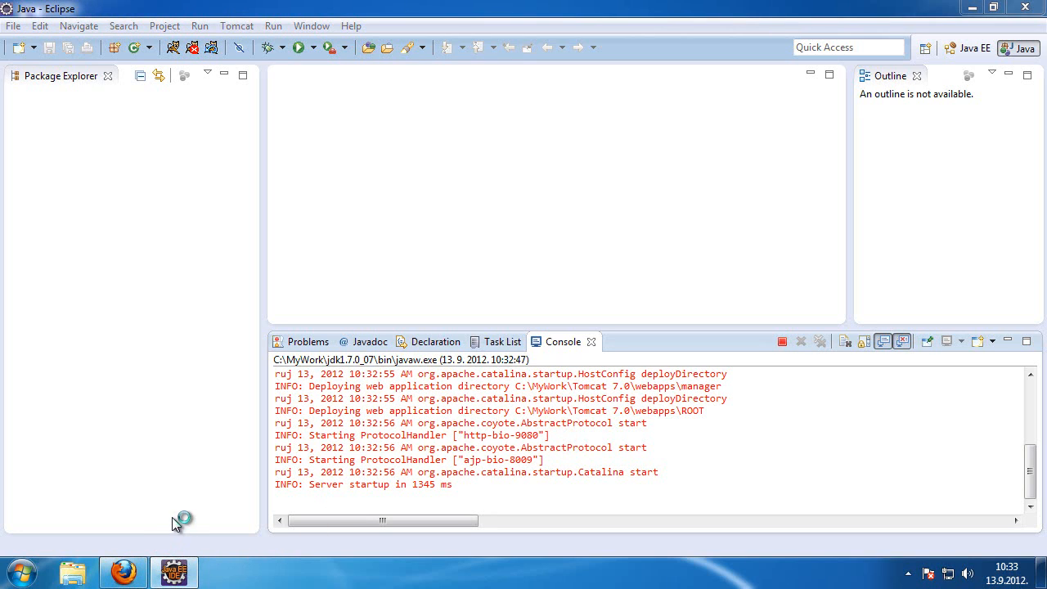
{"action": "mouse_move", "coordinate": [158, 516]}
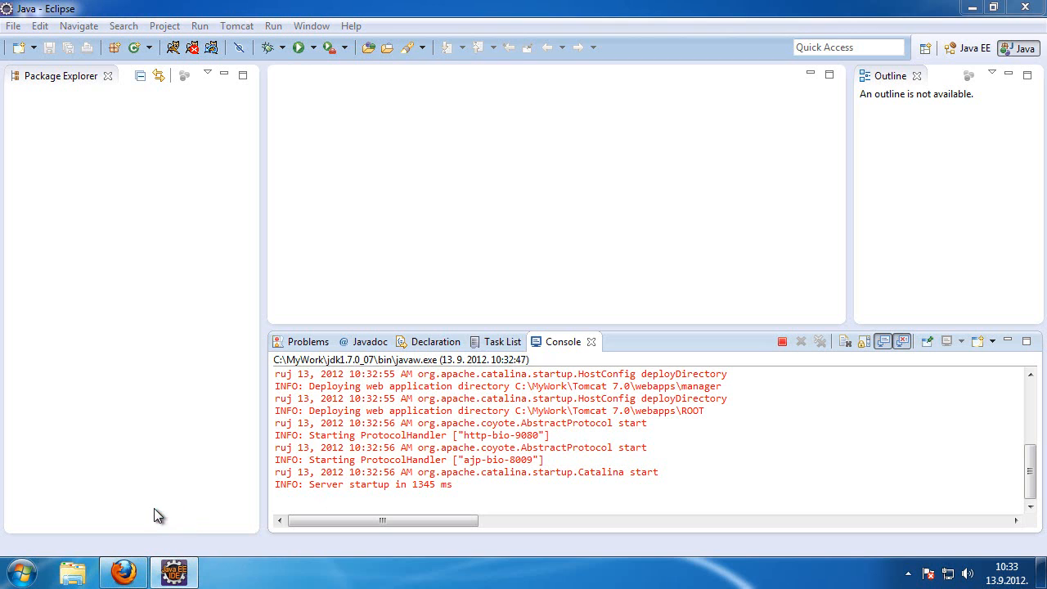
{"action": "left_click", "coordinate": [123, 571]}
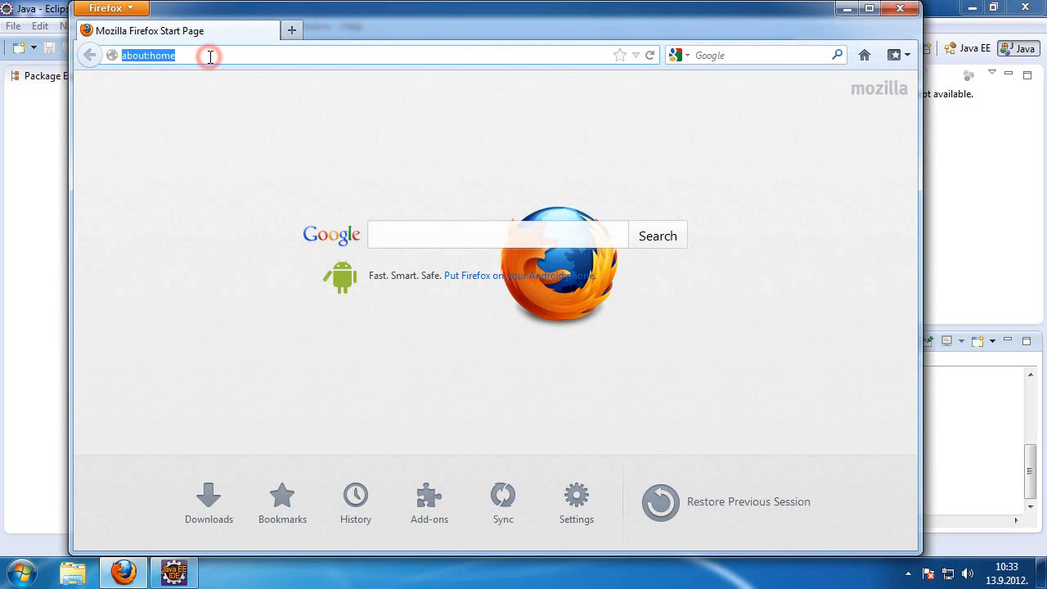
Load localhost:9080 in Firefox and inspect the Tomcat 7.0.30 successful-installation message.
{"action": "type", "text": "localhost/"}
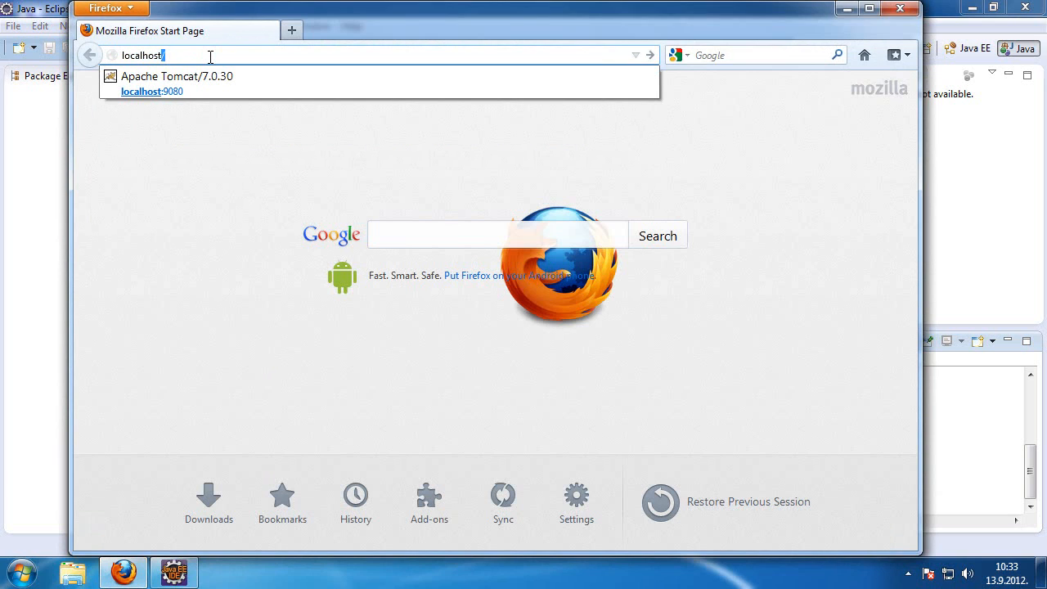
{"action": "left_click", "coordinate": [152, 91]}
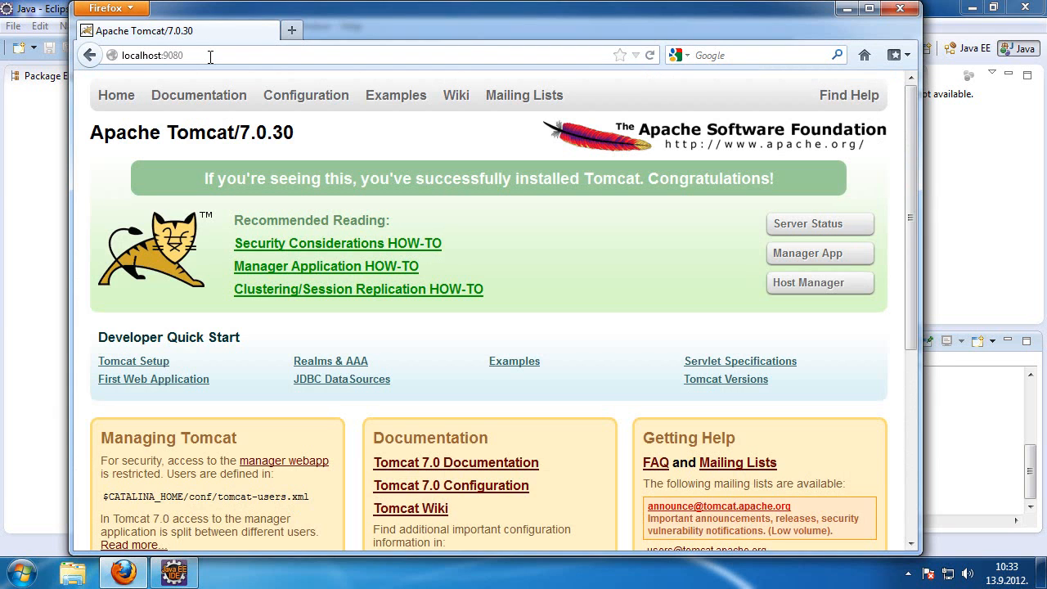
{"action": "mouse_move", "coordinate": [211, 100]}
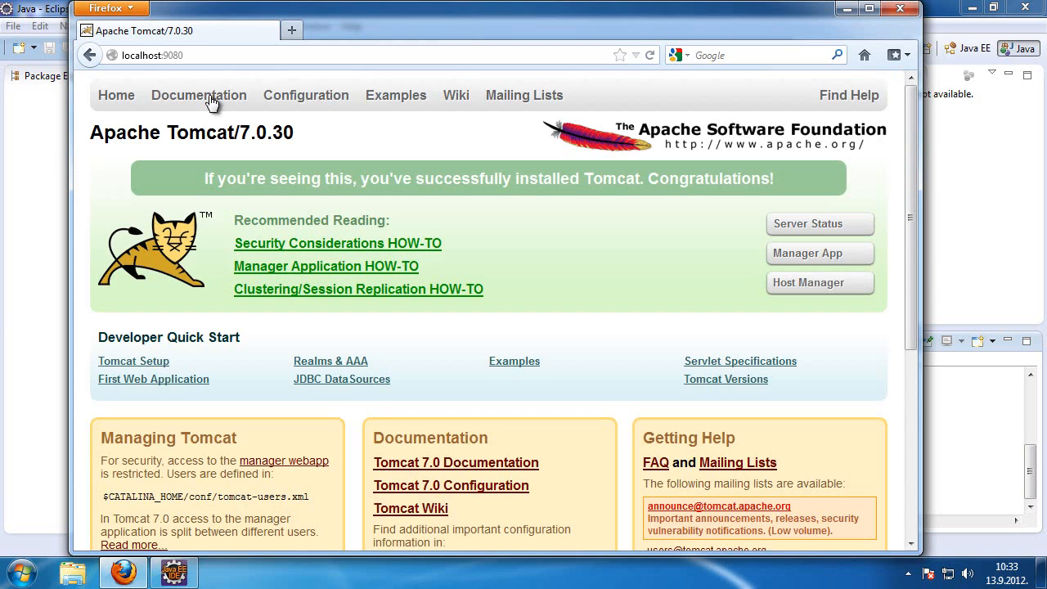
{"action": "left_click_drag", "start_coordinate": [206, 178], "coordinate": [471, 179]}
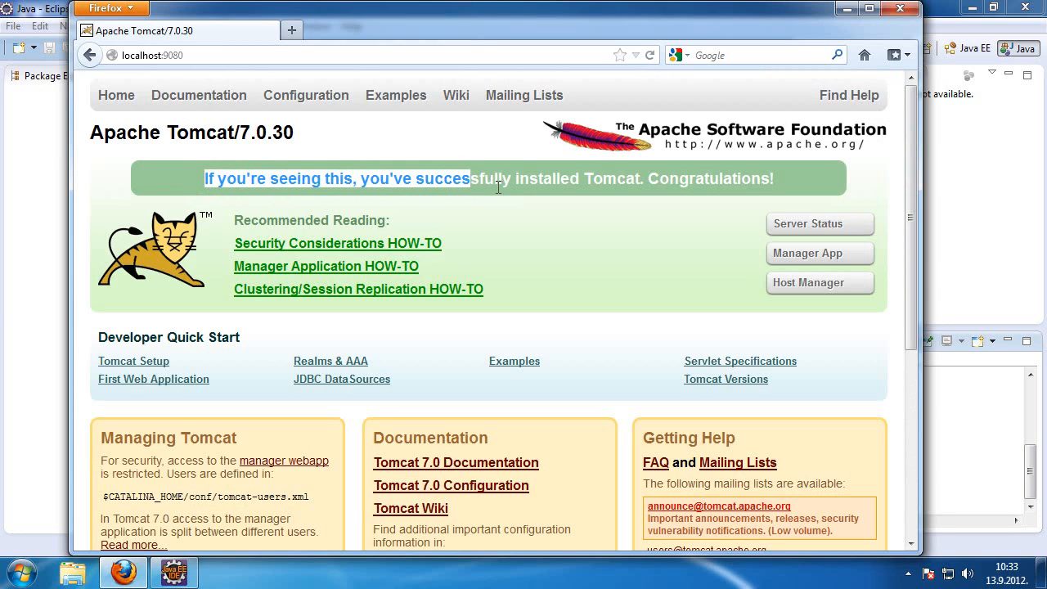
{"action": "left_click", "coordinate": [794, 180]}
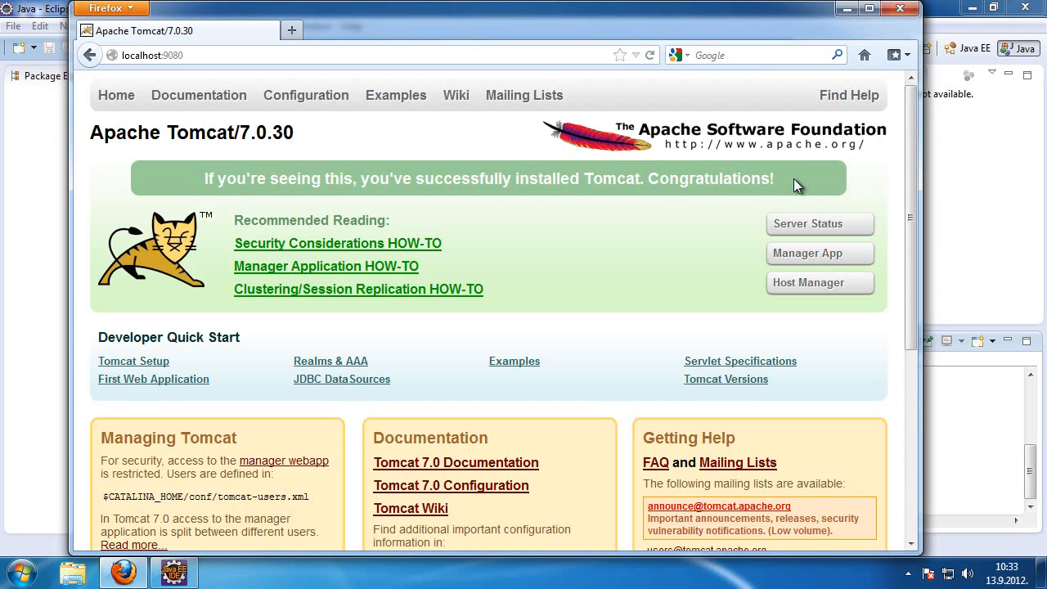
{"action": "mouse_move", "coordinate": [813, 324]}
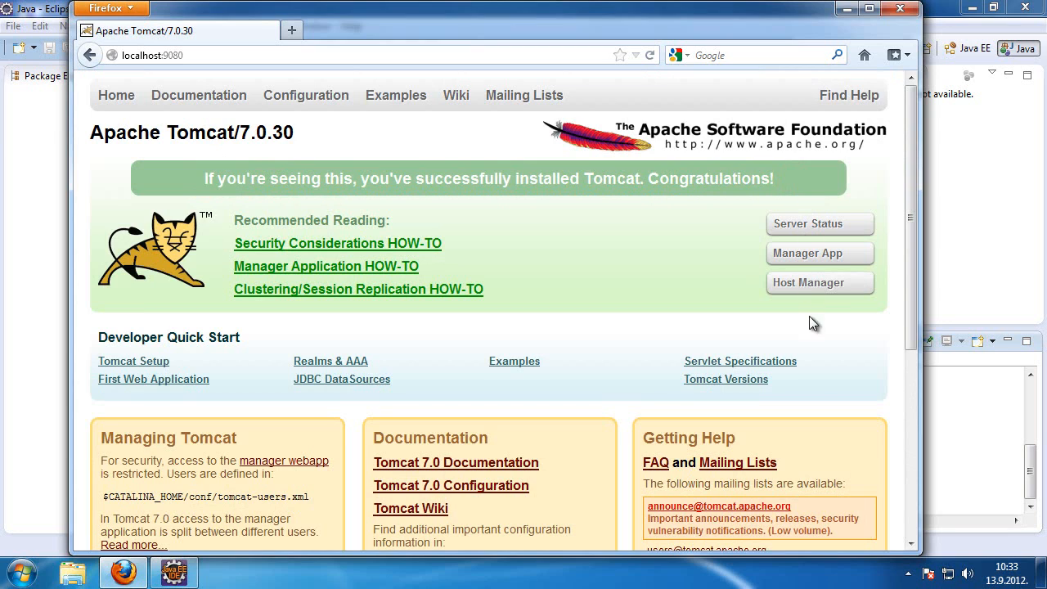